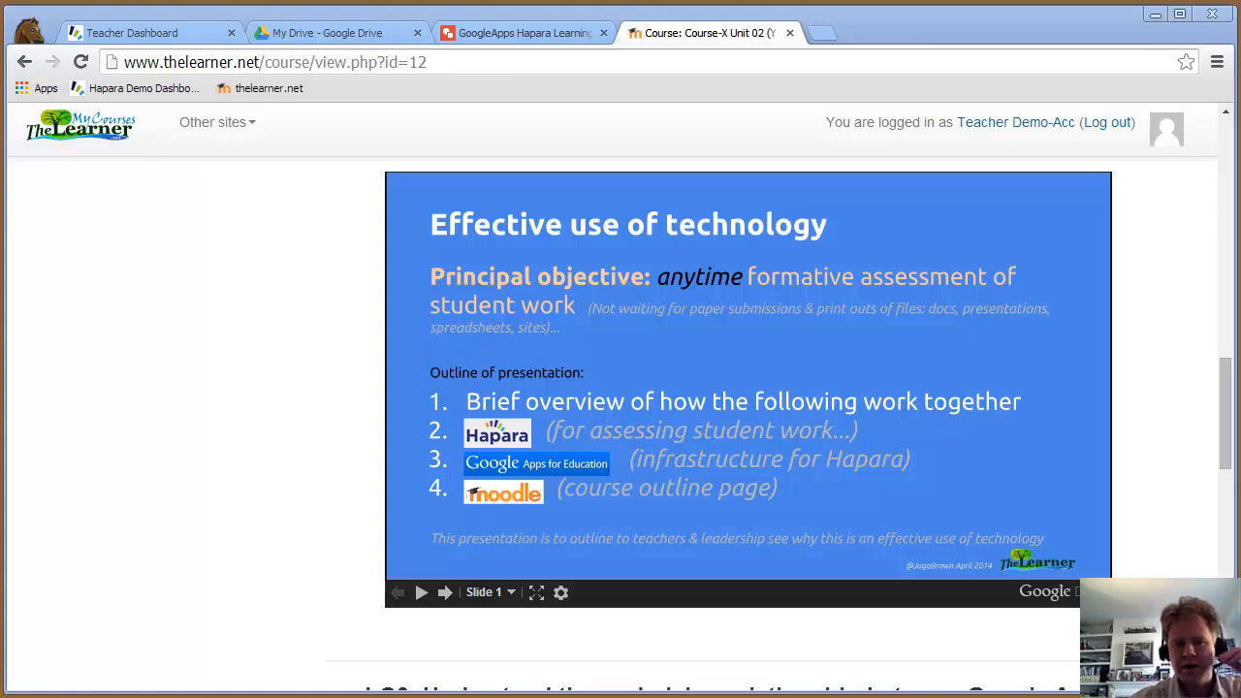
{"action": "mouse_move", "coordinate": [877, 500]}
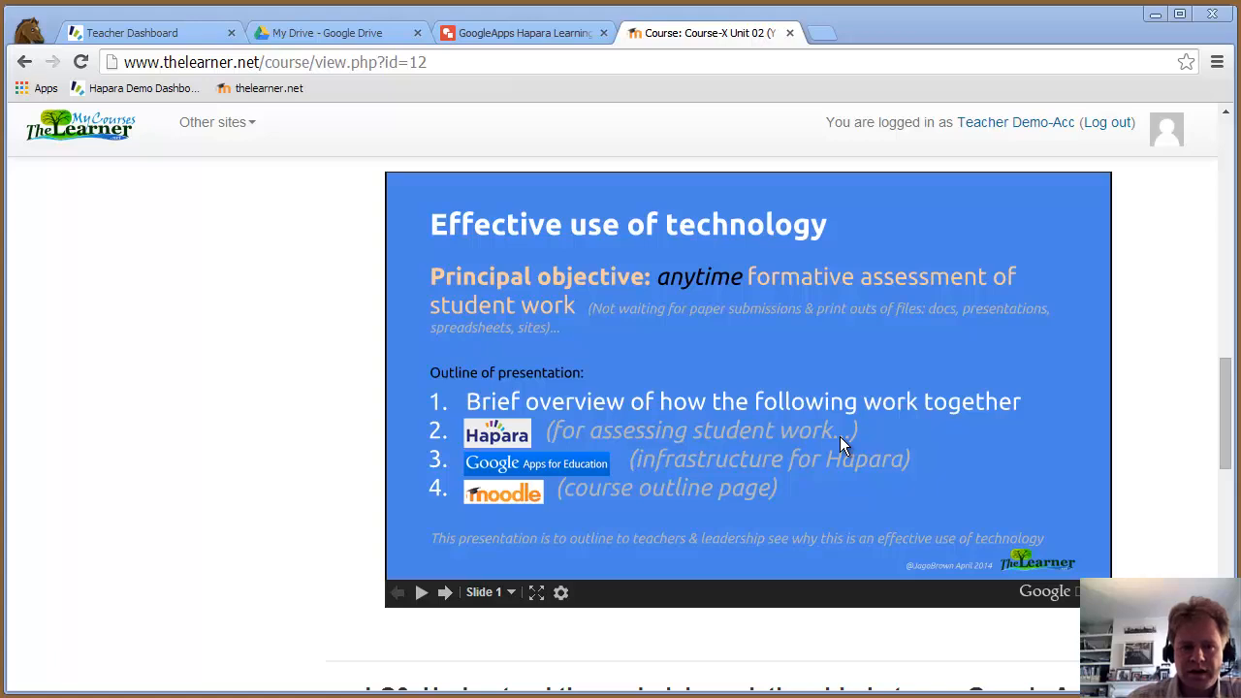
Show the Google Drawings diagram connecting the Google Apps account, teacher's Drive, Hapara and Moodle.
{"action": "left_click", "coordinate": [521, 31]}
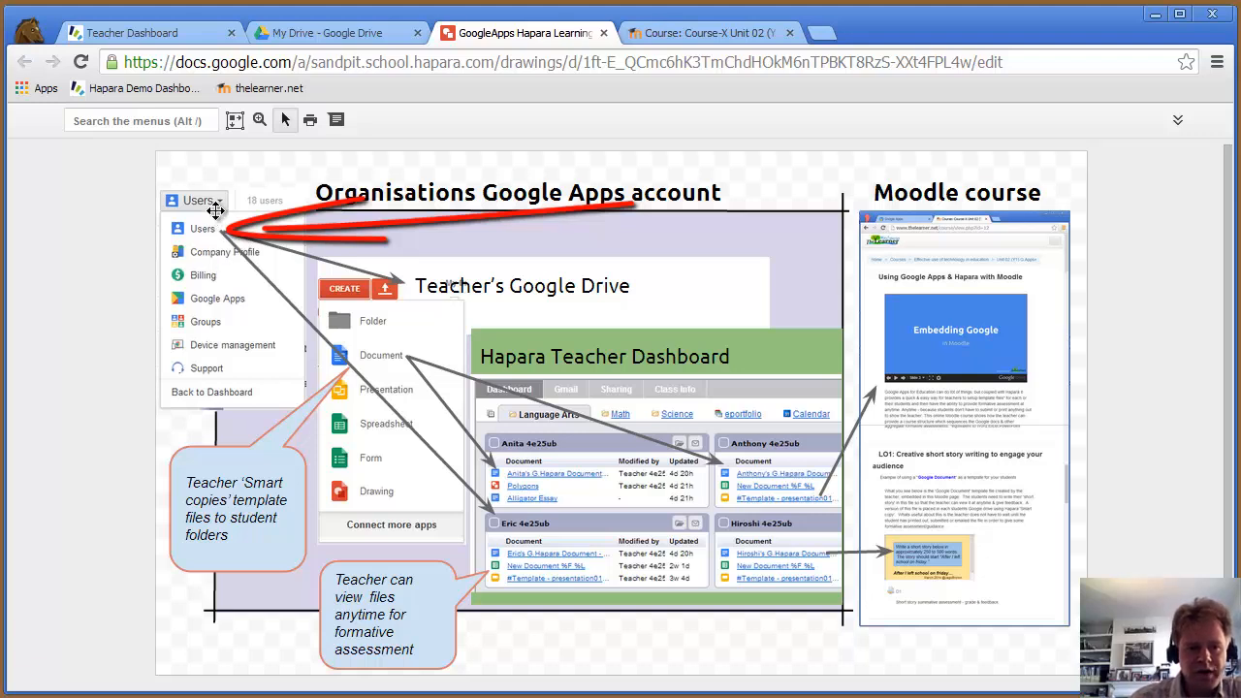
{"action": "mouse_move", "coordinate": [212, 238]}
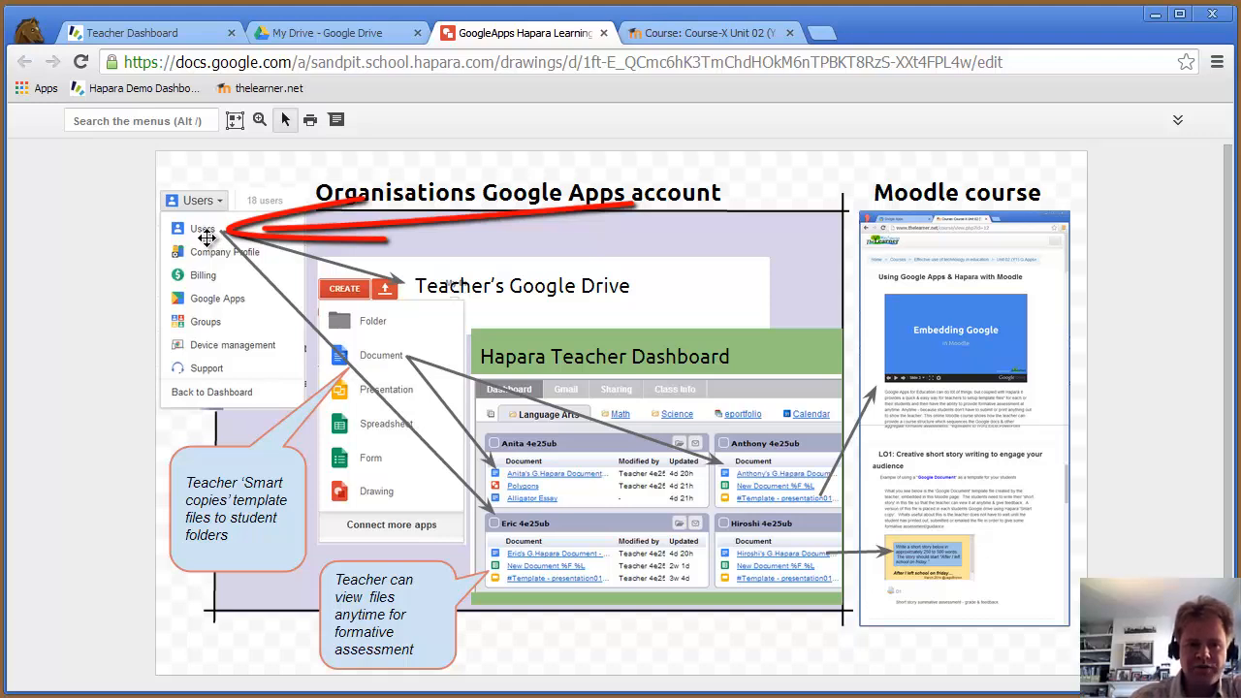
{"action": "mouse_move", "coordinate": [358, 330]}
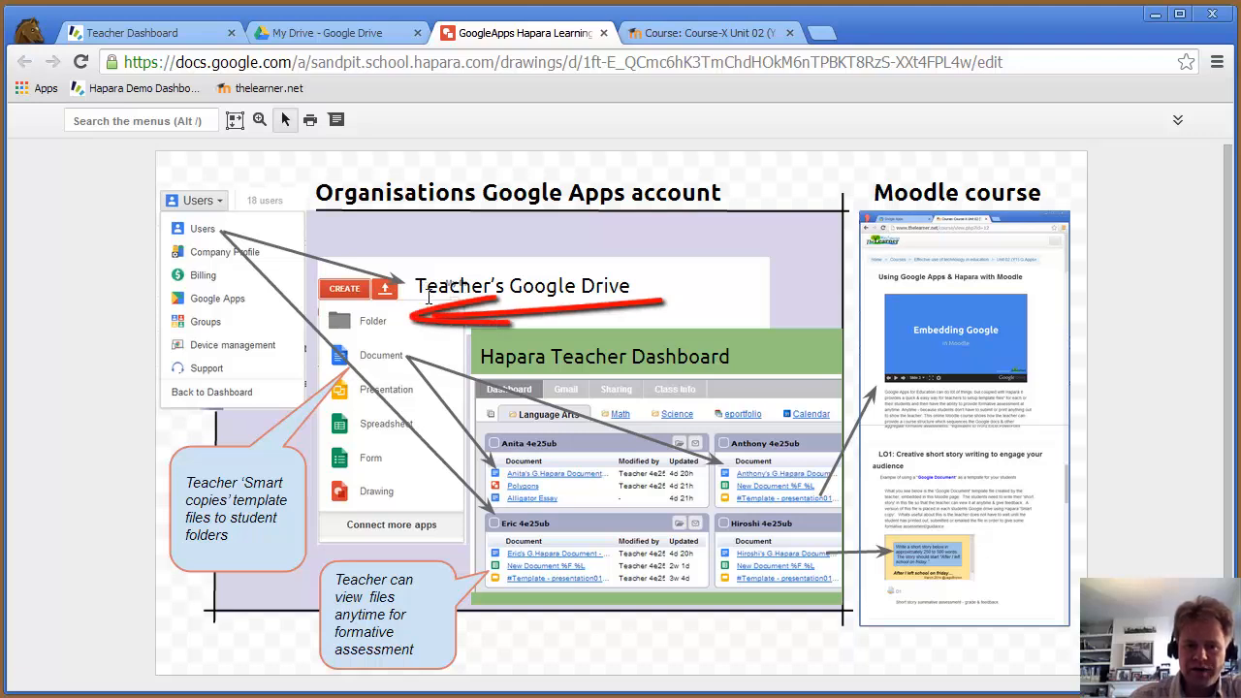
{"action": "mouse_move", "coordinate": [586, 376]}
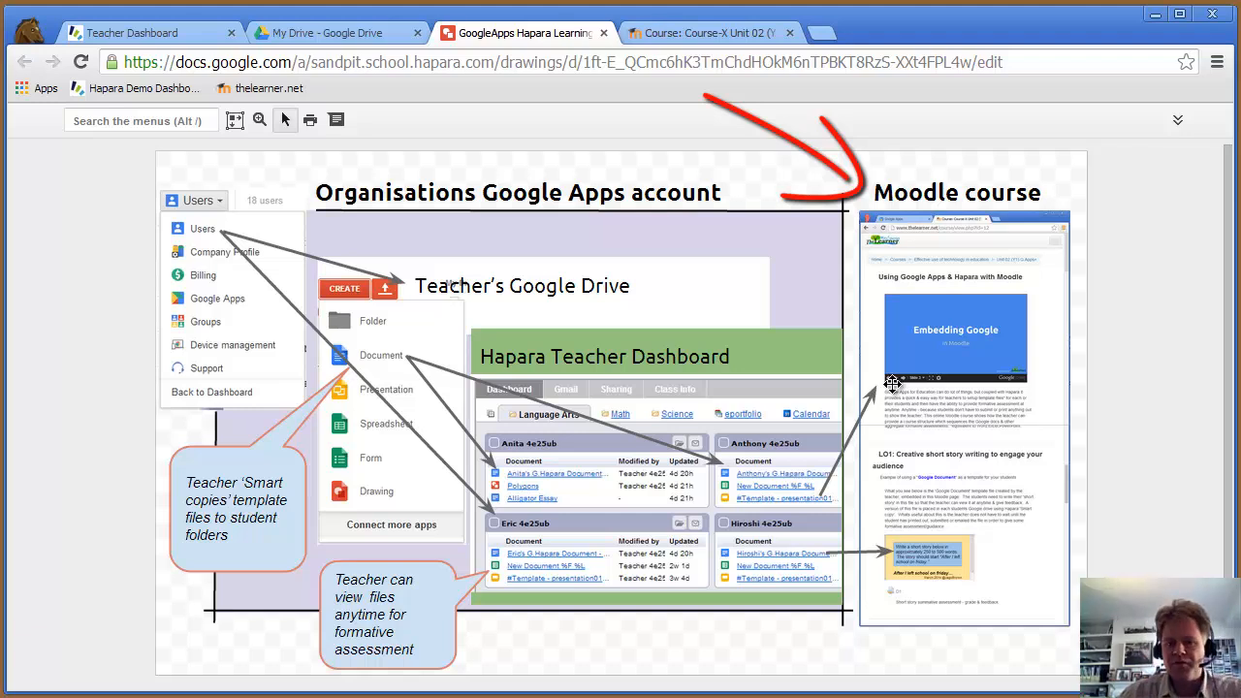
{"action": "mouse_move", "coordinate": [891, 400]}
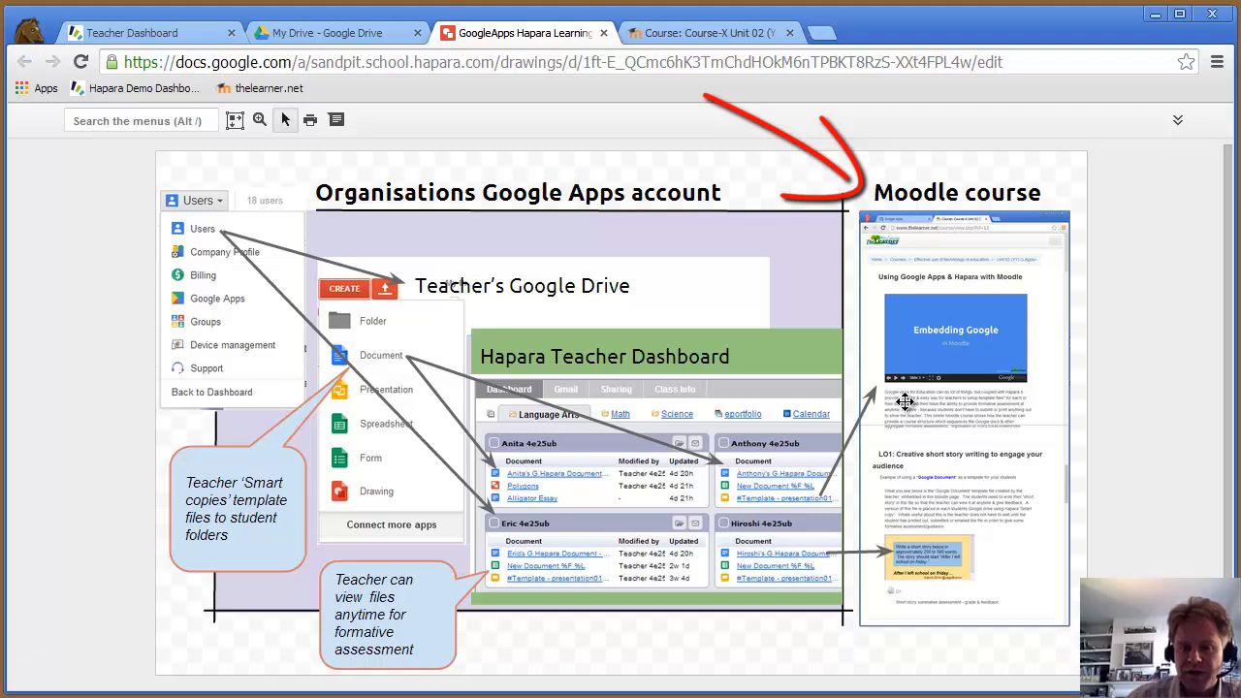
{"action": "mouse_move", "coordinate": [908, 402]}
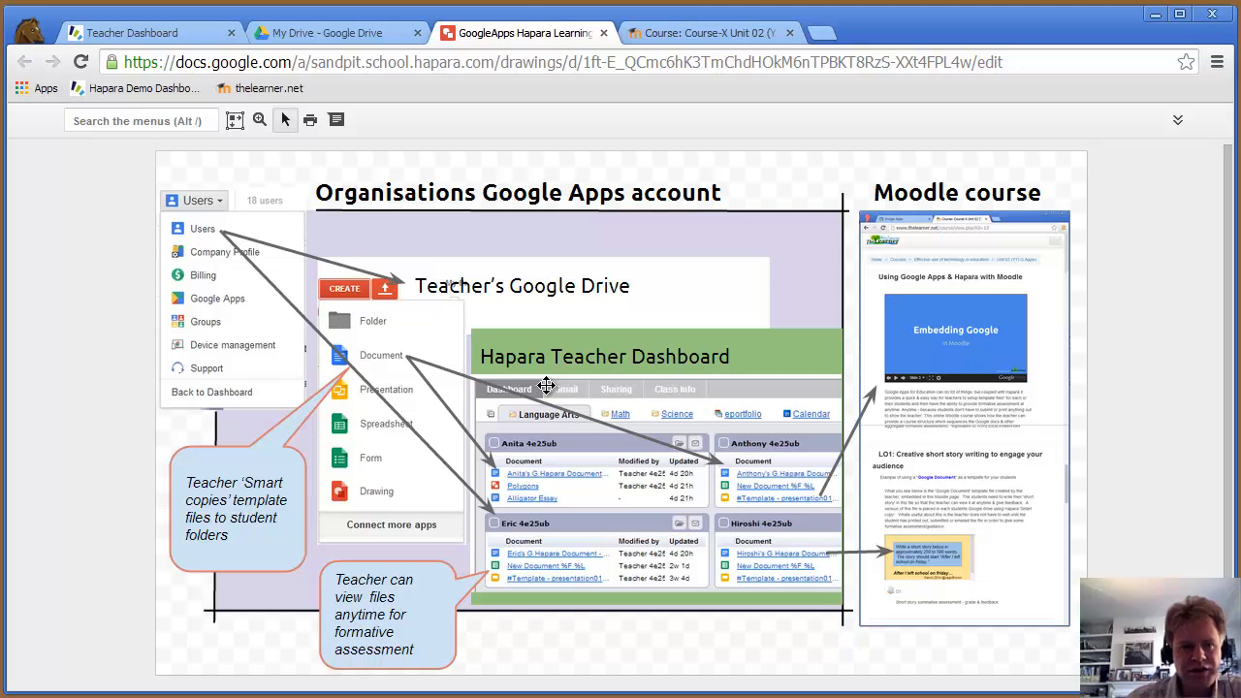
{"action": "left_click", "coordinate": [145, 31]}
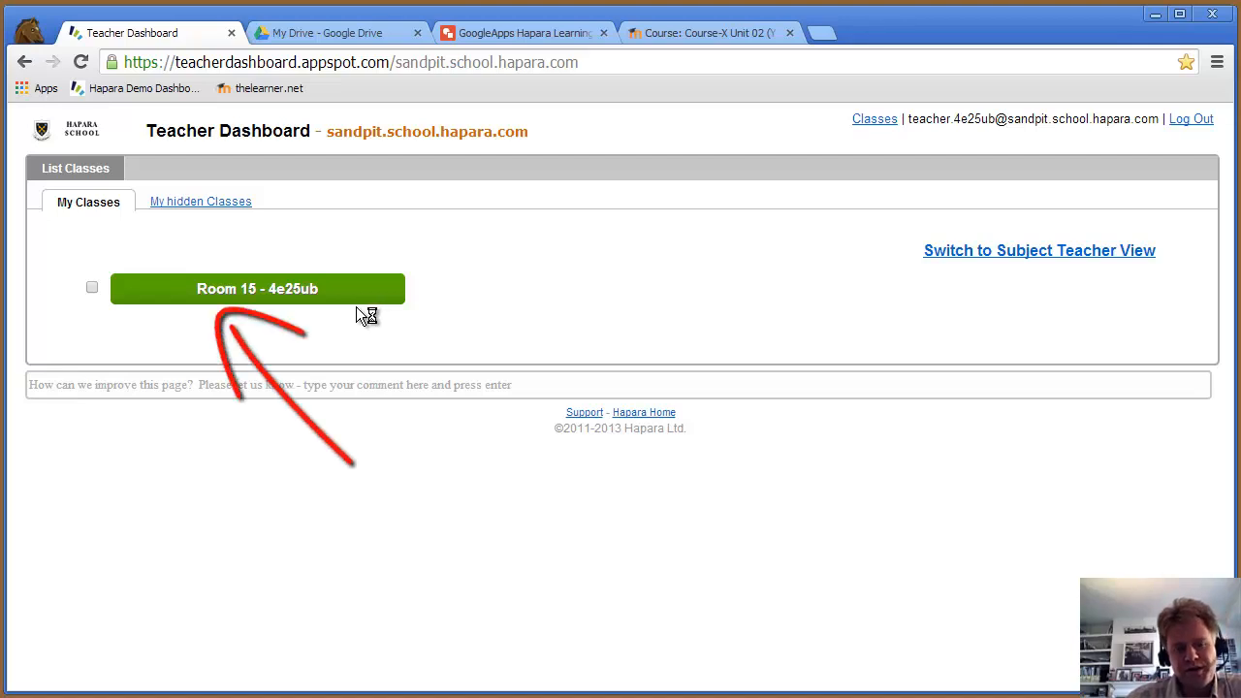
{"action": "left_click", "coordinate": [256, 287]}
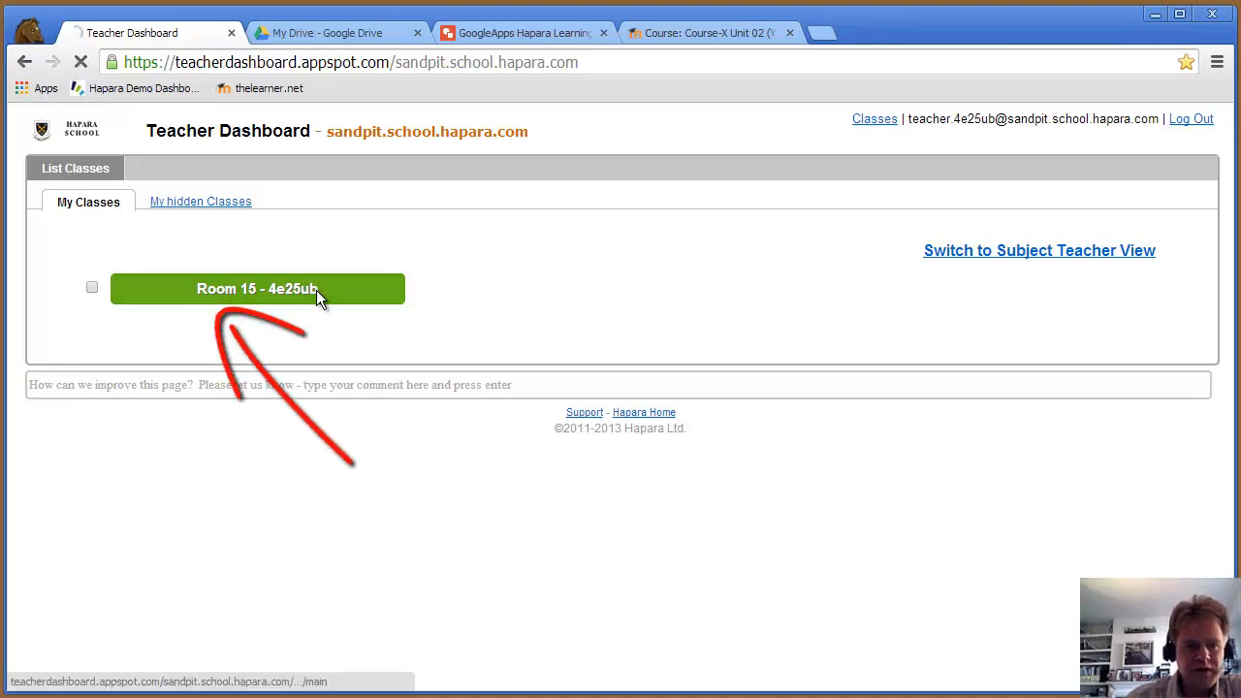
{"action": "left_click", "coordinate": [256, 287]}
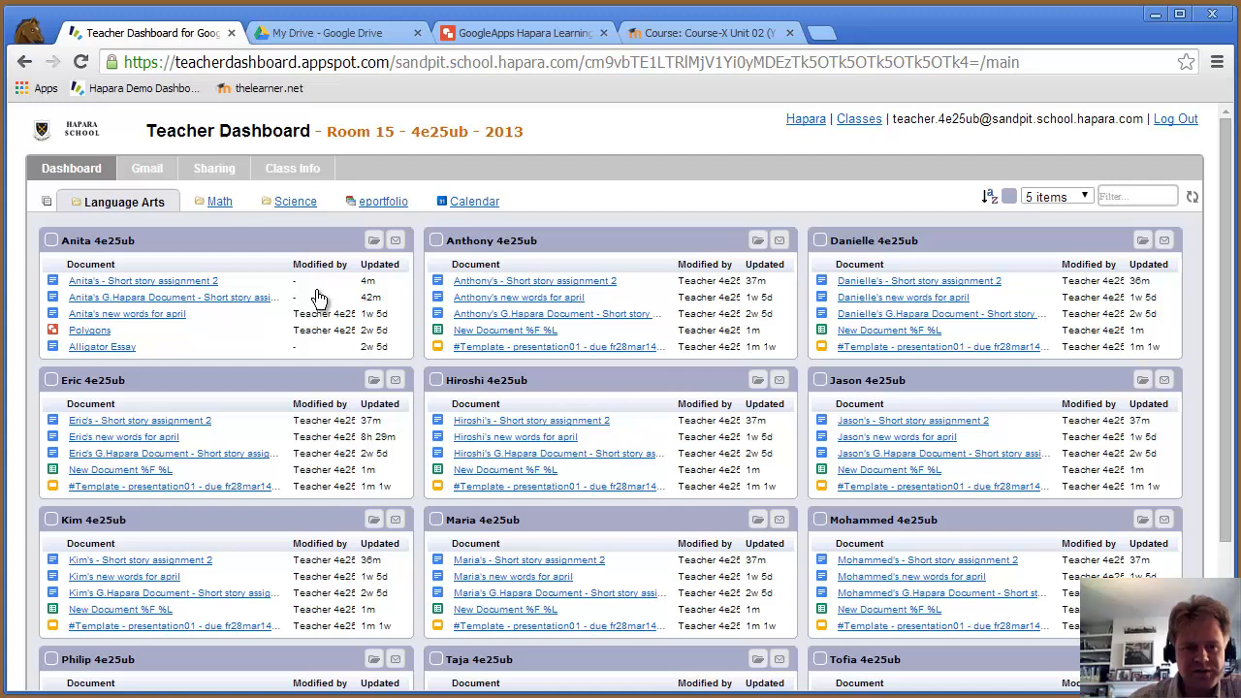
{"action": "mouse_move", "coordinate": [326, 295]}
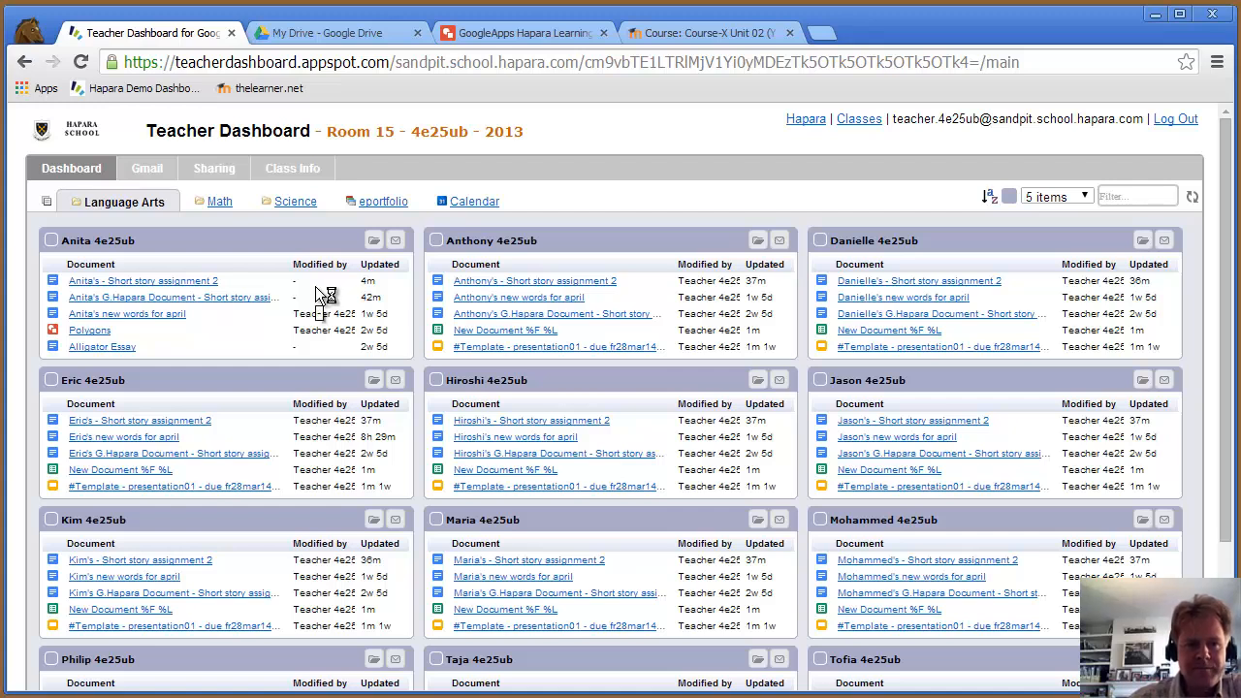
{"action": "mouse_move", "coordinate": [211, 205]}
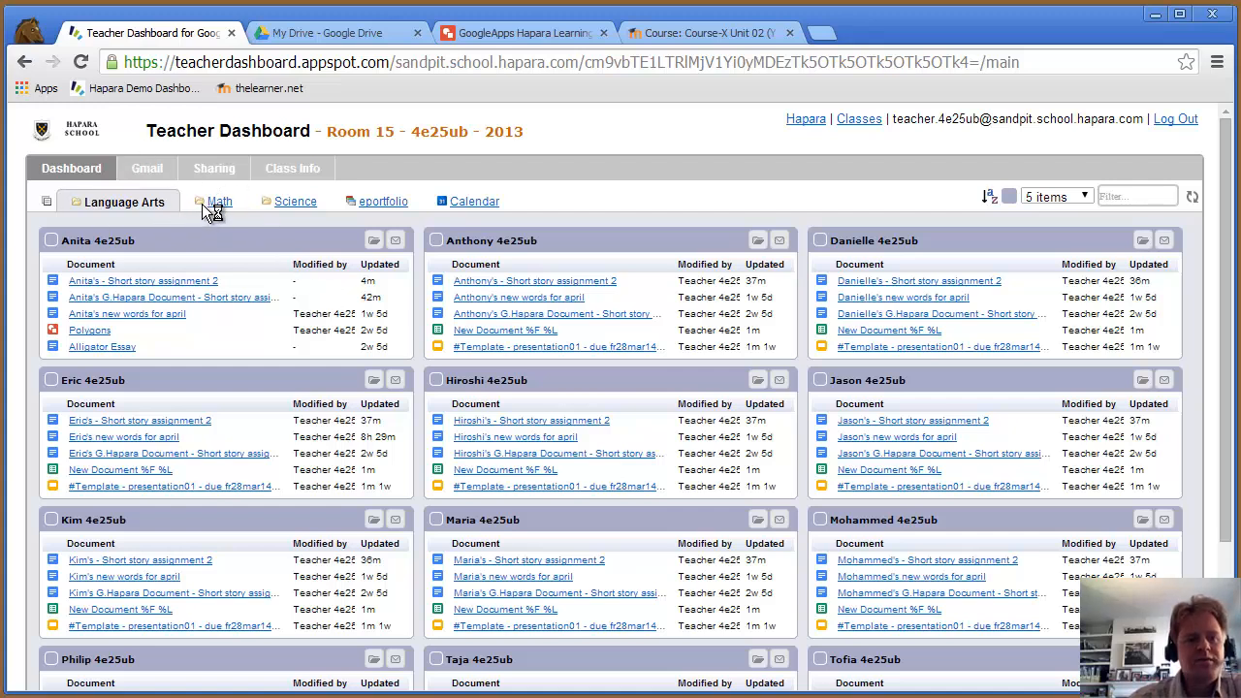
{"action": "mouse_move", "coordinate": [193, 215]}
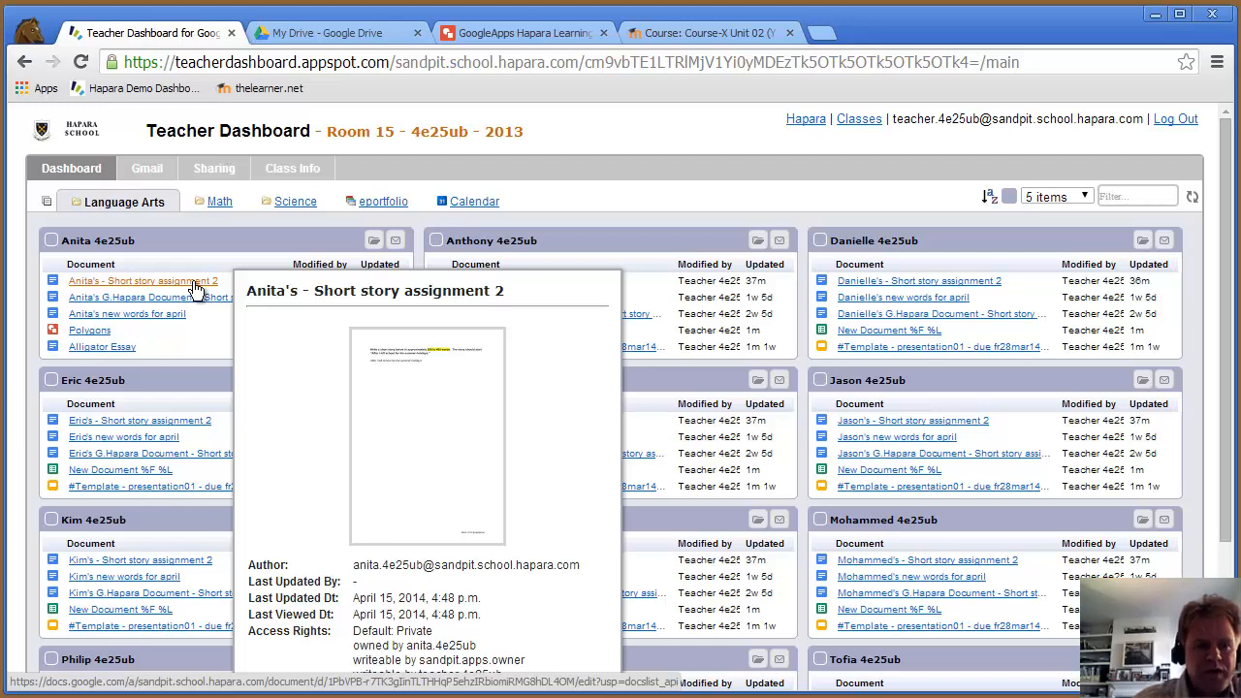
In Anita's Short story assignment 2, add 'i took a trip to' after the opening sentence.
{"action": "left_click", "coordinate": [144, 279]}
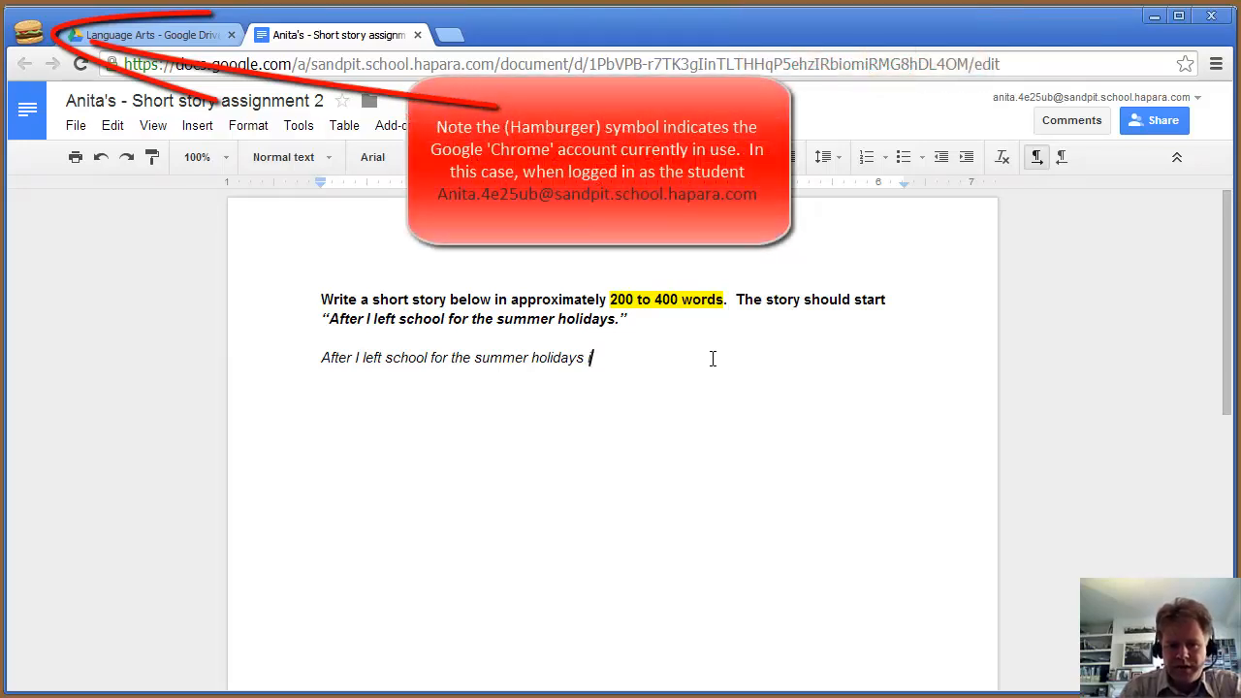
{"action": "type", "text": "i took a tr"}
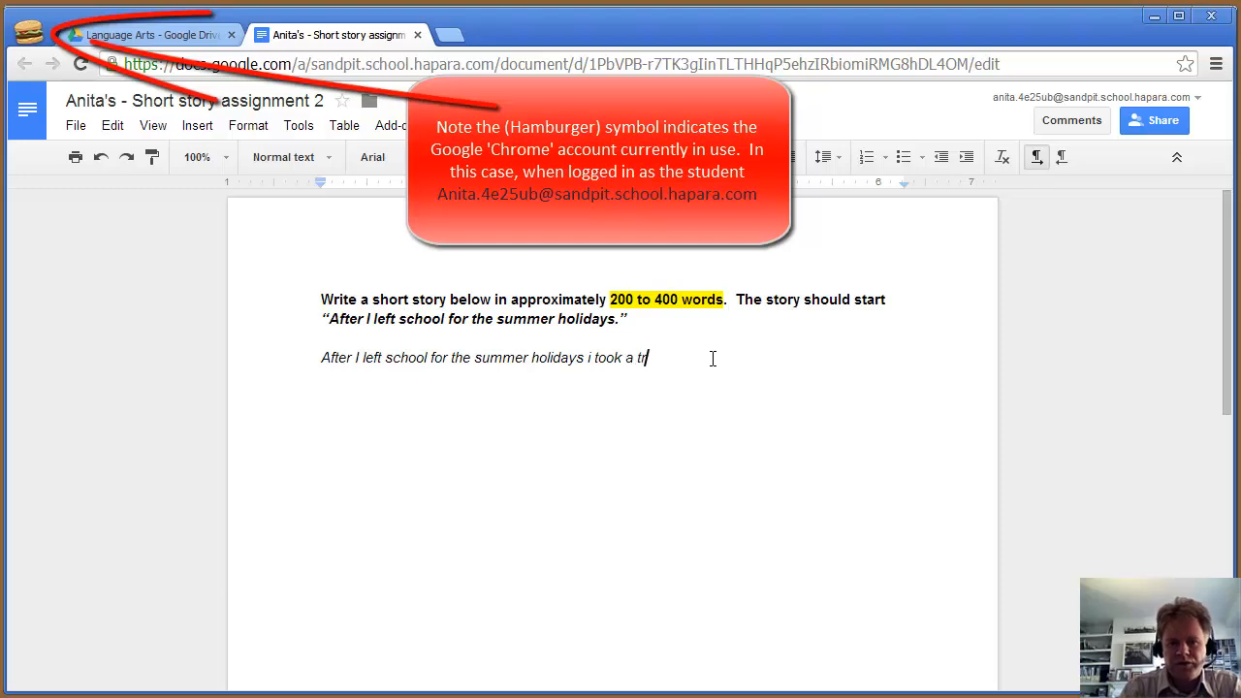
{"action": "type", "text": "ip to"}
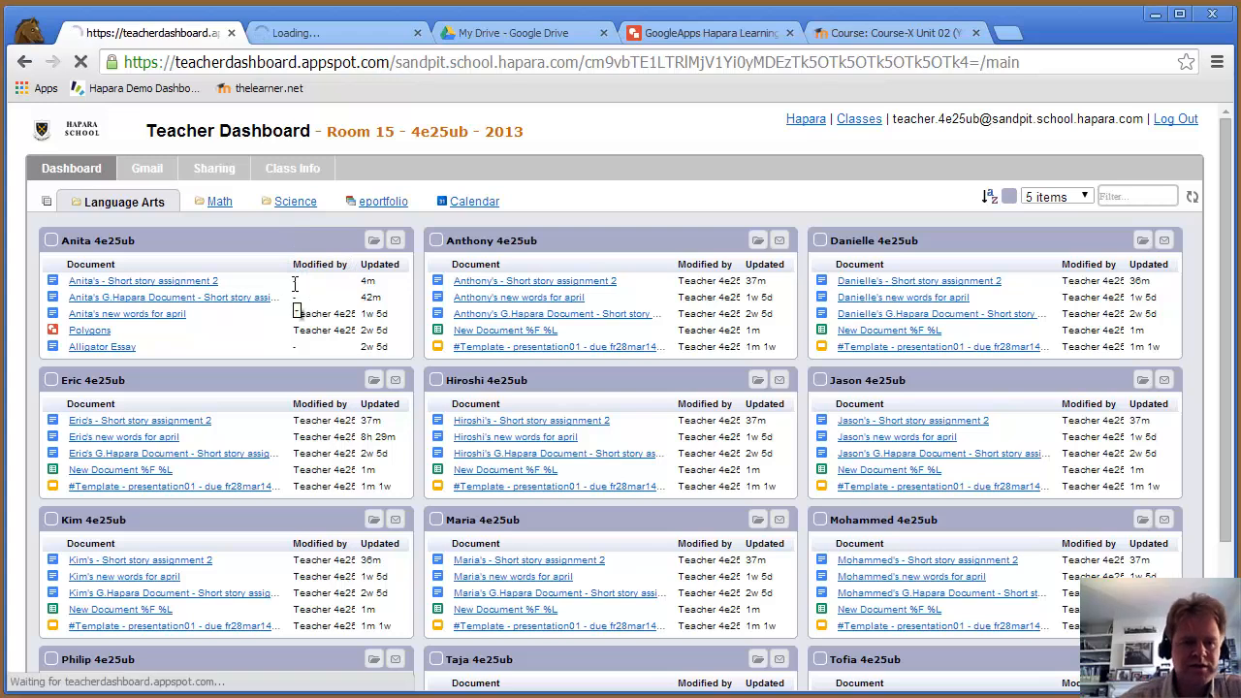
Refresh the class documents, check Anita's update time, and view her Short story assignment 2 as teacher.
{"action": "left_click", "coordinate": [1191, 195]}
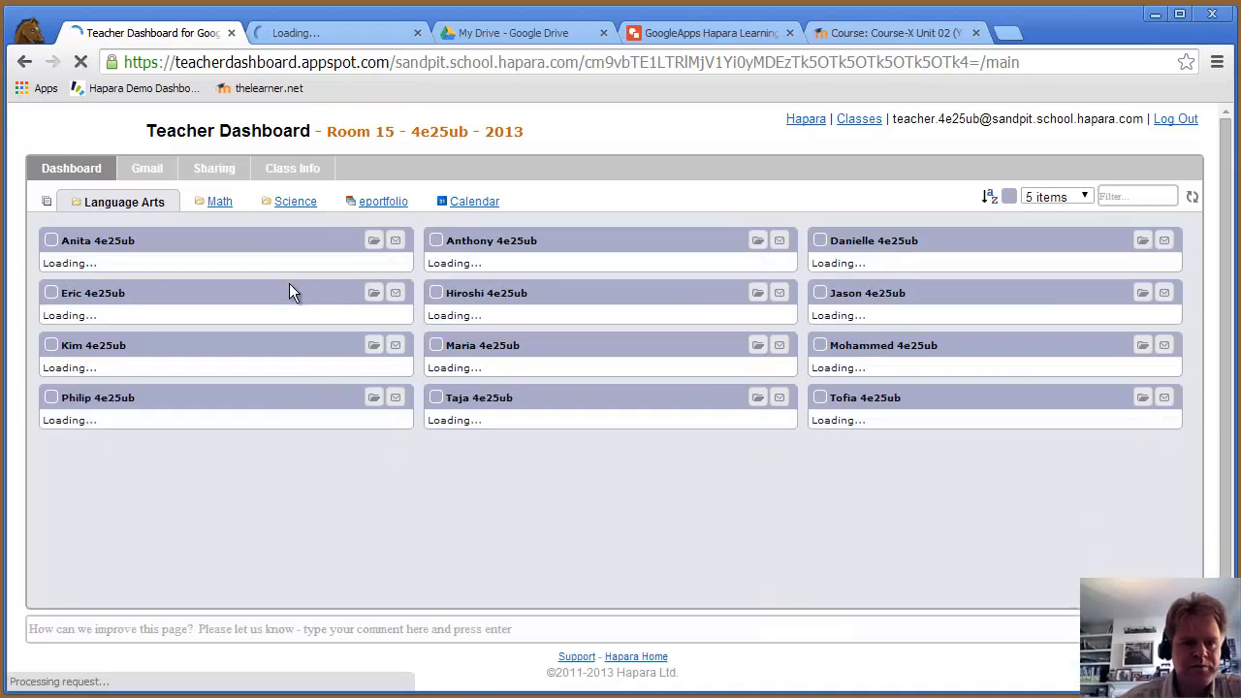
{"action": "mouse_move", "coordinate": [289, 283]}
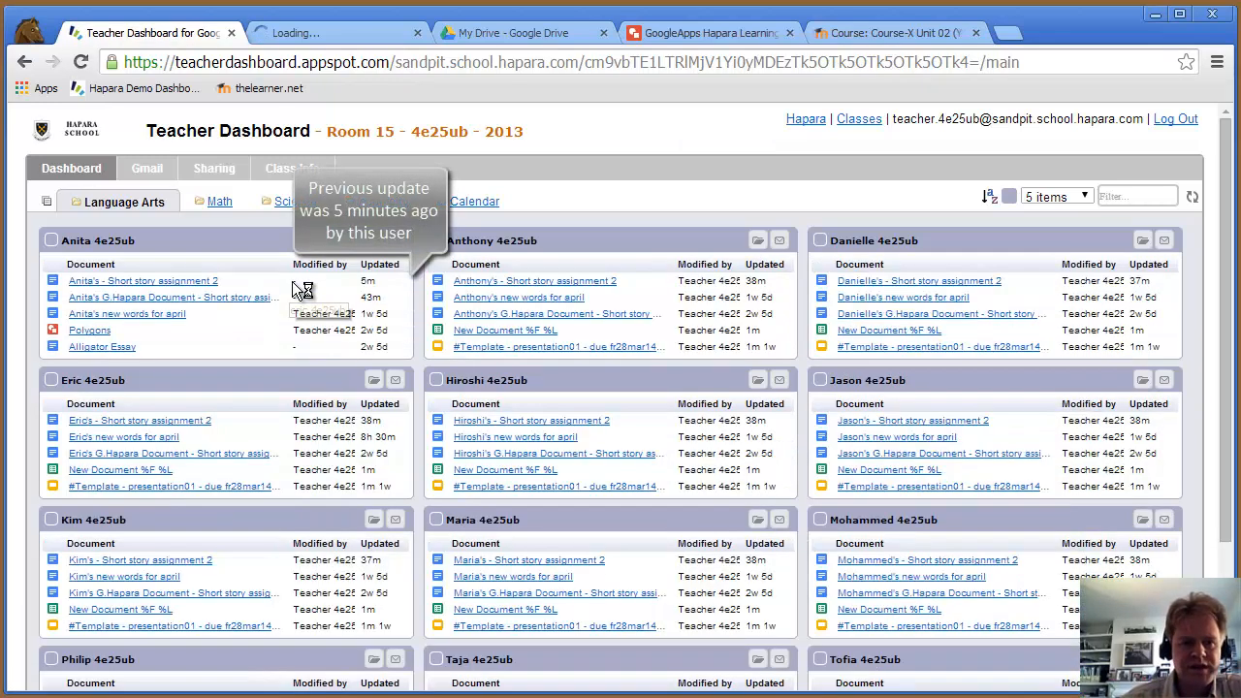
{"action": "left_click", "coordinate": [172, 297]}
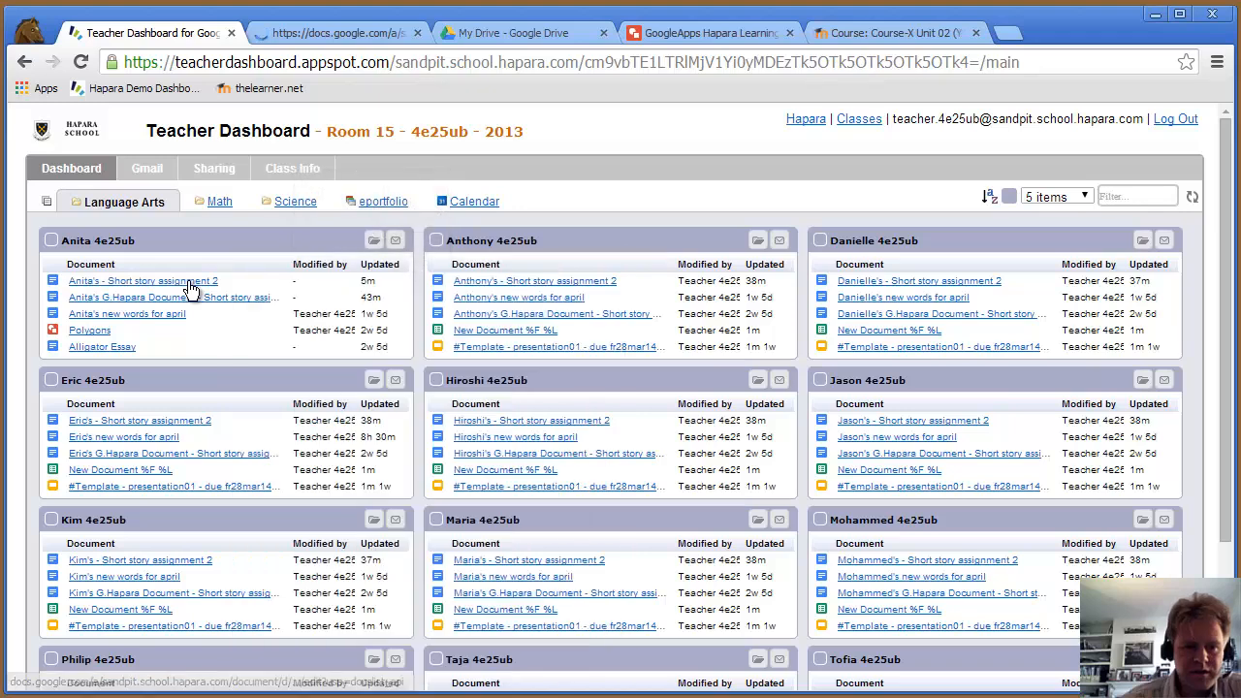
{"action": "left_click", "coordinate": [144, 281]}
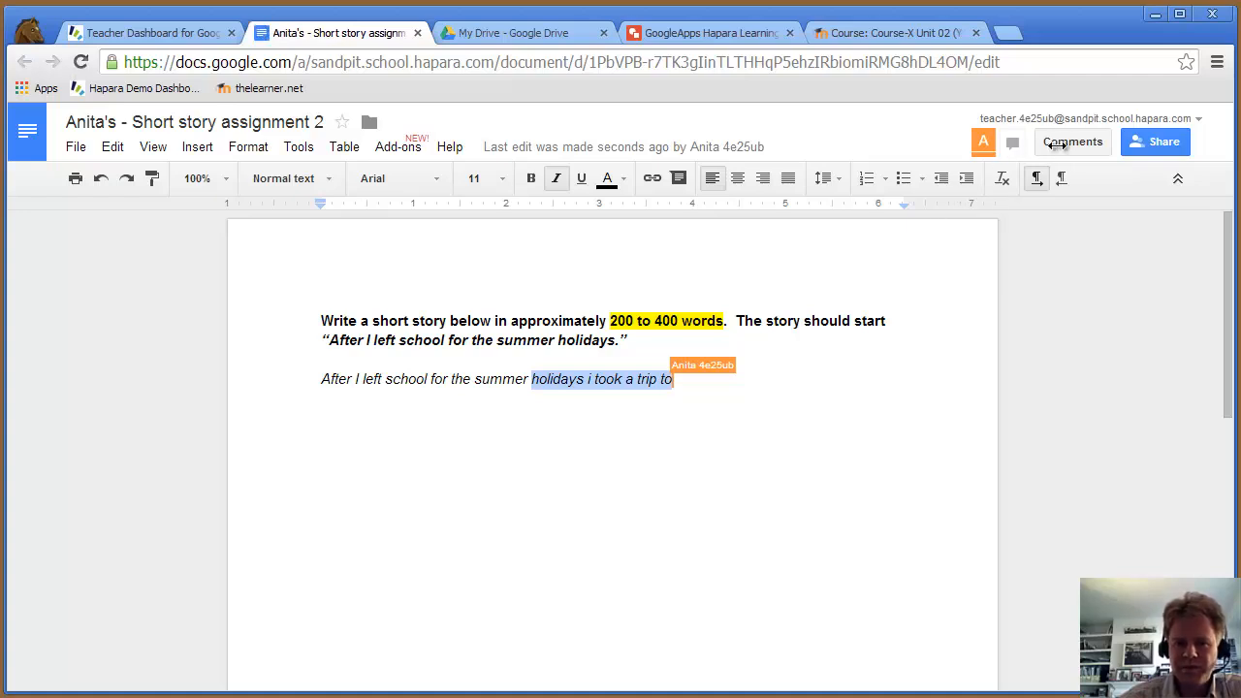
Post a 'think about....' comment on Anita's recent text, then return to the class dashboard.
{"action": "left_click", "coordinate": [1072, 142]}
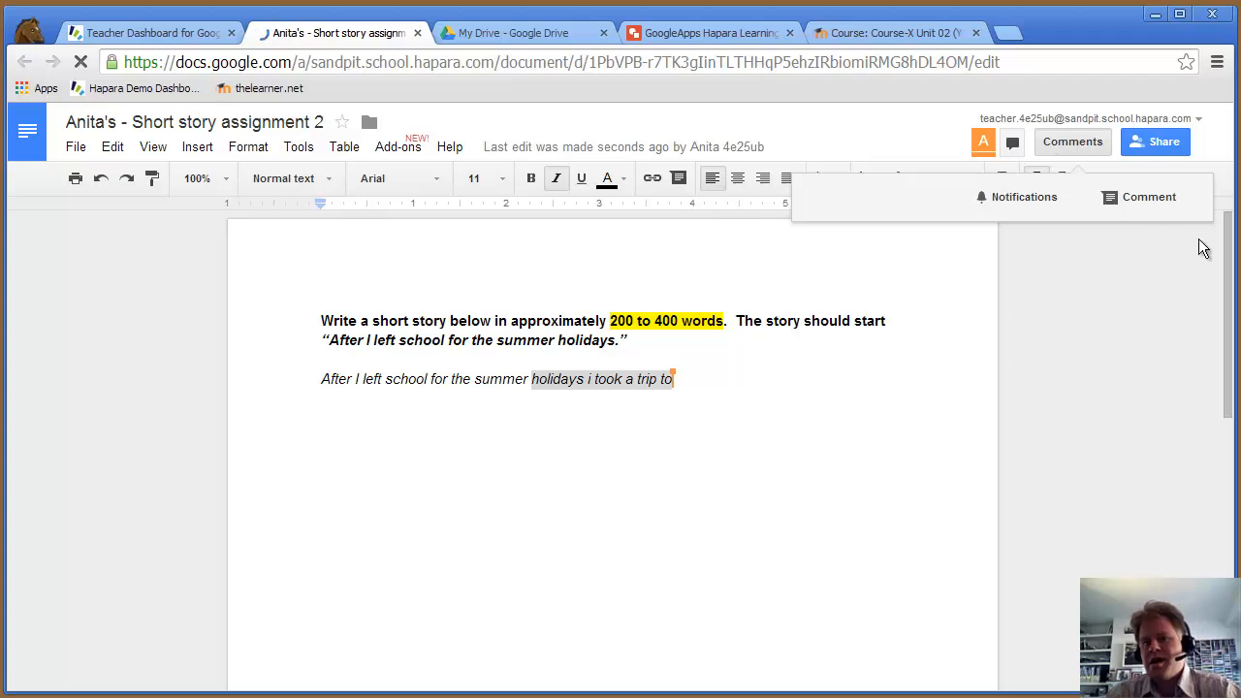
{"action": "mouse_move", "coordinate": [1148, 197]}
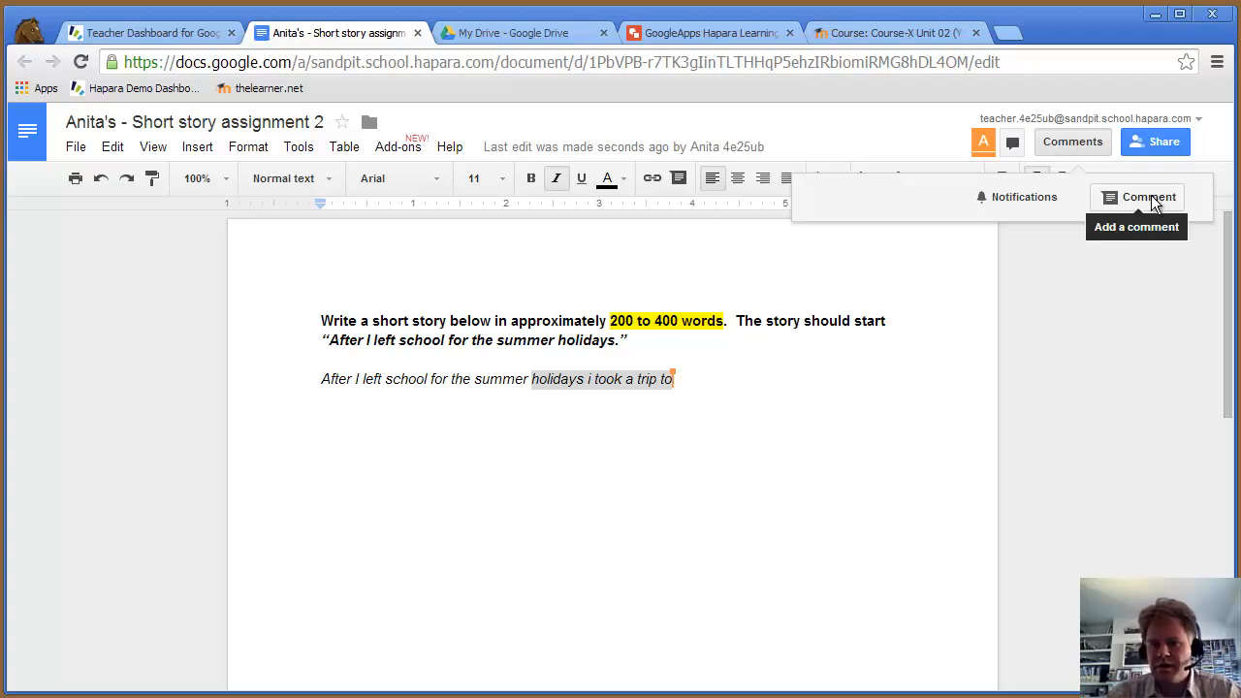
{"action": "left_click", "coordinate": [1146, 198]}
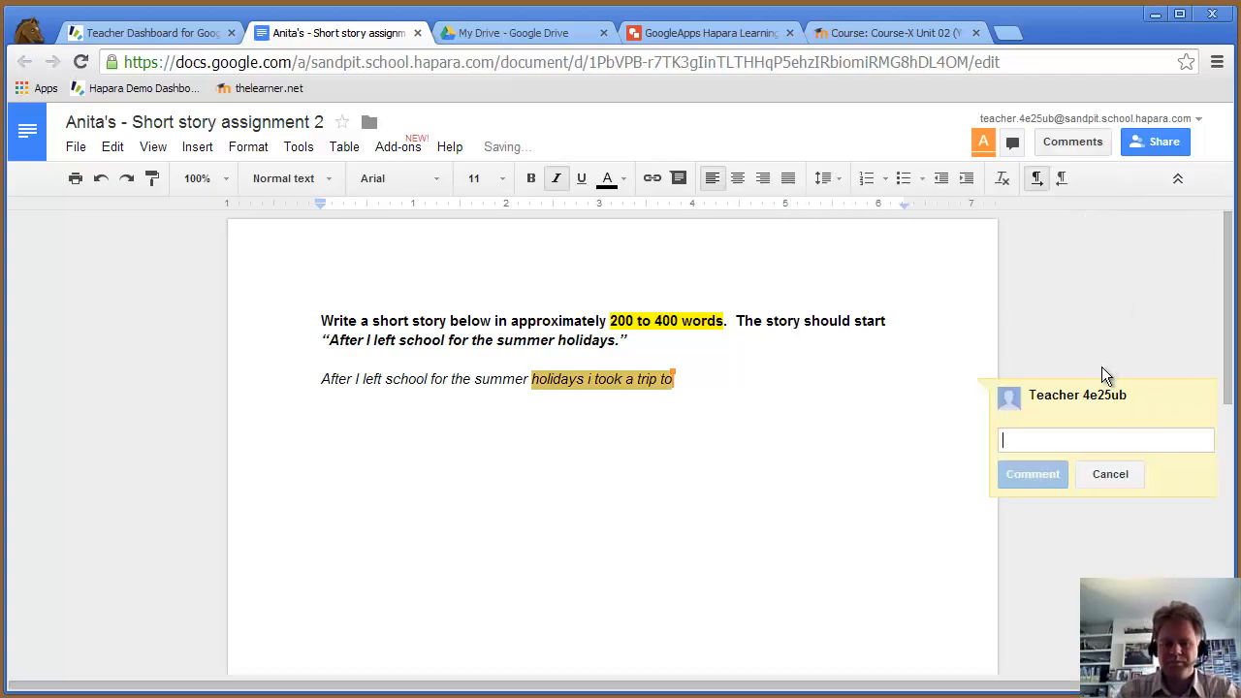
{"action": "type", "text": "think a"}
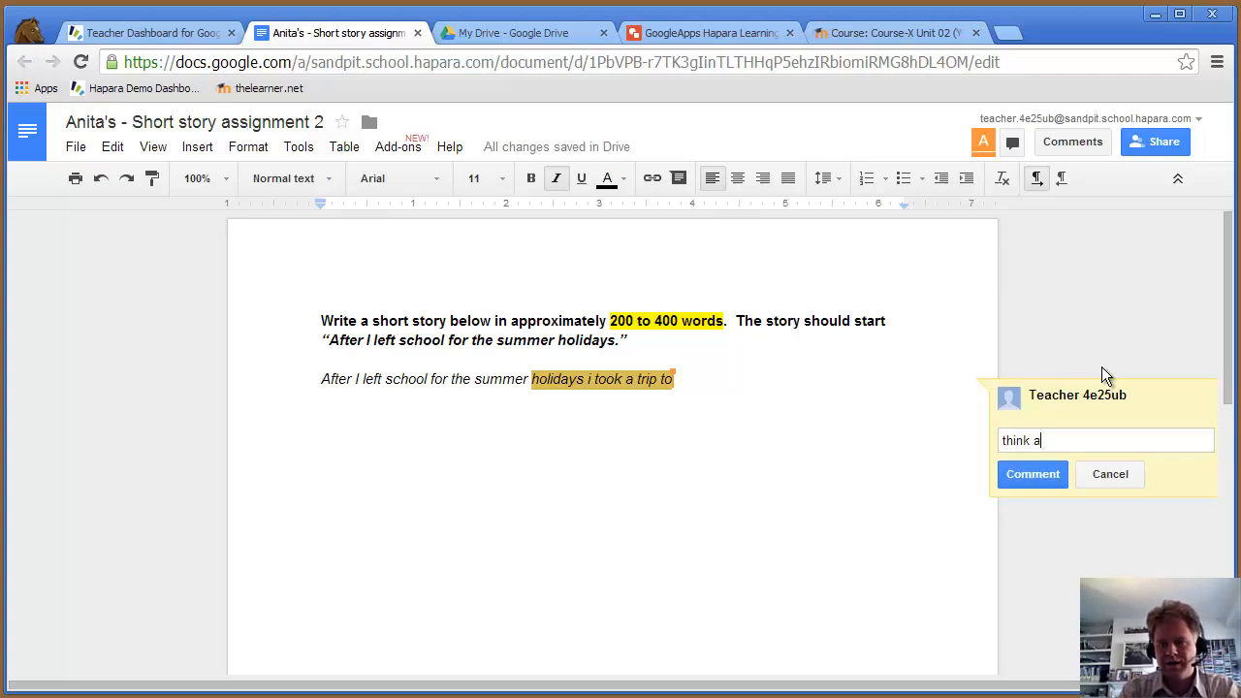
{"action": "type", "text": "bout...."}
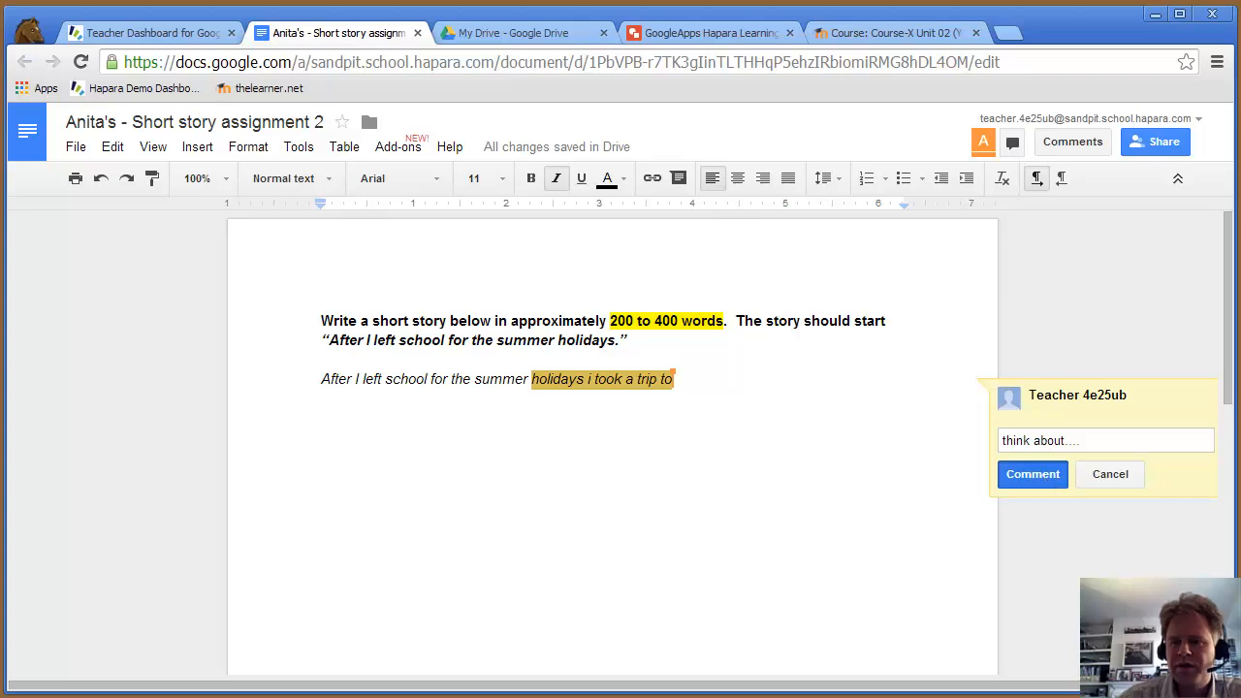
{"action": "left_click", "coordinate": [1031, 473]}
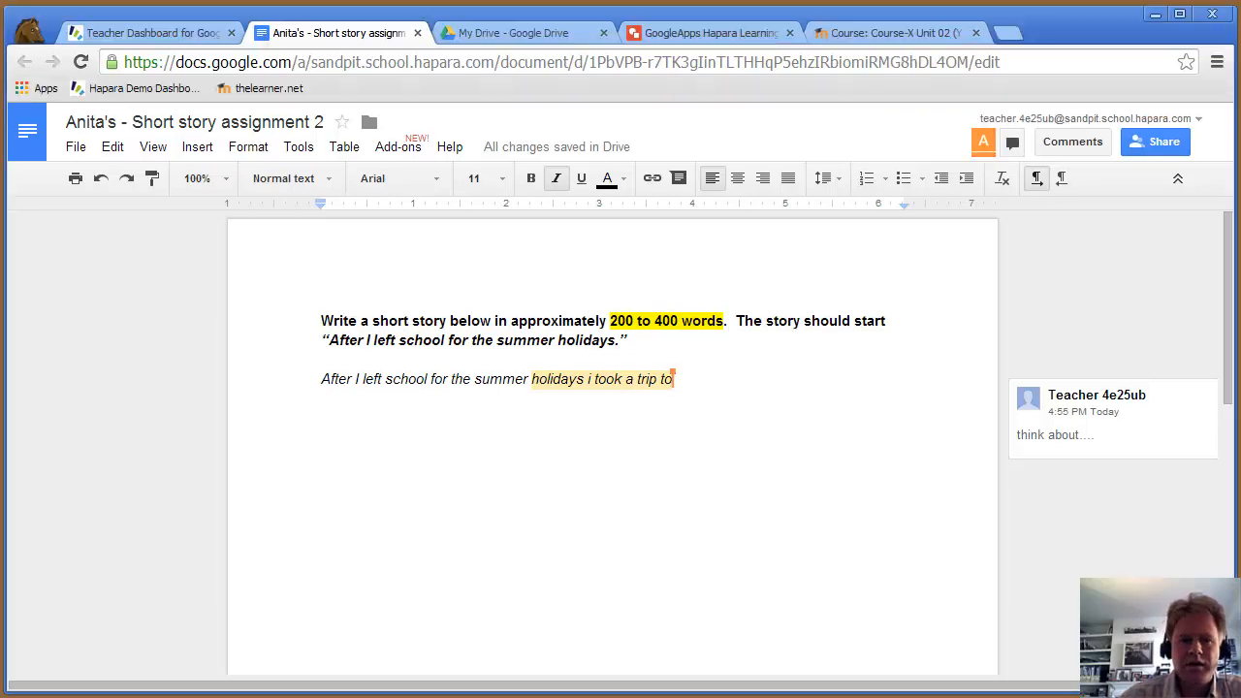
{"action": "left_click", "coordinate": [146, 31]}
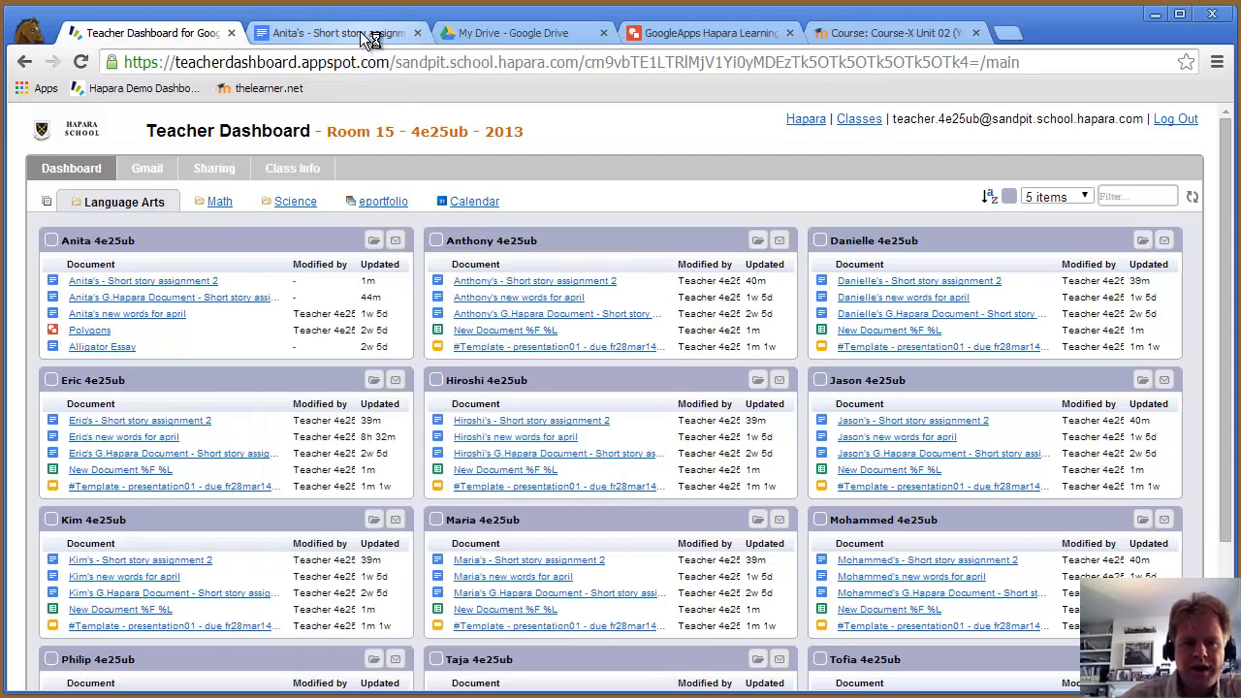
Finish Anita's sentence with 'London' so it reads 'i took a trip to London', then return to the dashboard.
{"action": "left_click", "coordinate": [330, 31]}
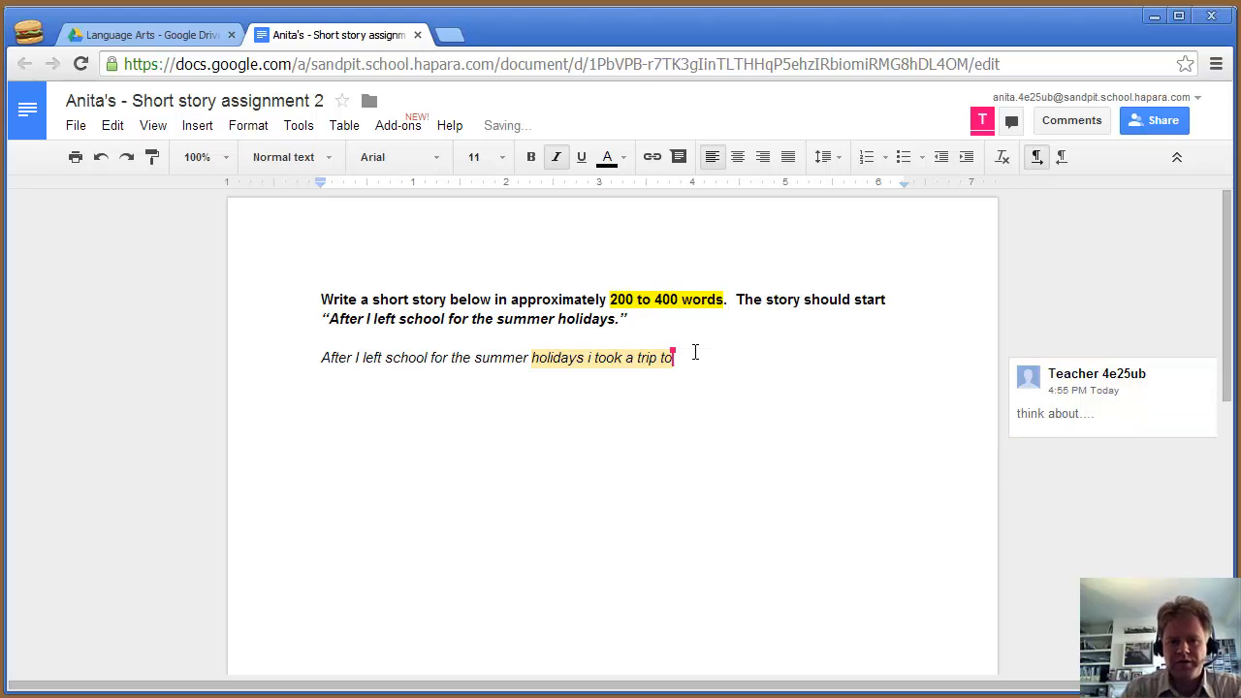
{"action": "type", "text": "London"}
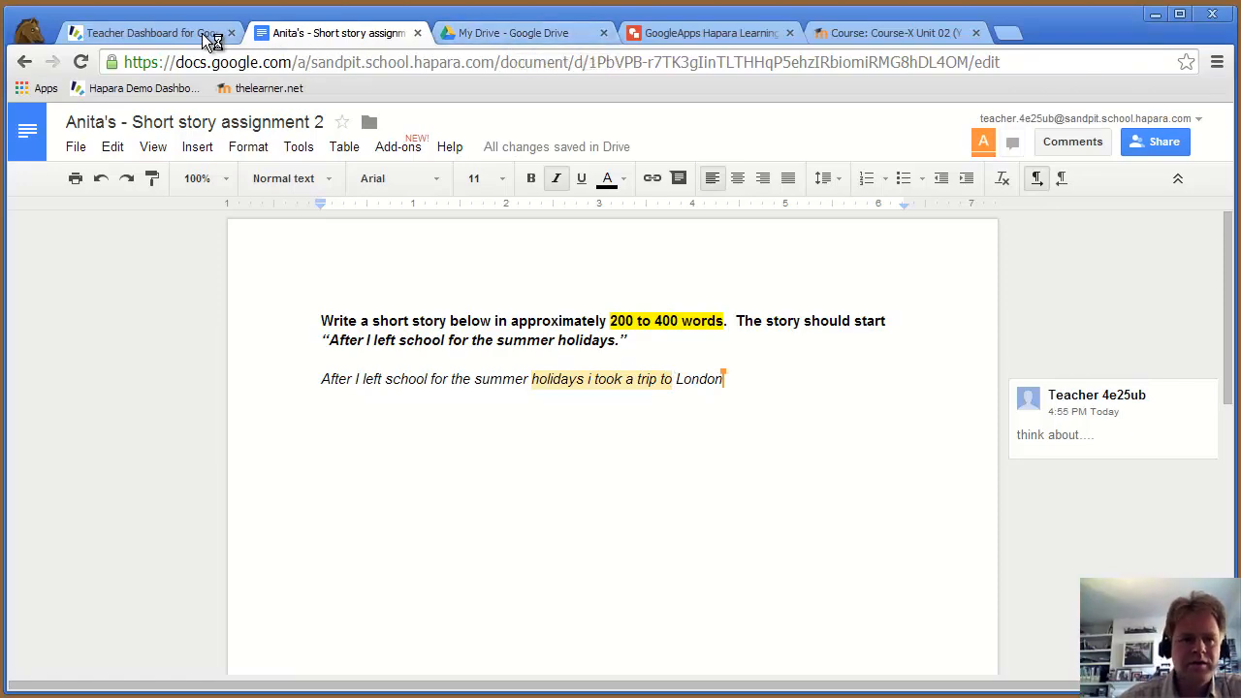
{"action": "left_click", "coordinate": [146, 31]}
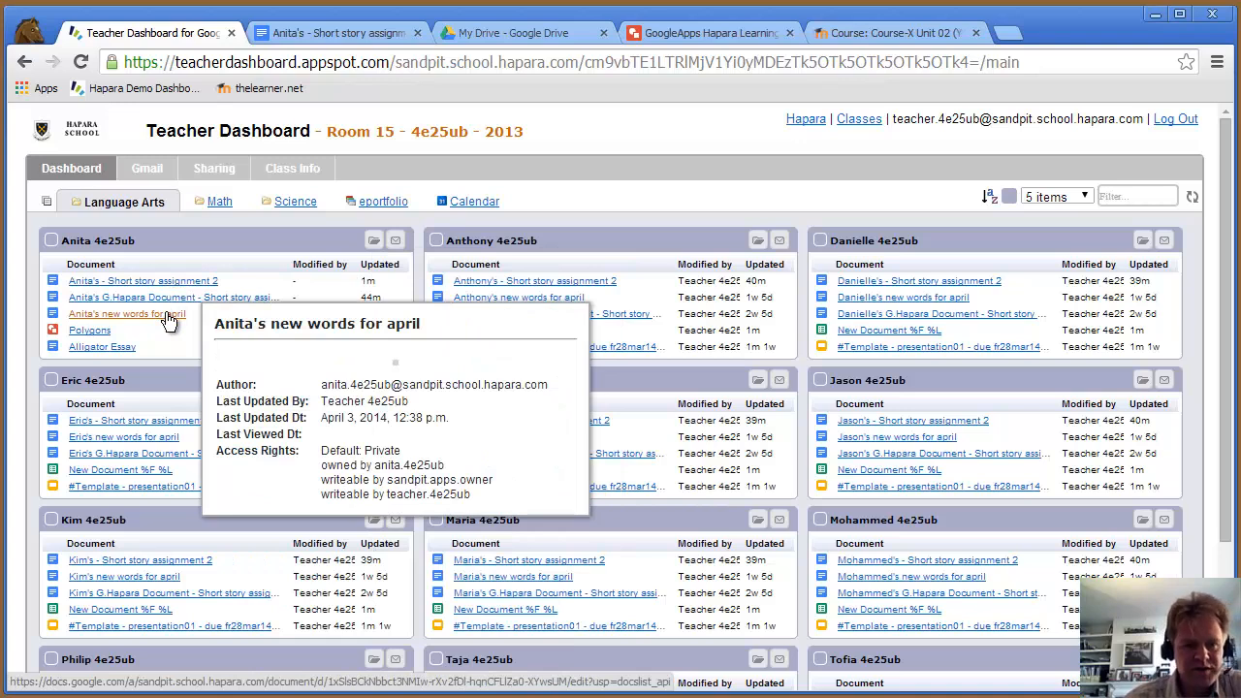
{"action": "mouse_move", "coordinate": [194, 200]}
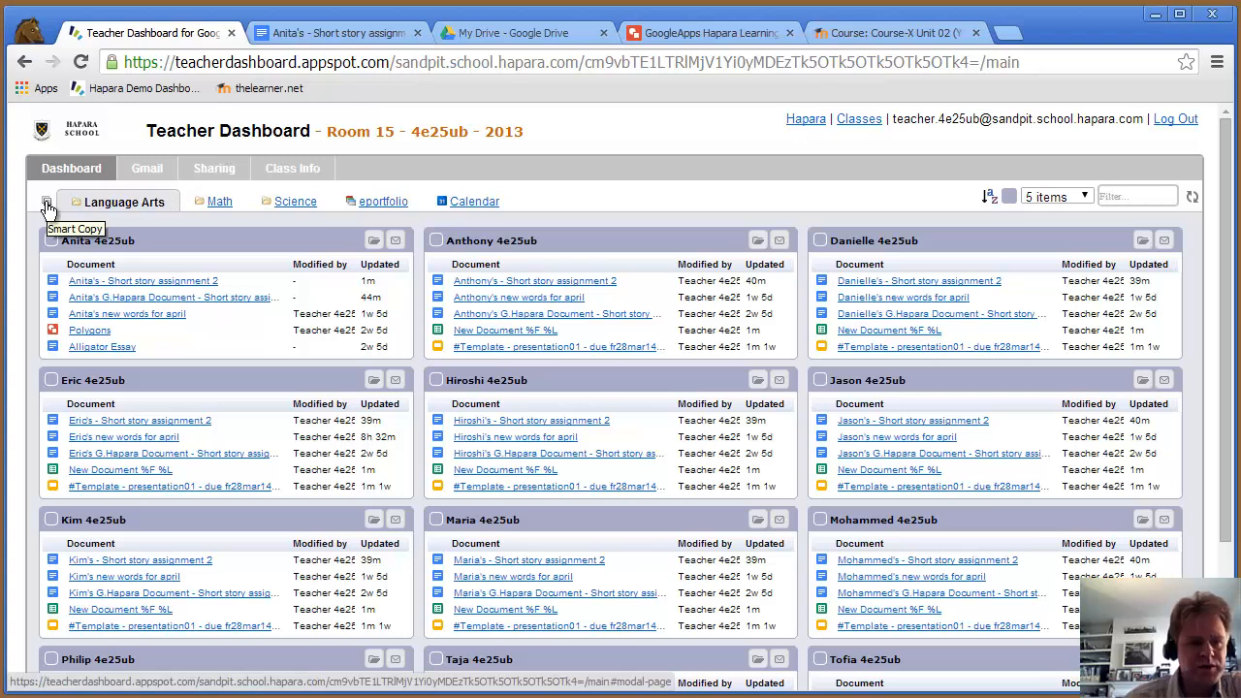
Begin a Smart Copy and choose the existing '90 second Presentation' document.
{"action": "left_click", "coordinate": [47, 202]}
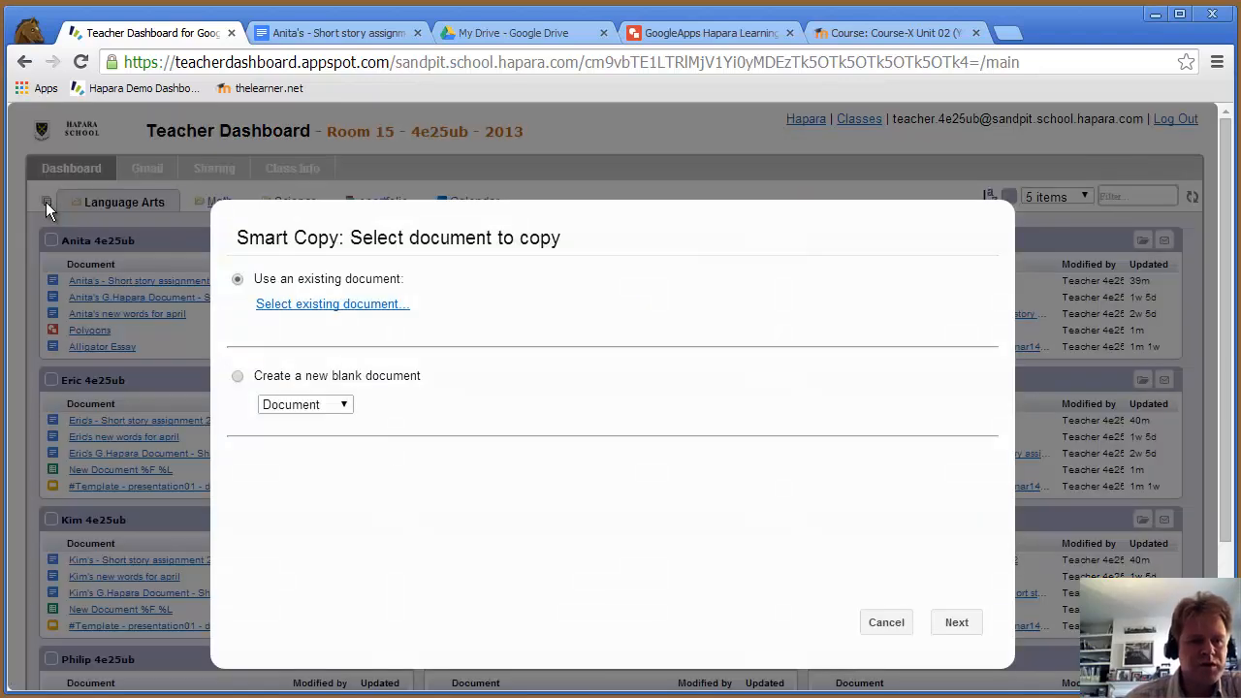
{"action": "mouse_move", "coordinate": [366, 310]}
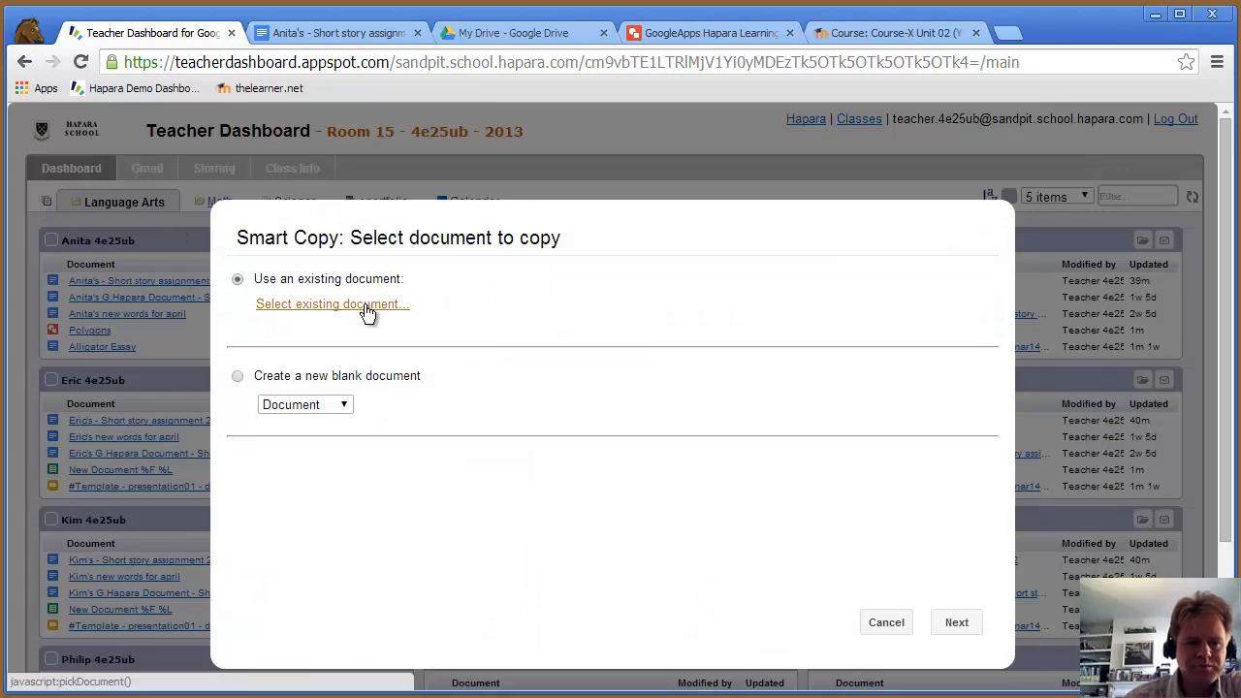
{"action": "mouse_move", "coordinate": [368, 311]}
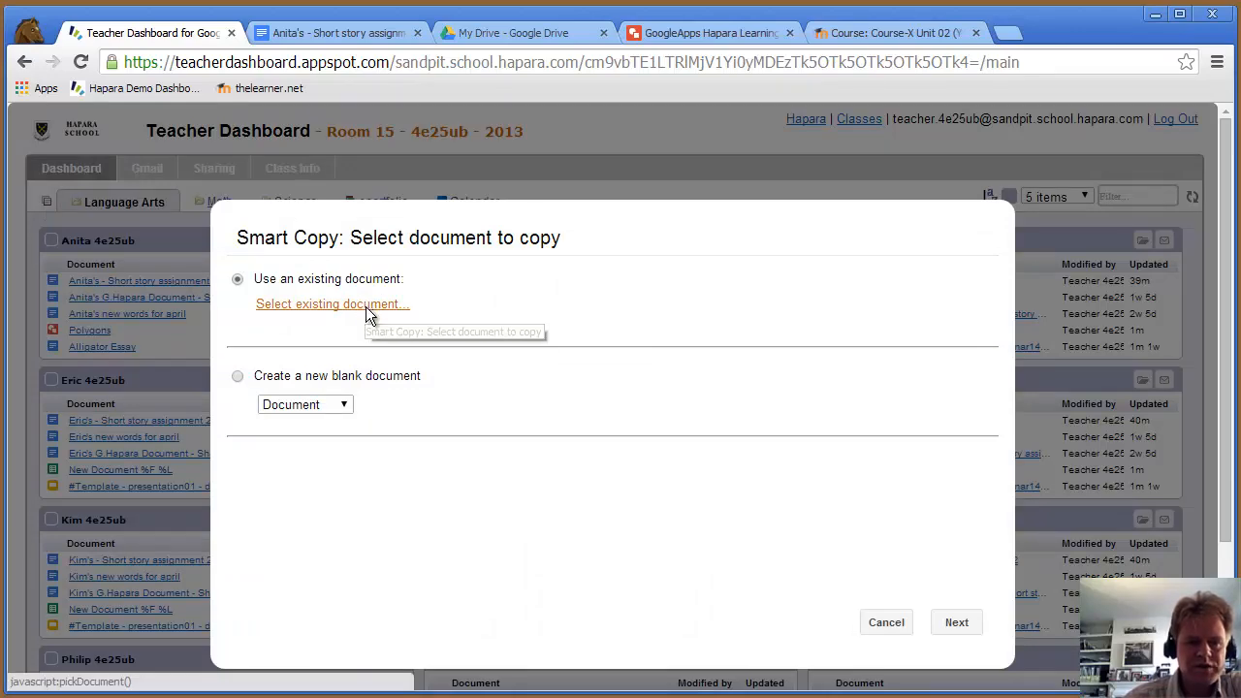
{"action": "left_click", "coordinate": [333, 302]}
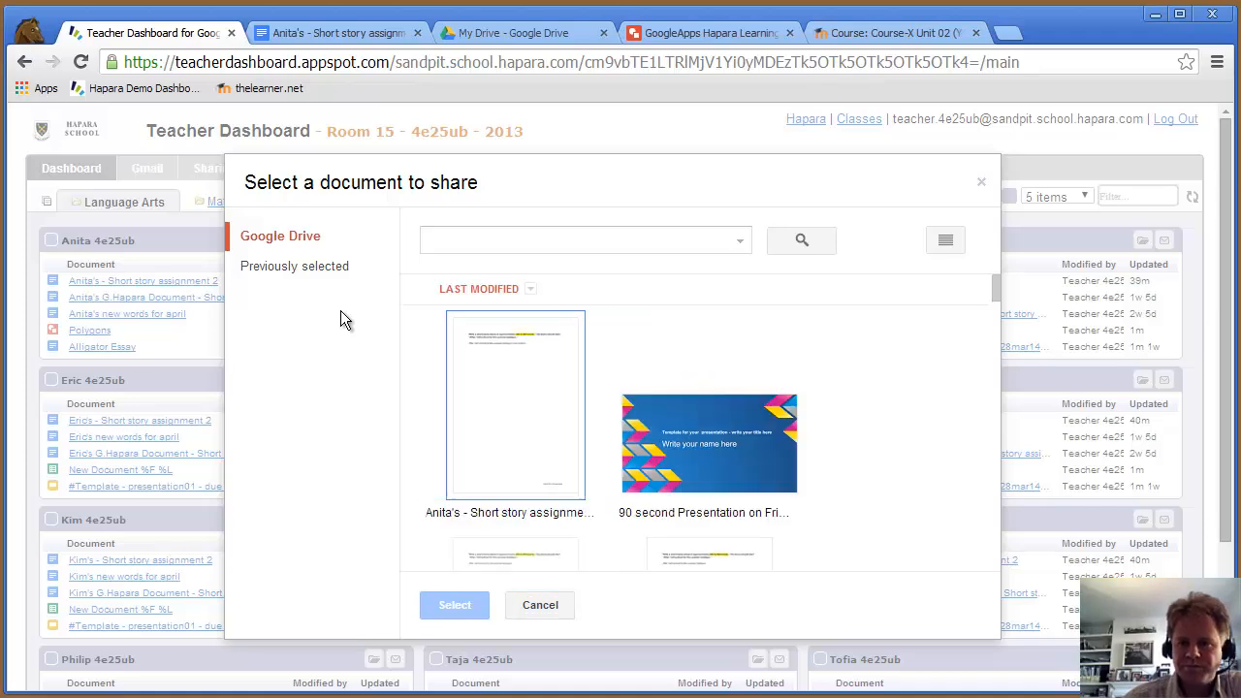
{"action": "left_click", "coordinate": [709, 442]}
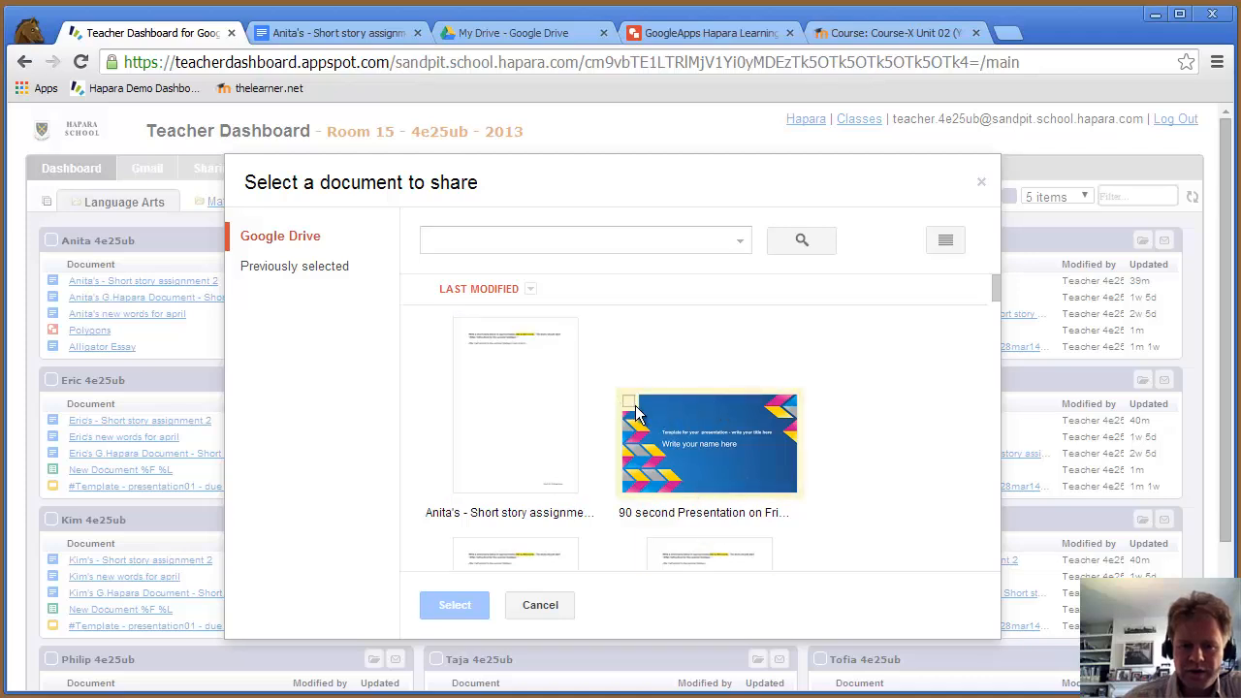
{"action": "left_click", "coordinate": [628, 401]}
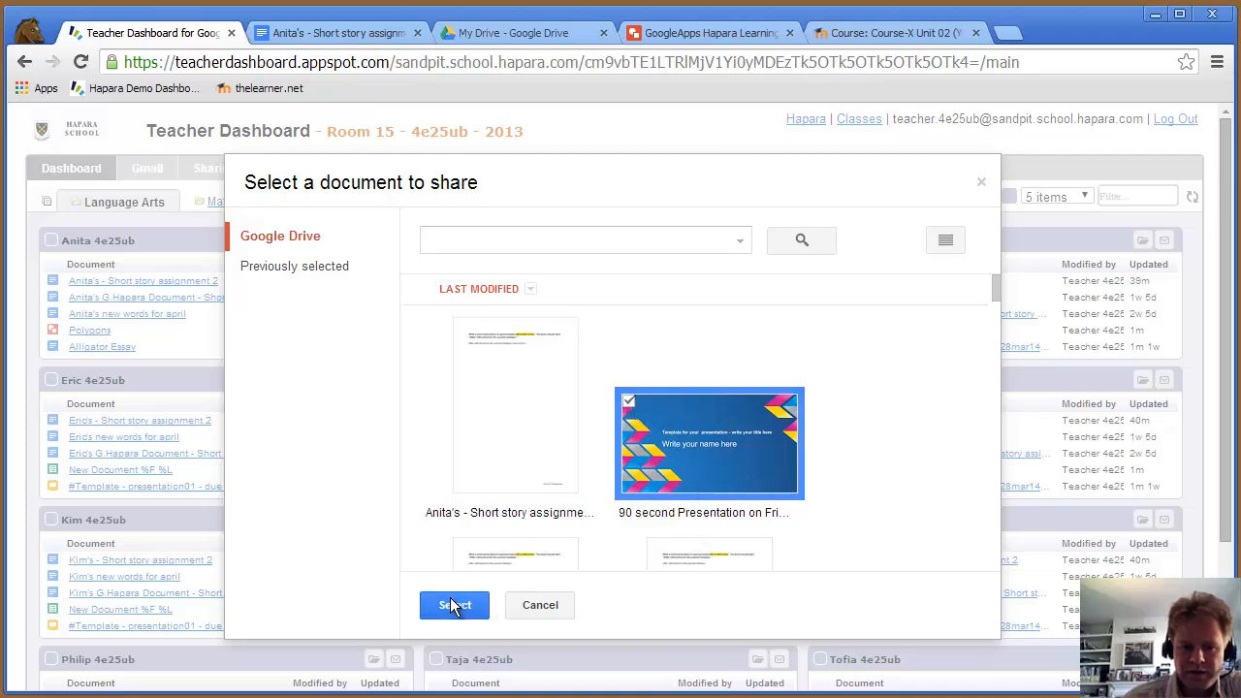
{"action": "left_click", "coordinate": [454, 605]}
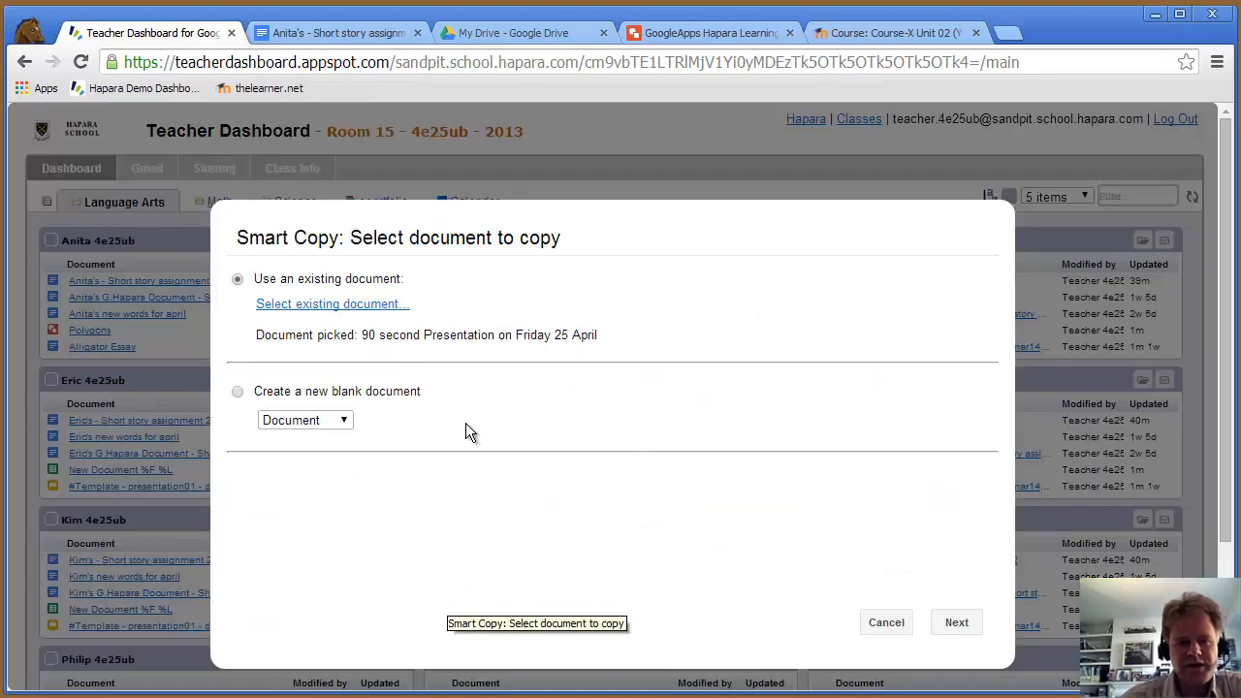
{"action": "mouse_move", "coordinate": [919, 628]}
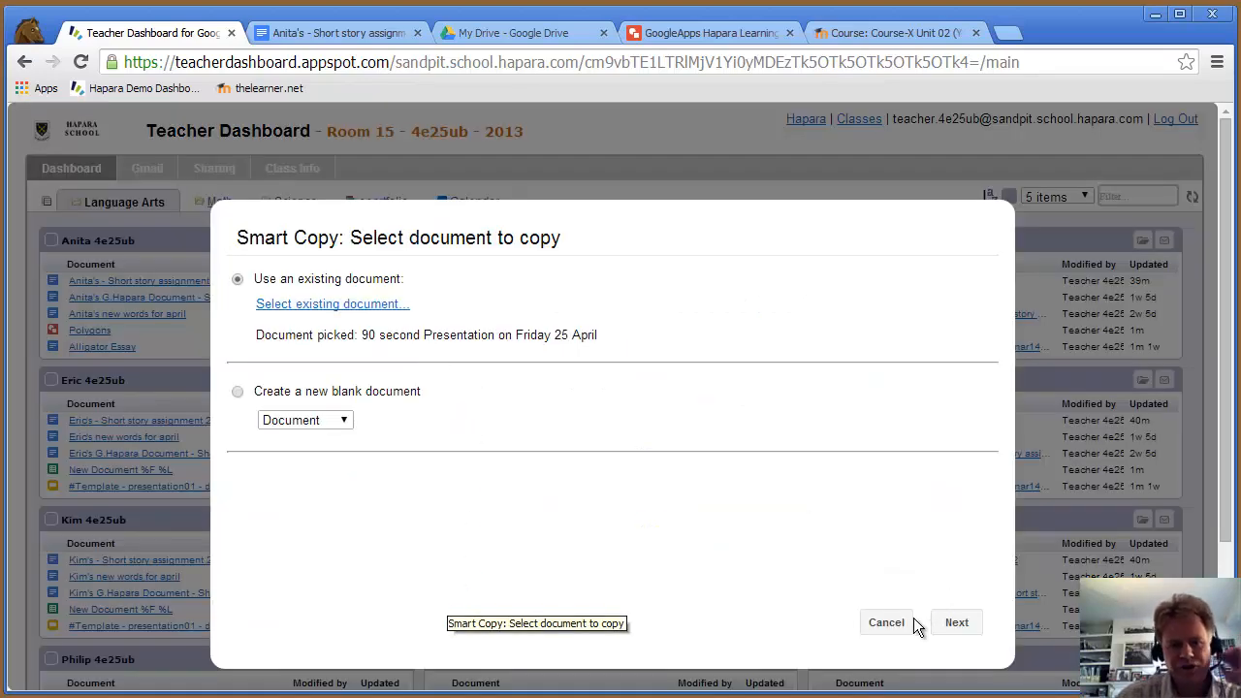
Give each student a separate copy titled with %F, into Language Arts for all students, and start the copy.
{"action": "left_click", "coordinate": [956, 623]}
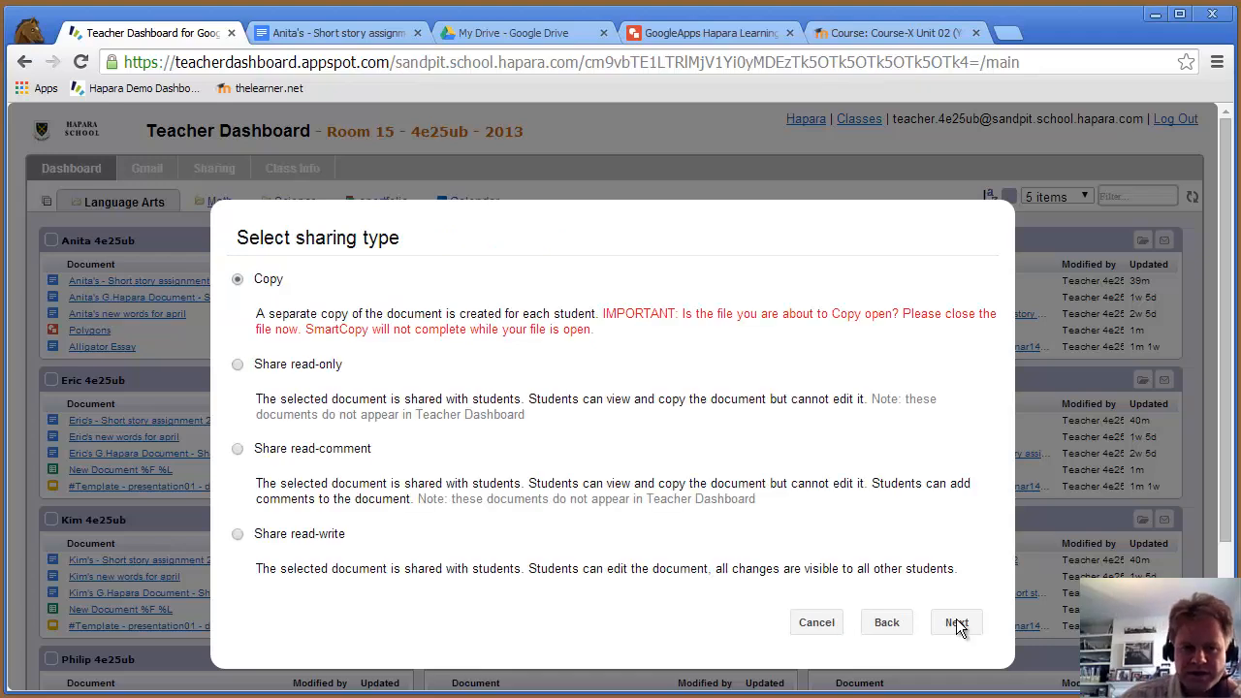
{"action": "left_click", "coordinate": [954, 620]}
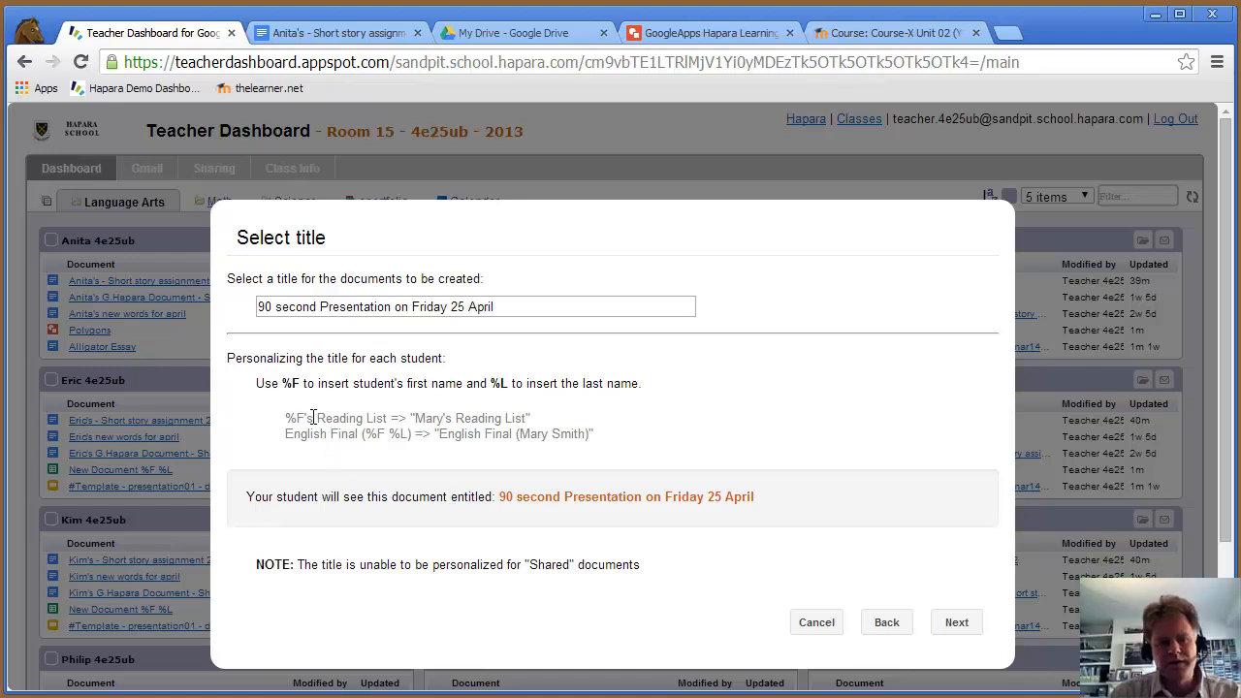
{"action": "double_click", "coordinate": [299, 419]}
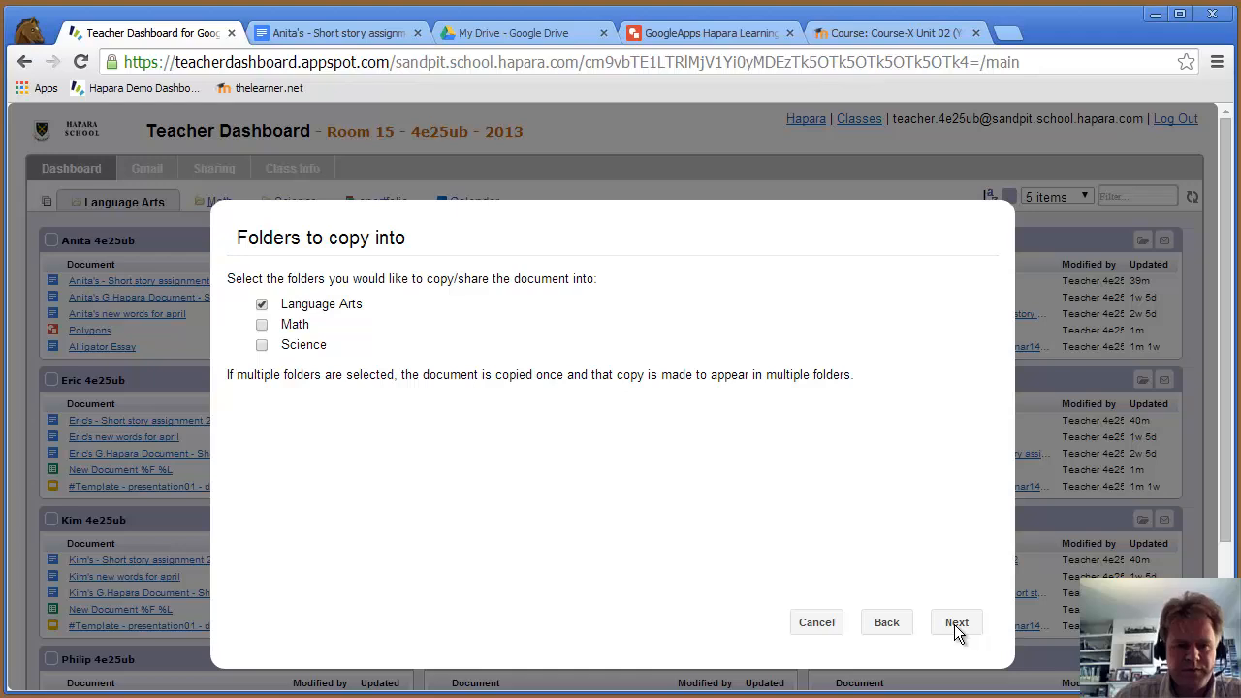
{"action": "left_click", "coordinate": [956, 620]}
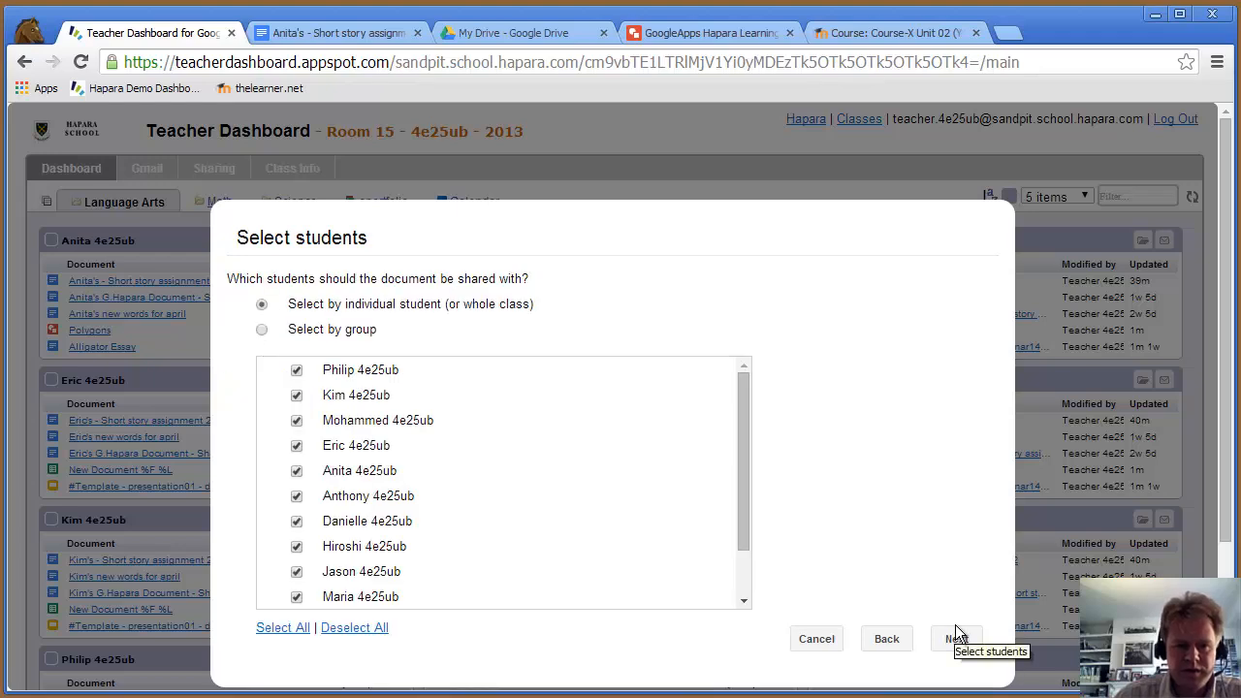
{"action": "mouse_move", "coordinate": [958, 640]}
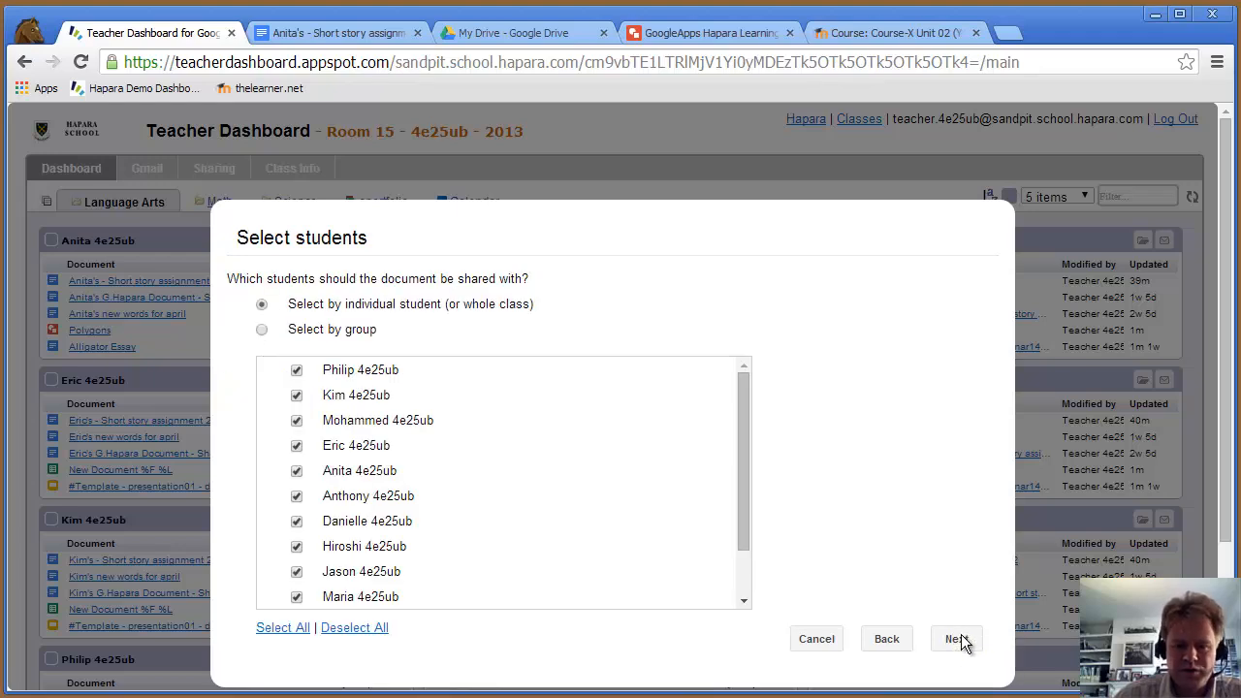
{"action": "left_click", "coordinate": [954, 638]}
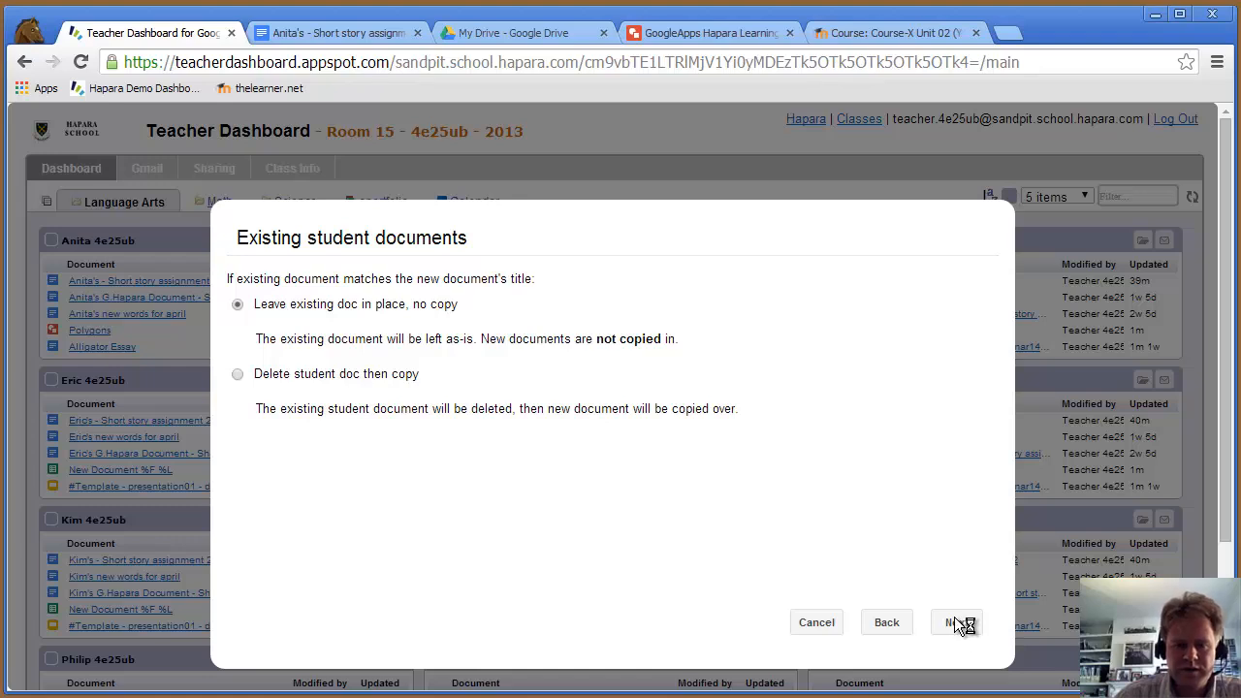
{"action": "left_click", "coordinate": [958, 621]}
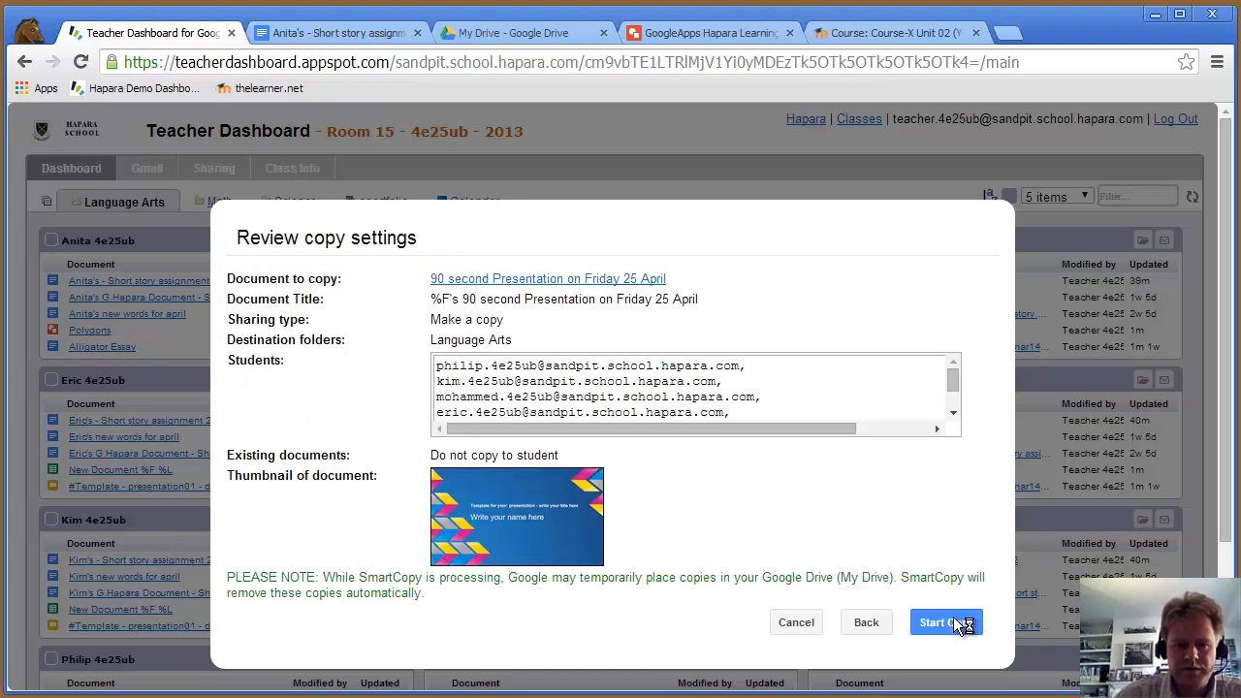
{"action": "left_click", "coordinate": [940, 620]}
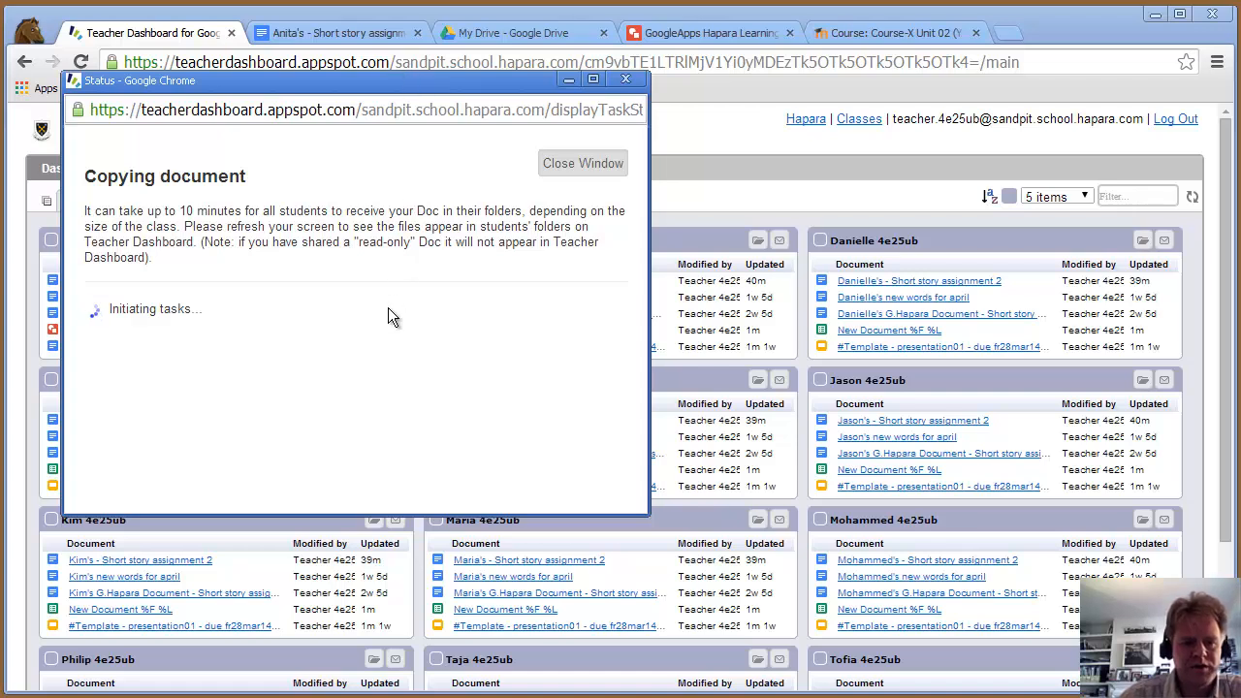
{"action": "mouse_move", "coordinate": [397, 318]}
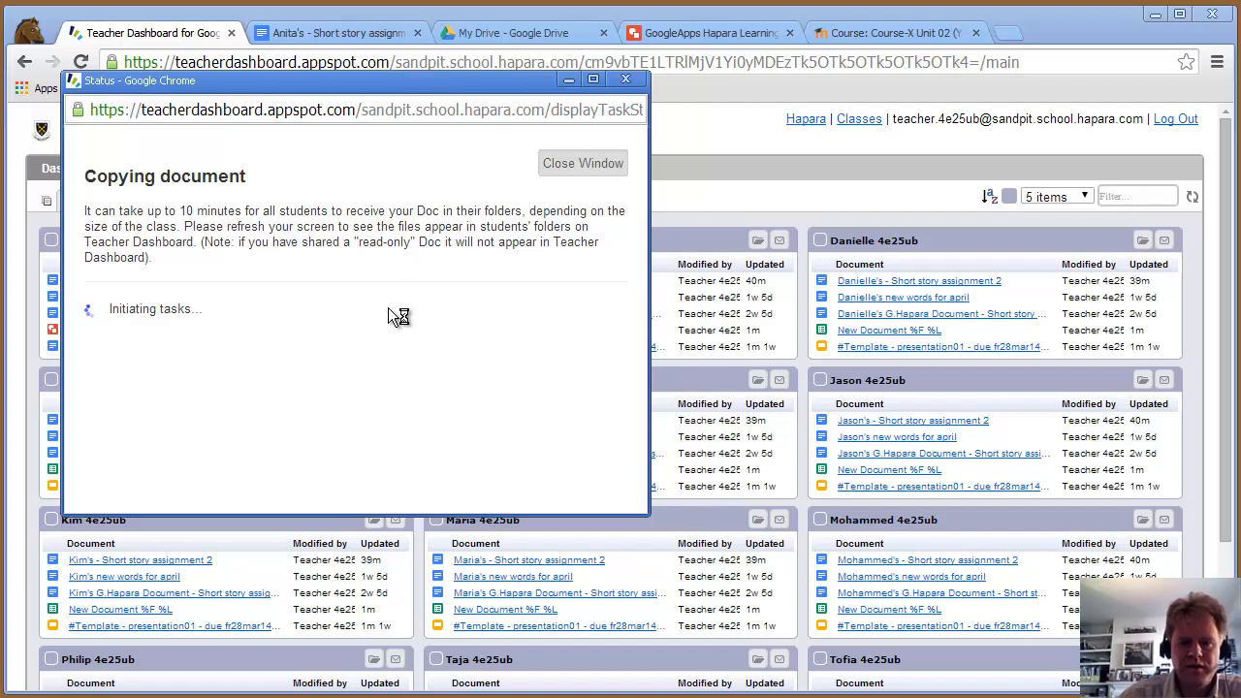
{"action": "mouse_move", "coordinate": [404, 310]}
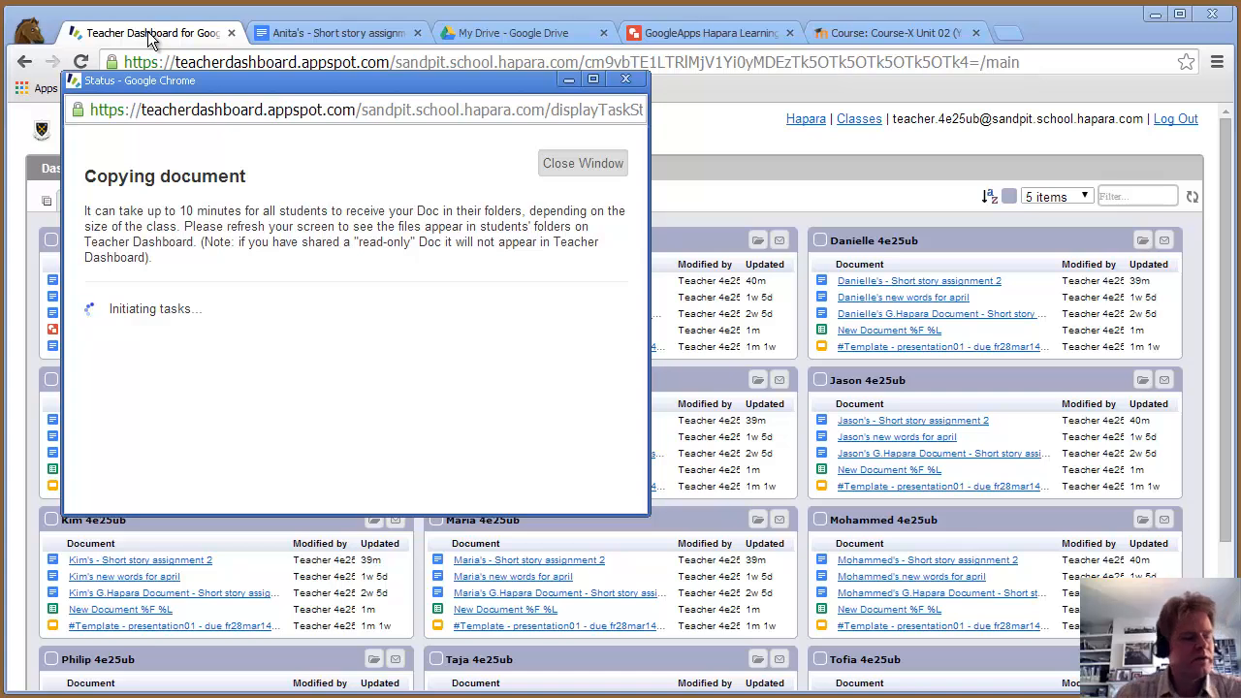
Leave the Copying document status and return to the Room 15 Language Arts overview.
{"action": "left_click", "coordinate": [582, 163]}
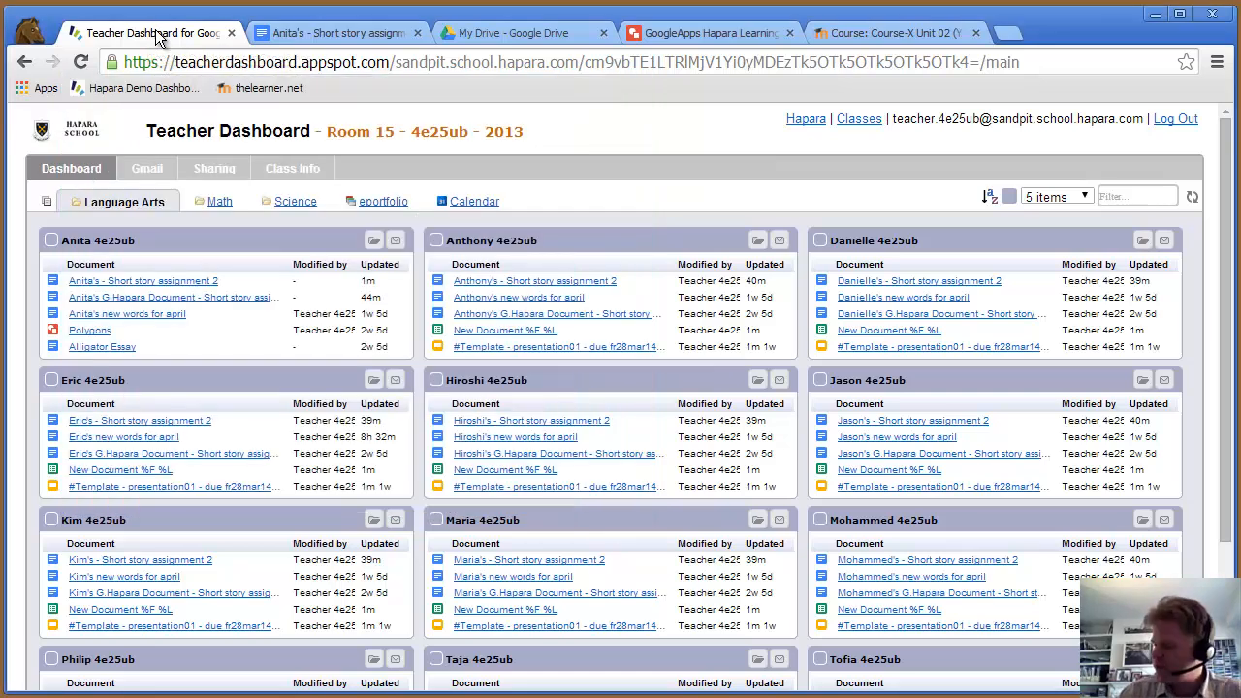
{"action": "mouse_move", "coordinate": [132, 16]}
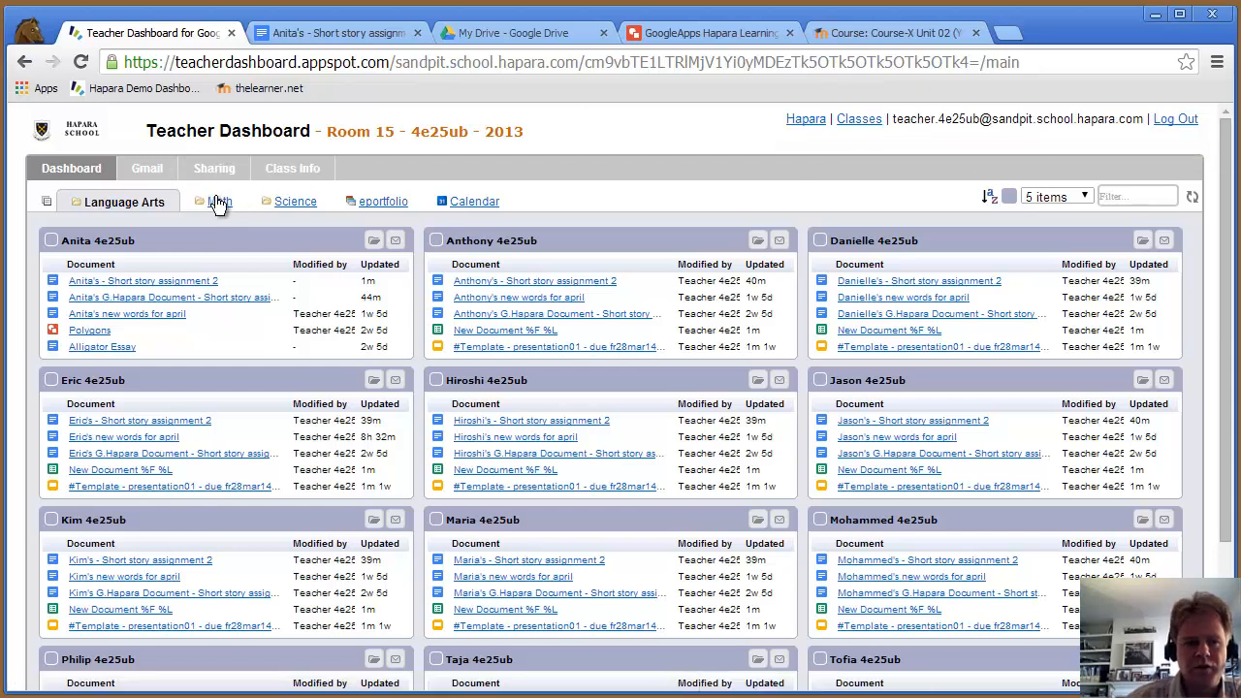
Switch the dashboard to the Math subject view.
{"action": "left_click", "coordinate": [219, 202]}
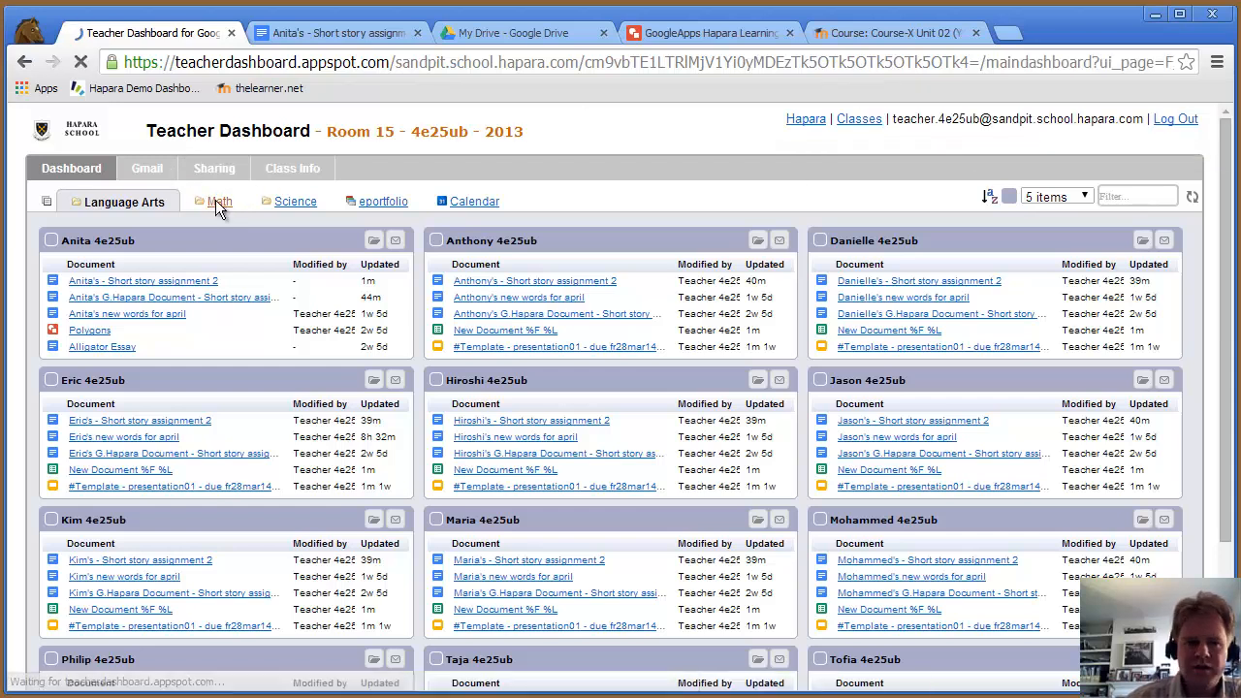
{"action": "left_click", "coordinate": [217, 199]}
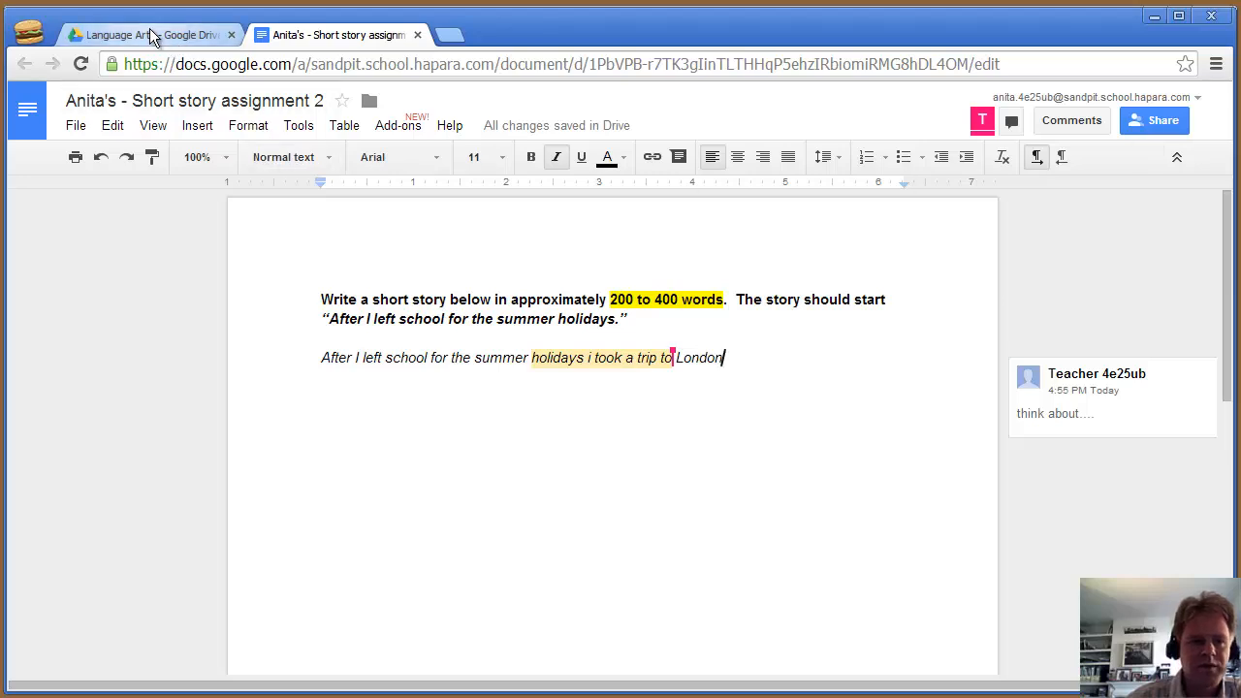
Browse Anita's Math and Science Drive folders, then close Drive to return to the dashboard.
{"action": "left_click", "coordinate": [145, 35]}
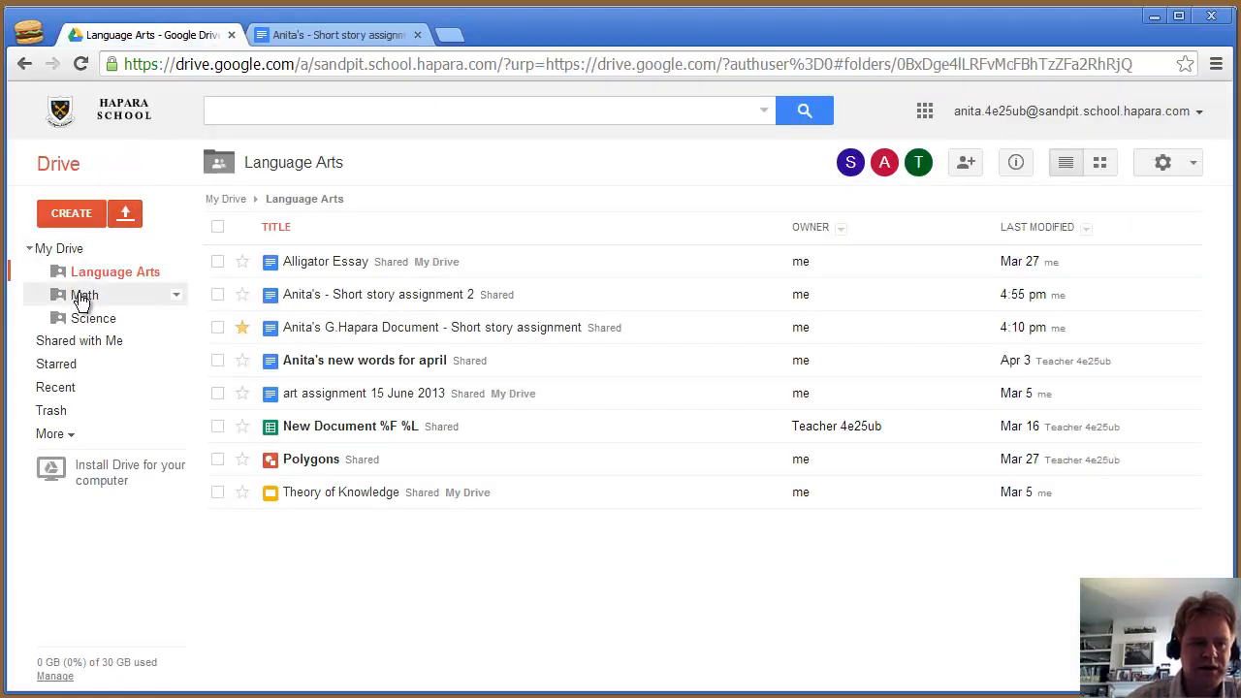
{"action": "left_click", "coordinate": [85, 294]}
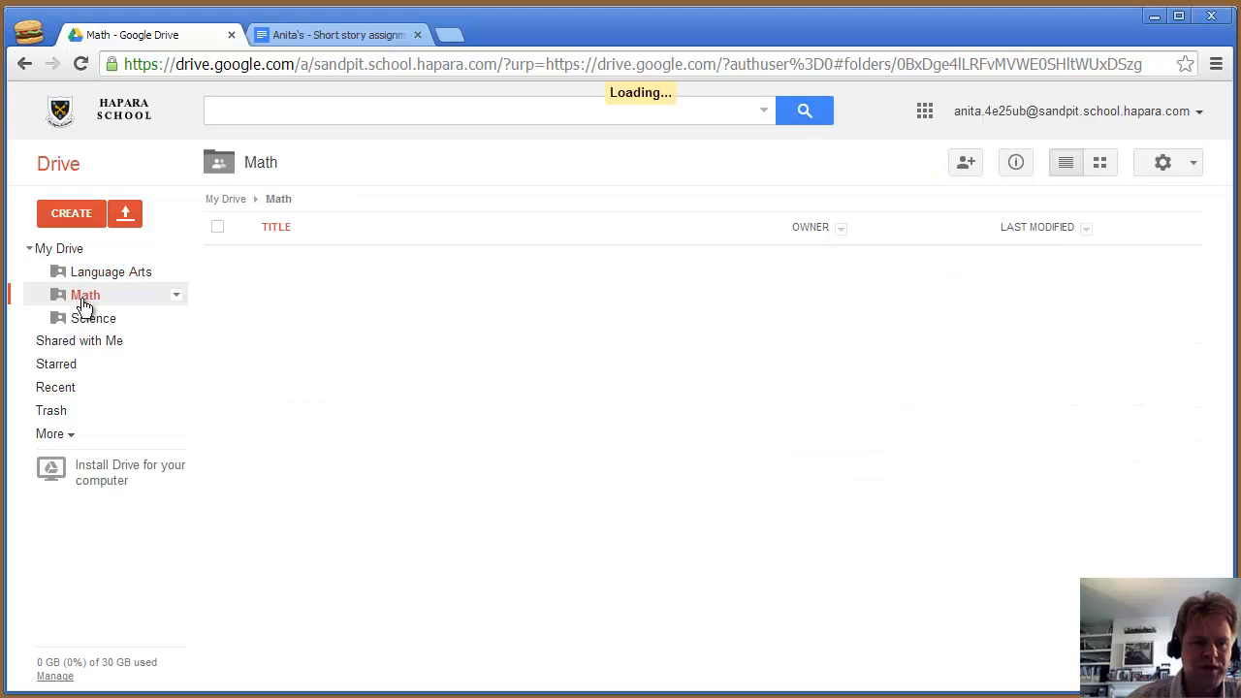
{"action": "left_click", "coordinate": [93, 318]}
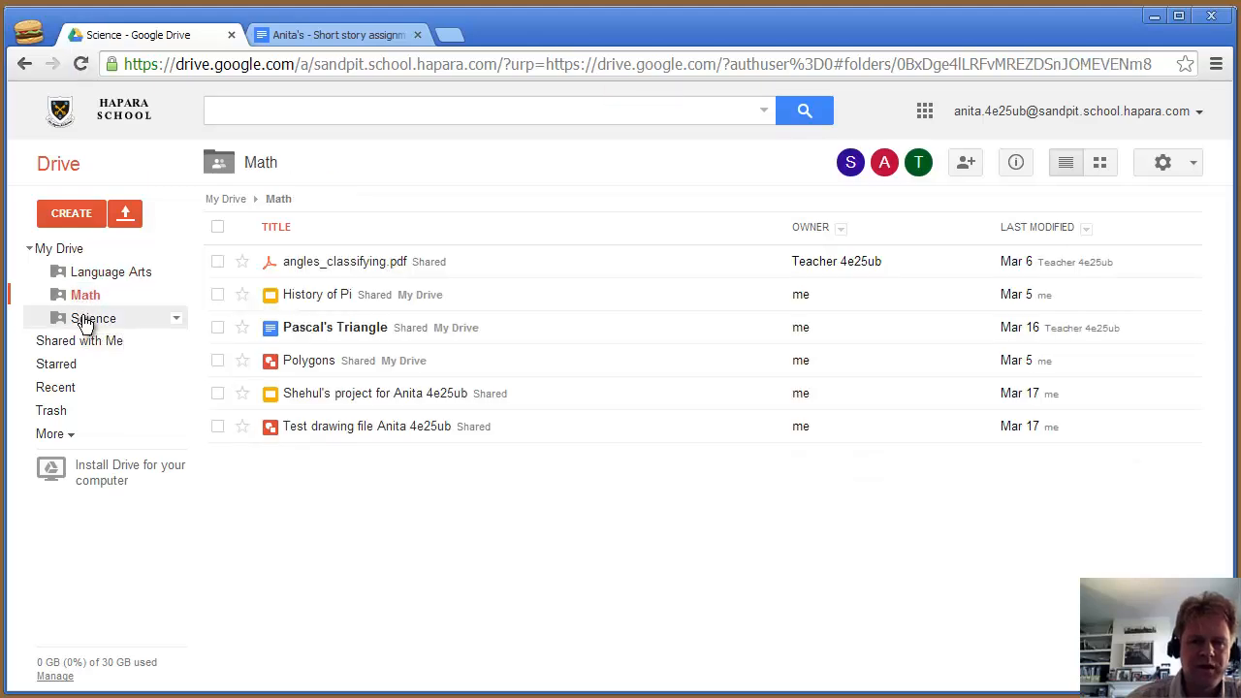
{"action": "left_click", "coordinate": [93, 318]}
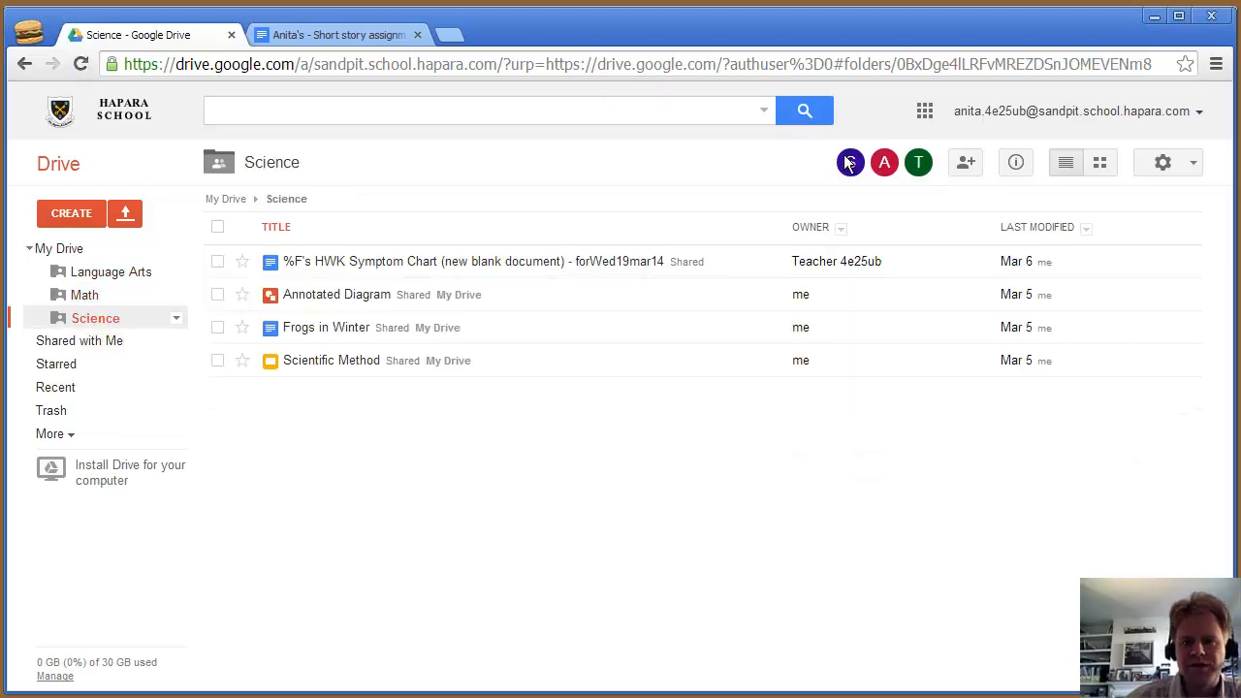
{"action": "mouse_move", "coordinate": [849, 163]}
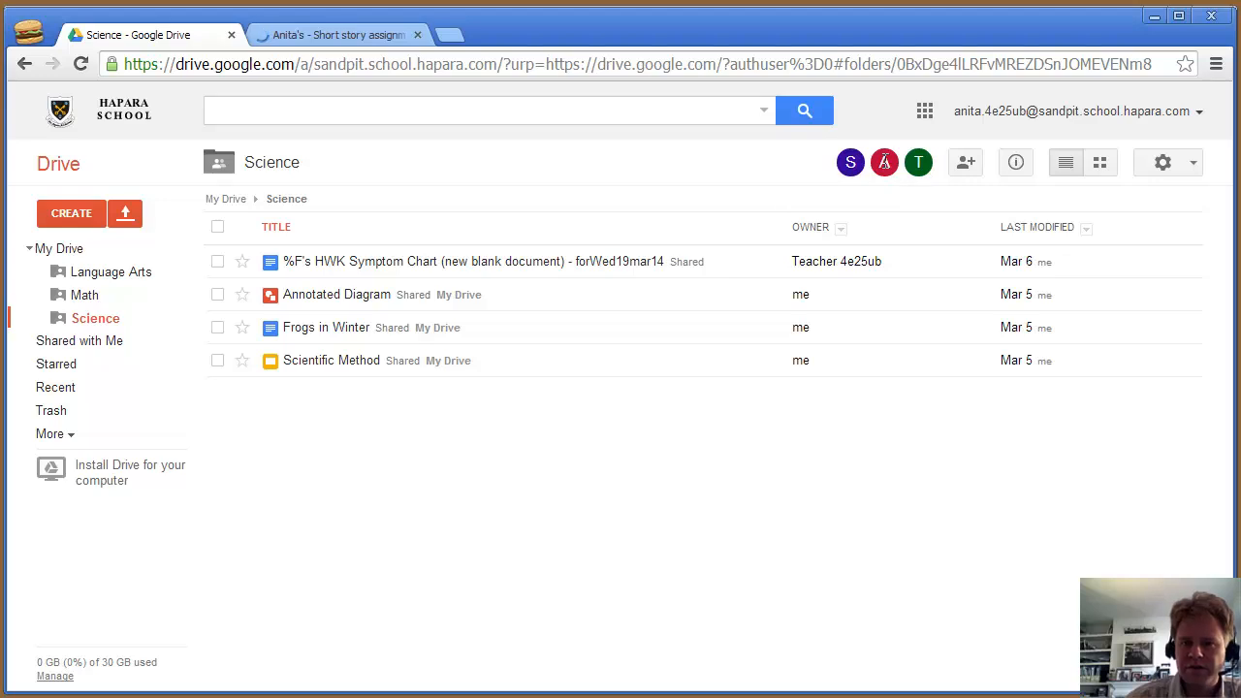
{"action": "mouse_move", "coordinate": [884, 163]}
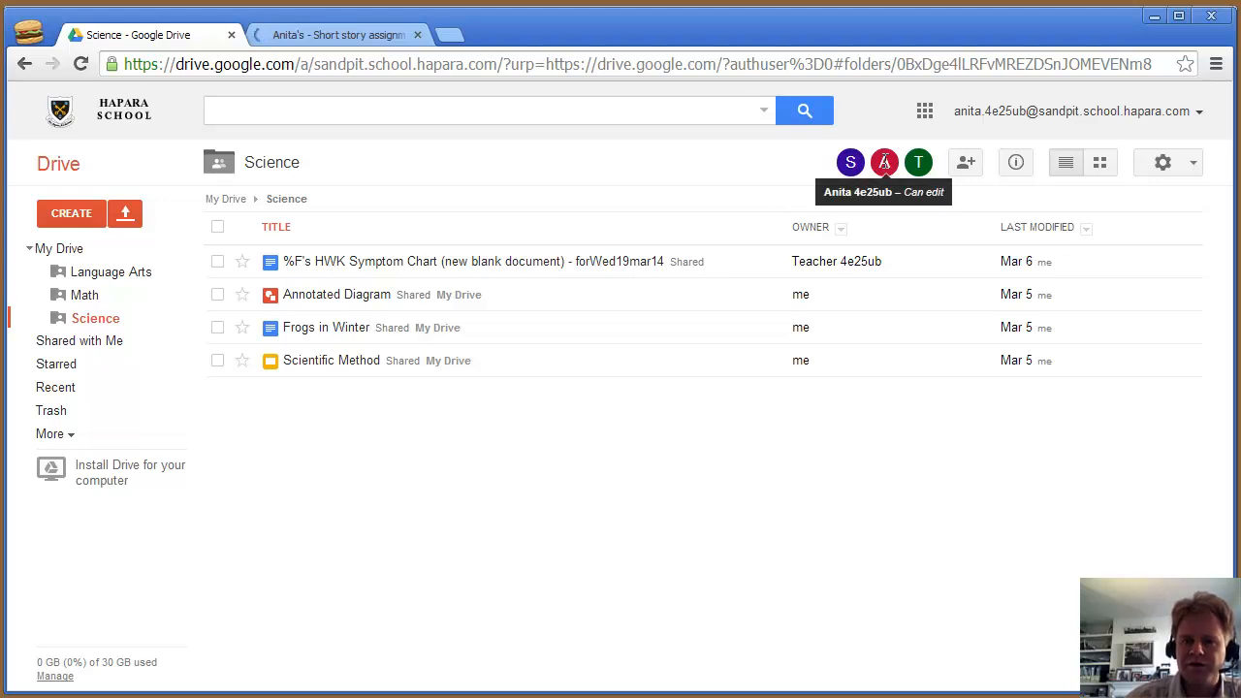
{"action": "mouse_move", "coordinate": [917, 162]}
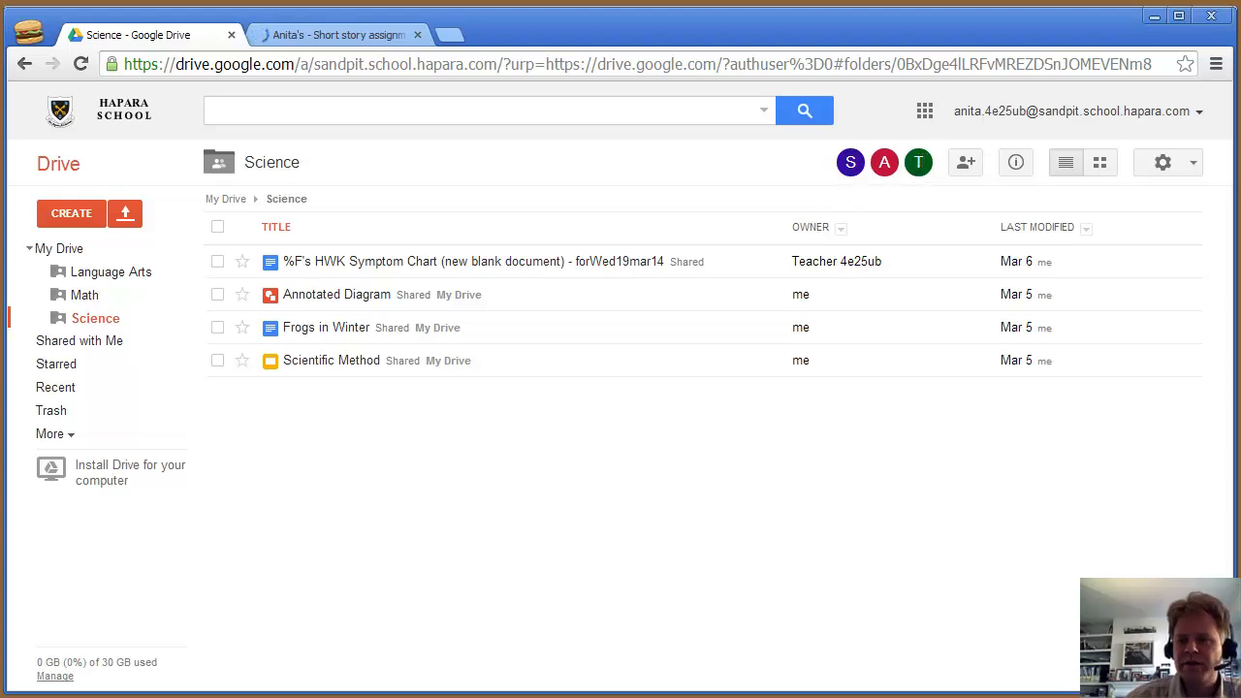
{"action": "left_click", "coordinate": [151, 33]}
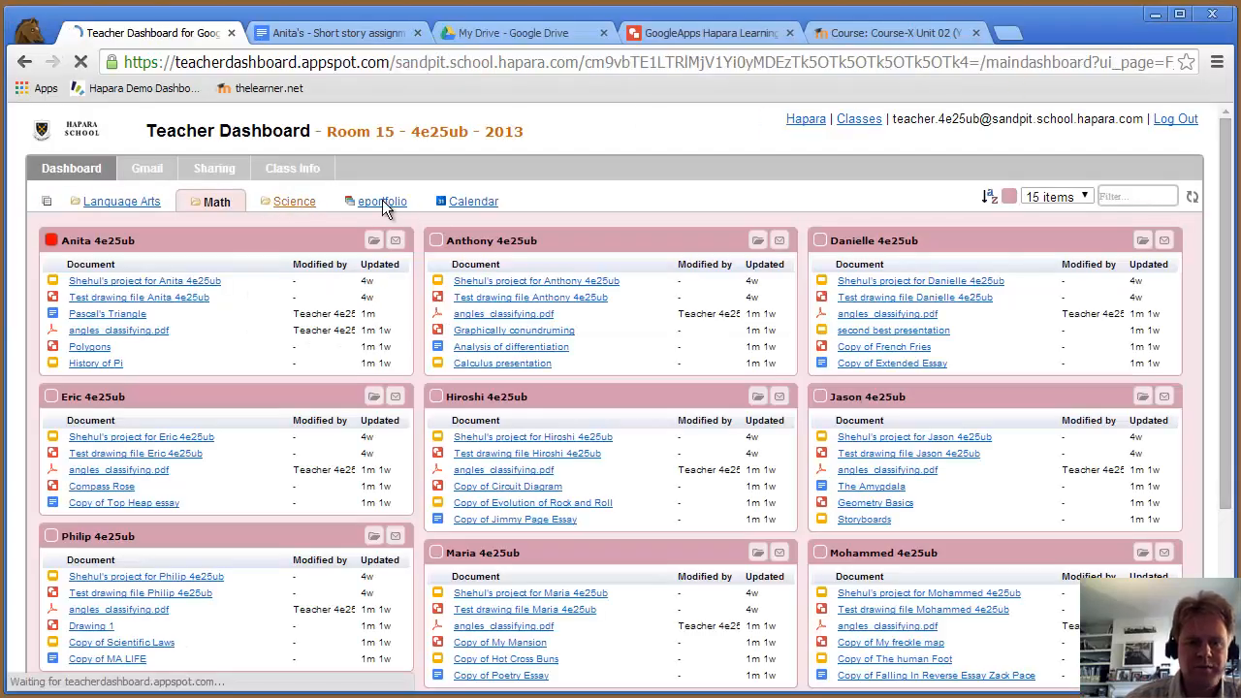
View the Science folder documents, the eportfolio site activity, then each student's Gmail inbox.
{"action": "left_click", "coordinate": [294, 199]}
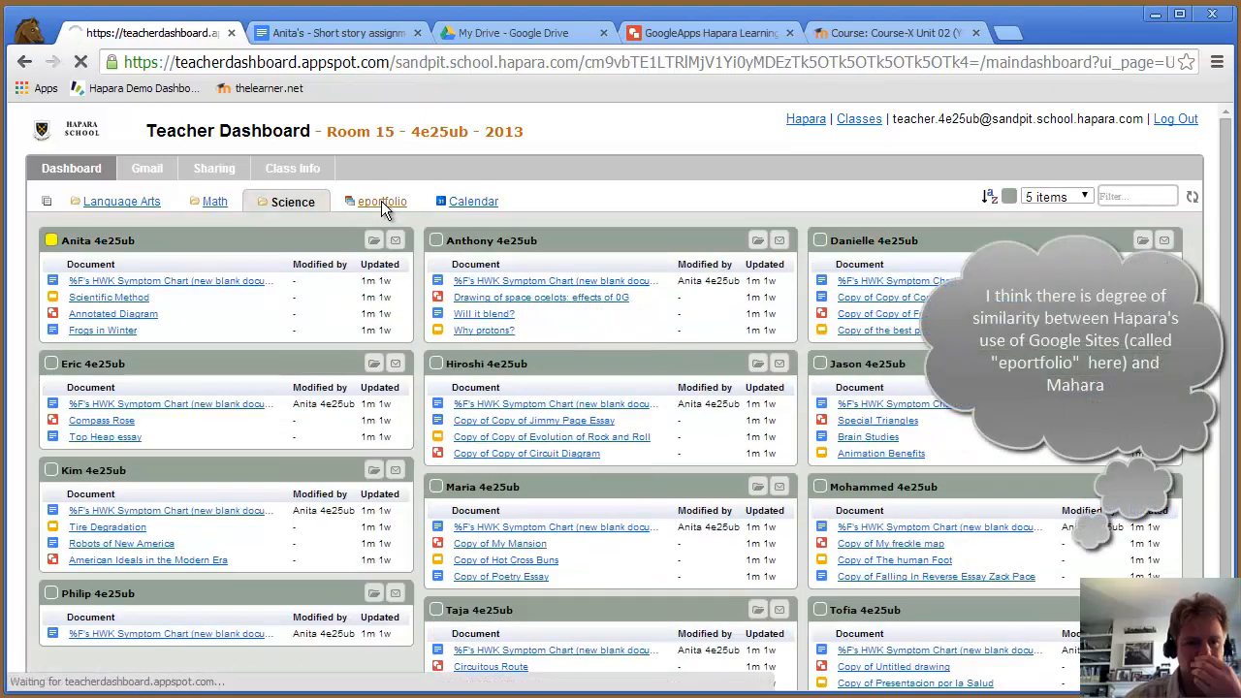
{"action": "left_click", "coordinate": [380, 200]}
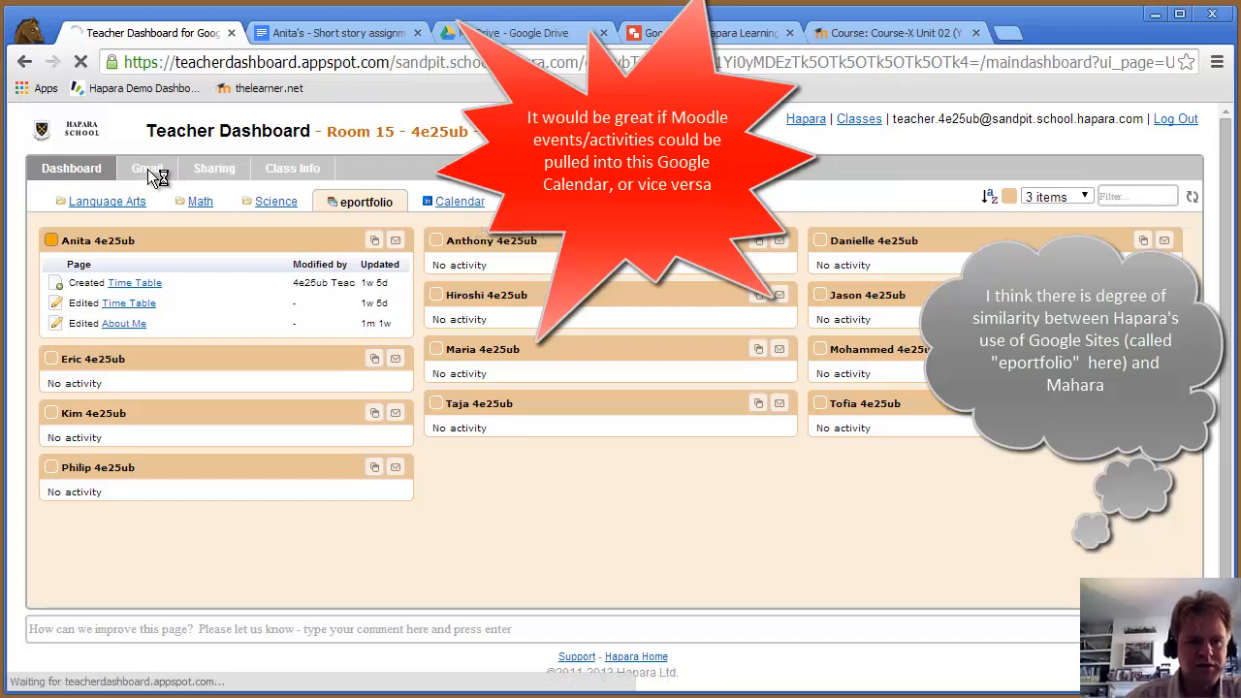
{"action": "left_click", "coordinate": [147, 167]}
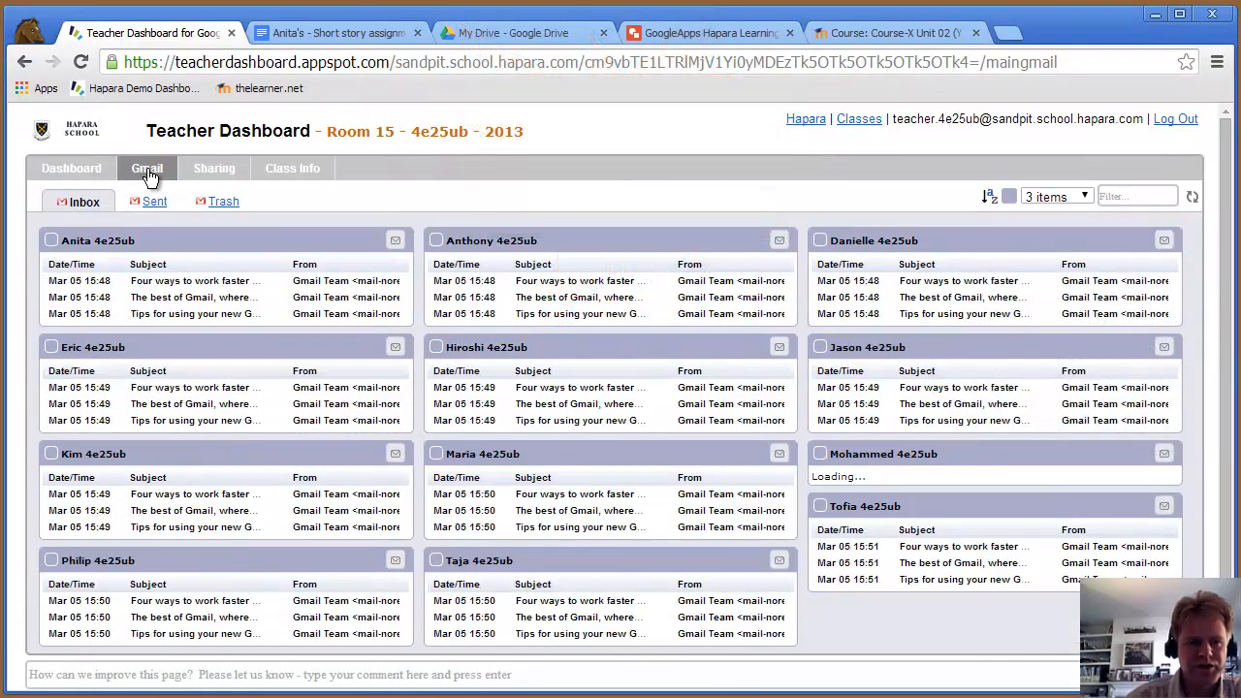
{"action": "mouse_move", "coordinate": [213, 167]}
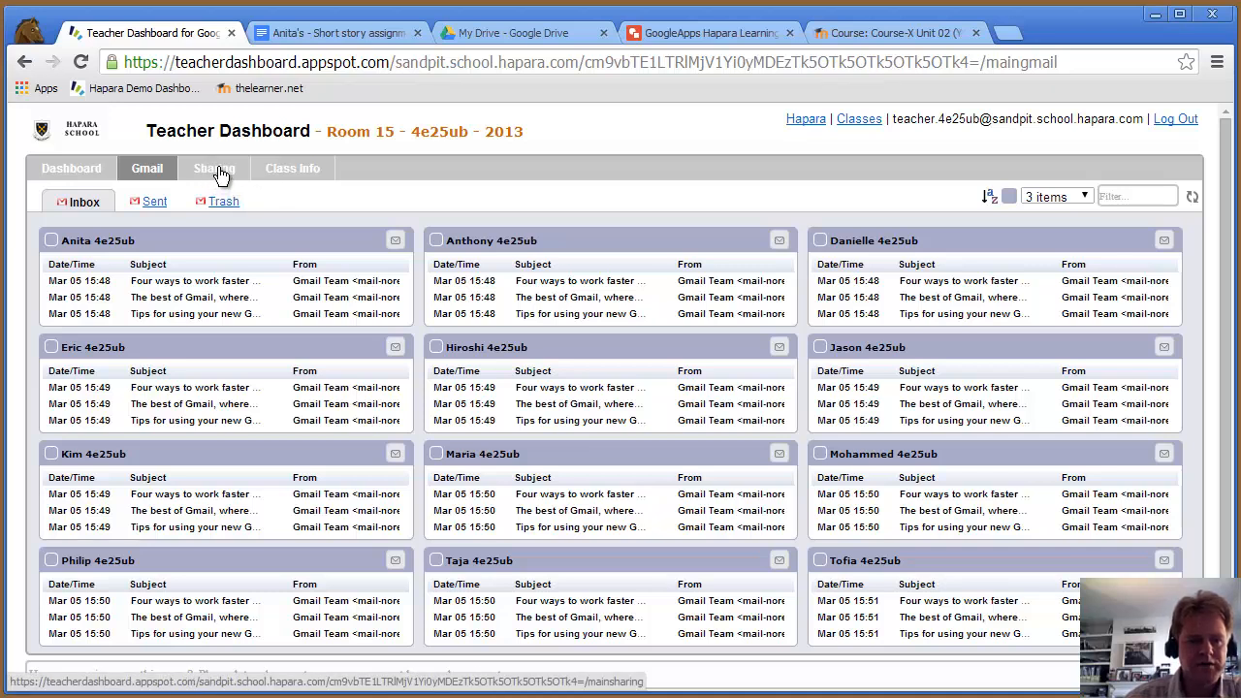
Review the Sharing view of unshared documents, then return to the main documents dashboard.
{"action": "left_click", "coordinate": [213, 167]}
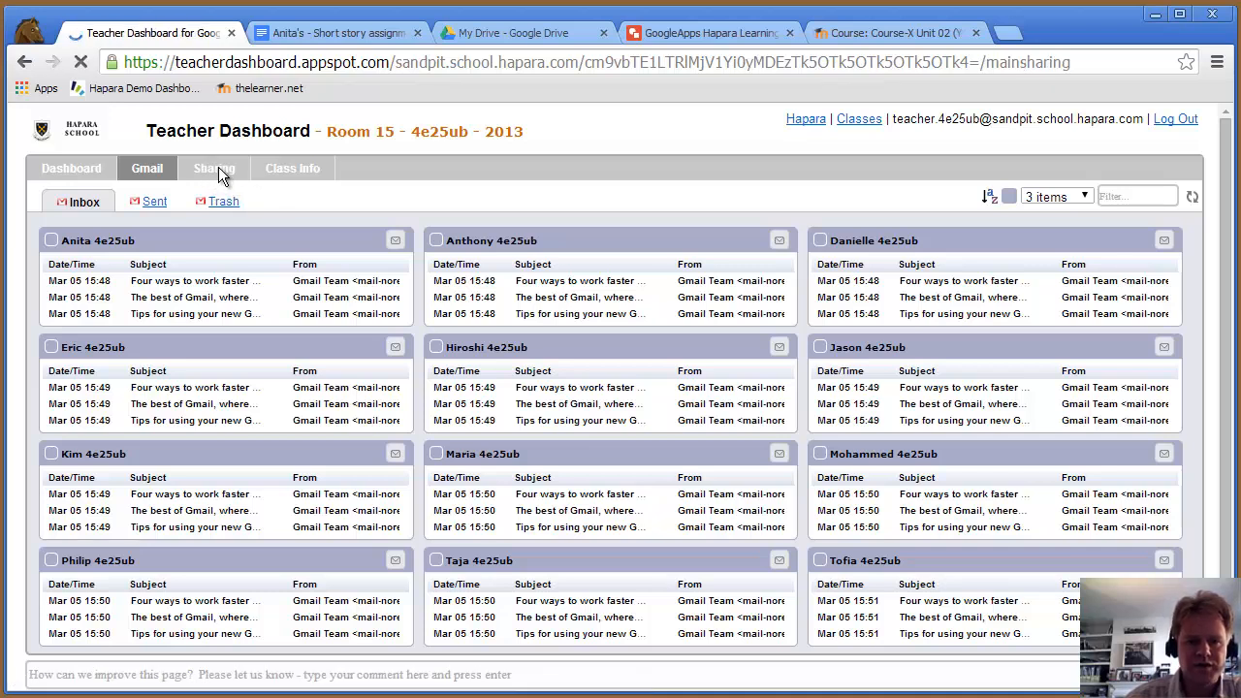
{"action": "left_click", "coordinate": [213, 167]}
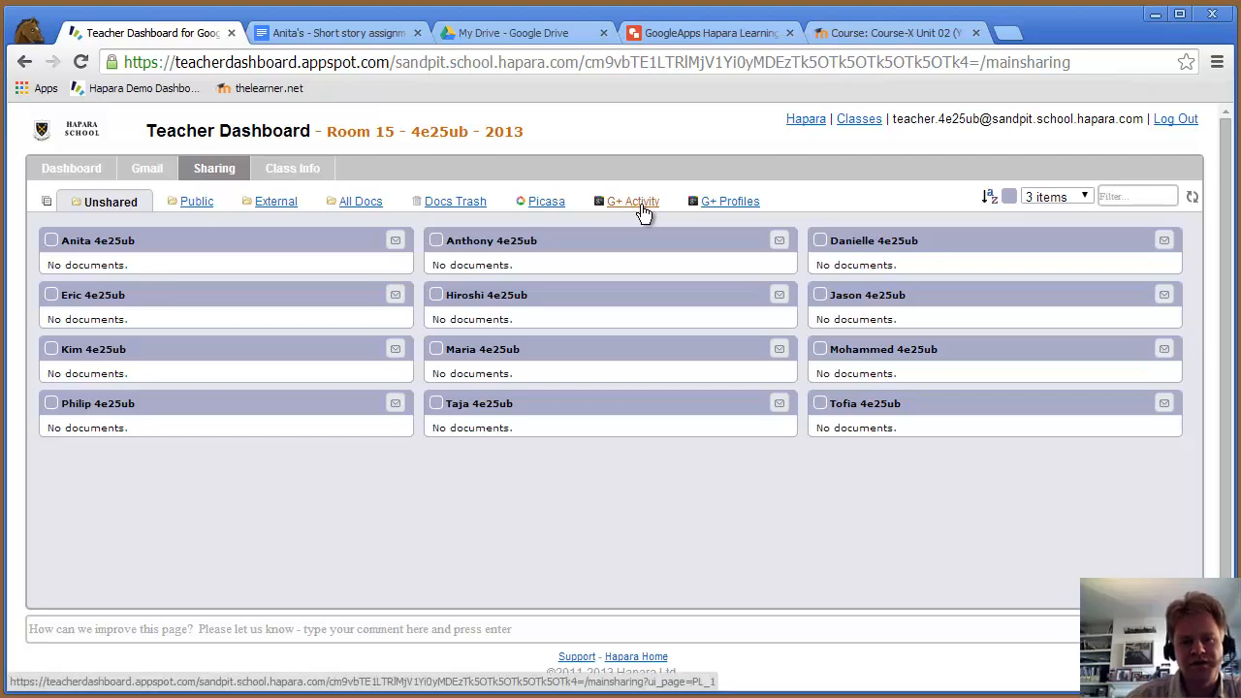
{"action": "mouse_move", "coordinate": [438, 180]}
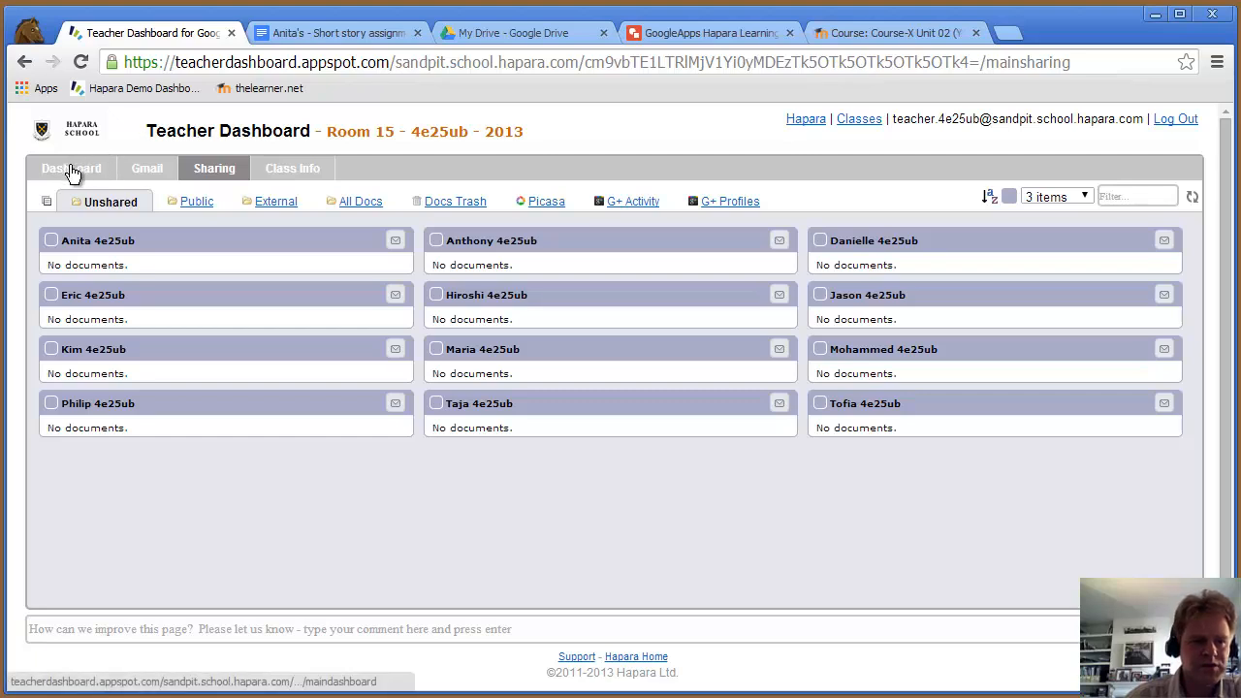
{"action": "left_click", "coordinate": [70, 166]}
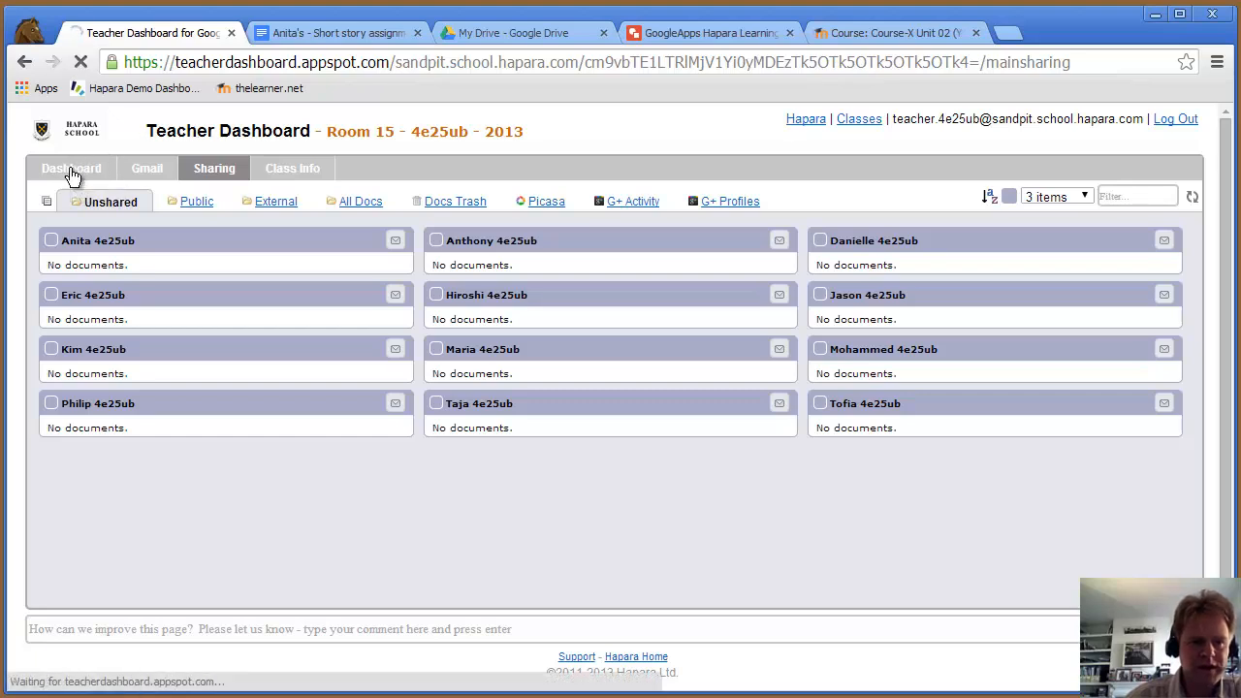
{"action": "left_click", "coordinate": [69, 167]}
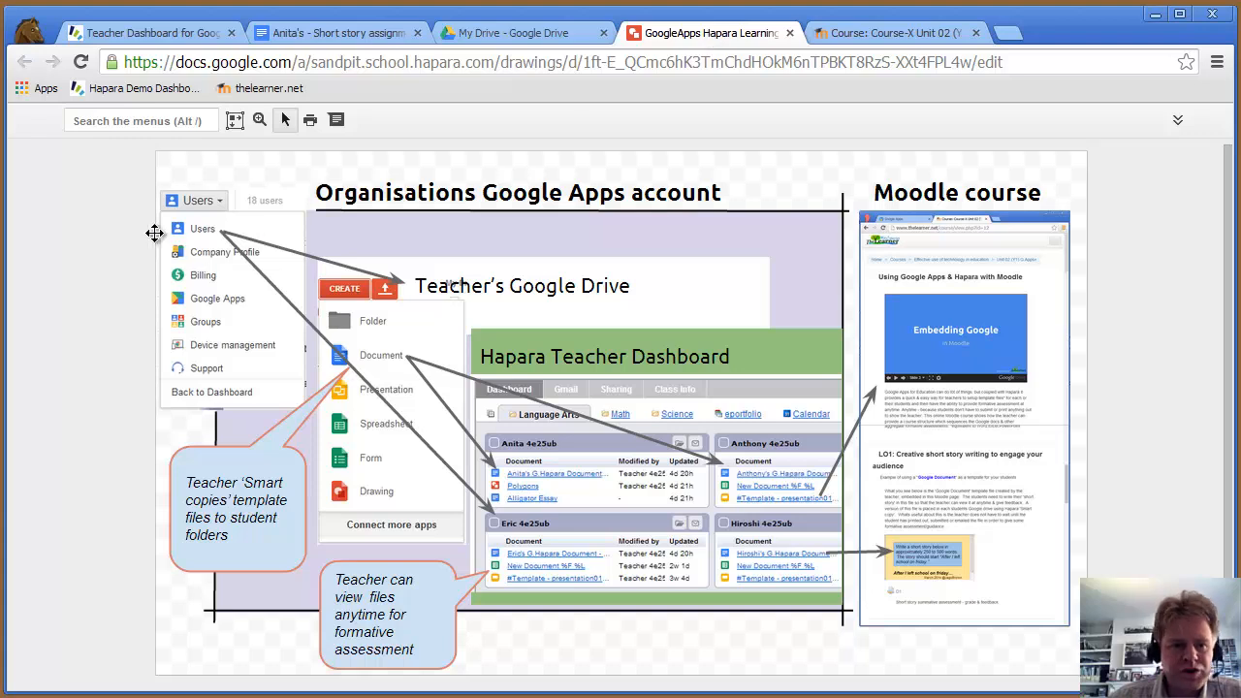
{"action": "mouse_move", "coordinate": [201, 370]}
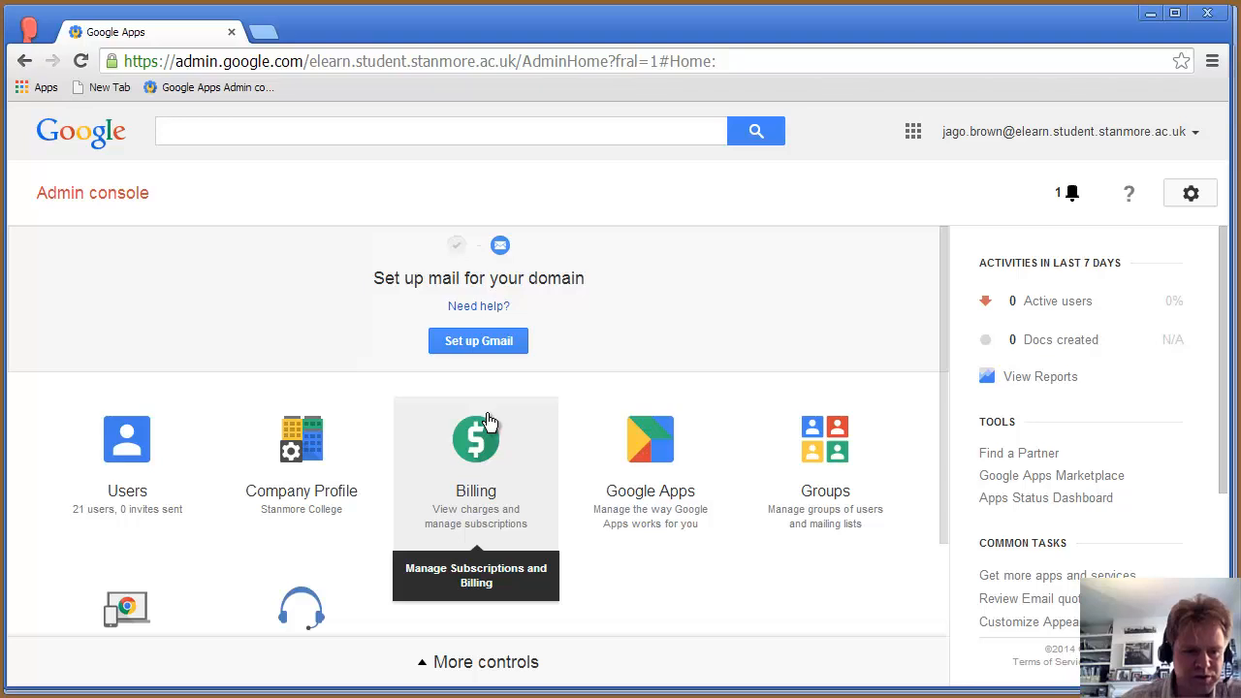
{"action": "mouse_move", "coordinate": [649, 436]}
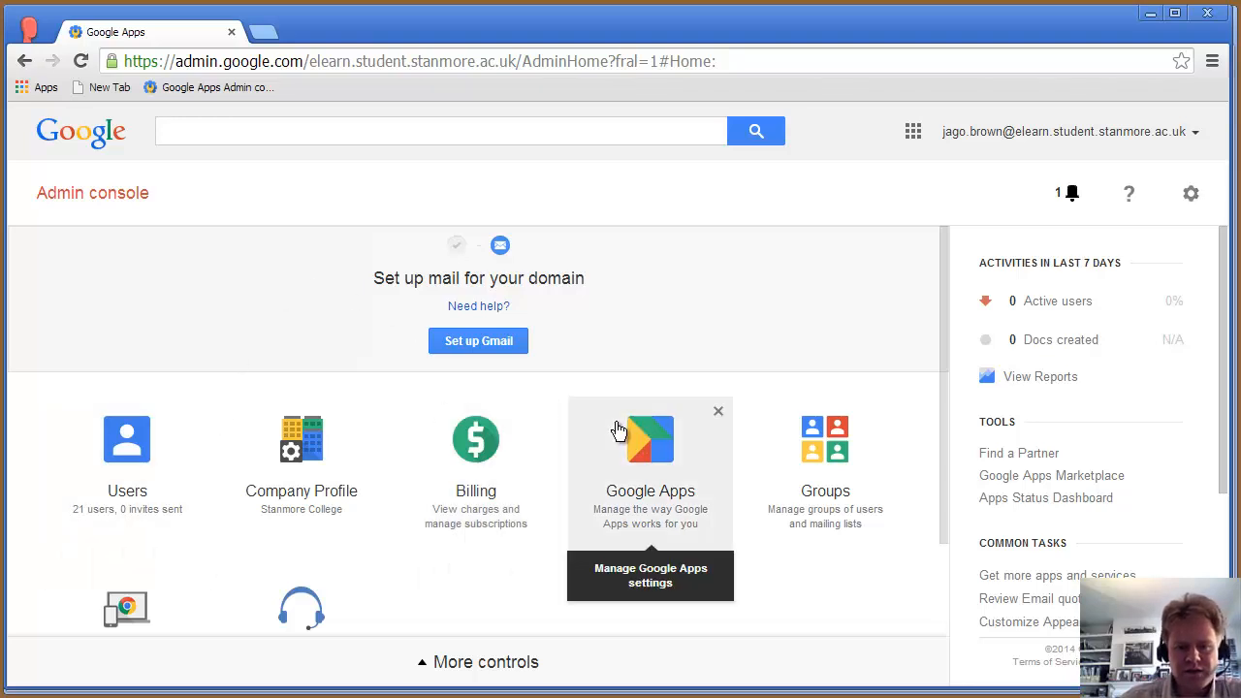
Enter the Google Apps settings, re-sign in with the password, and scroll the services list.
{"action": "left_click", "coordinate": [650, 438]}
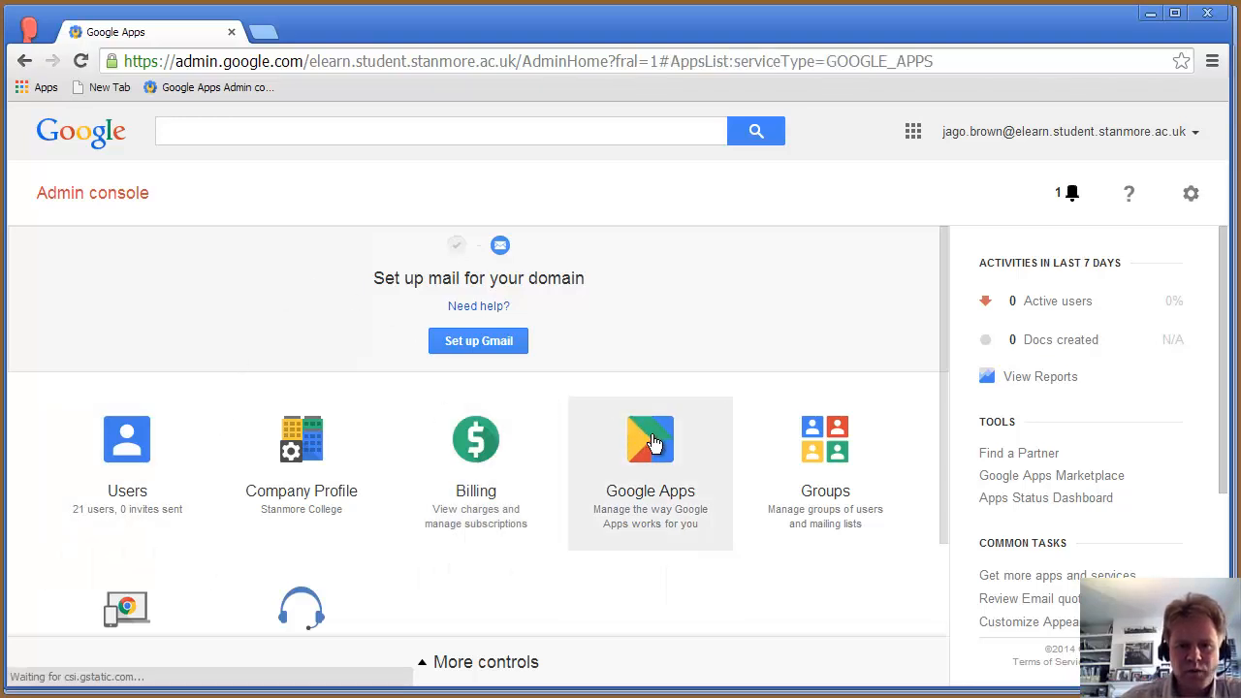
{"action": "left_click", "coordinate": [650, 438]}
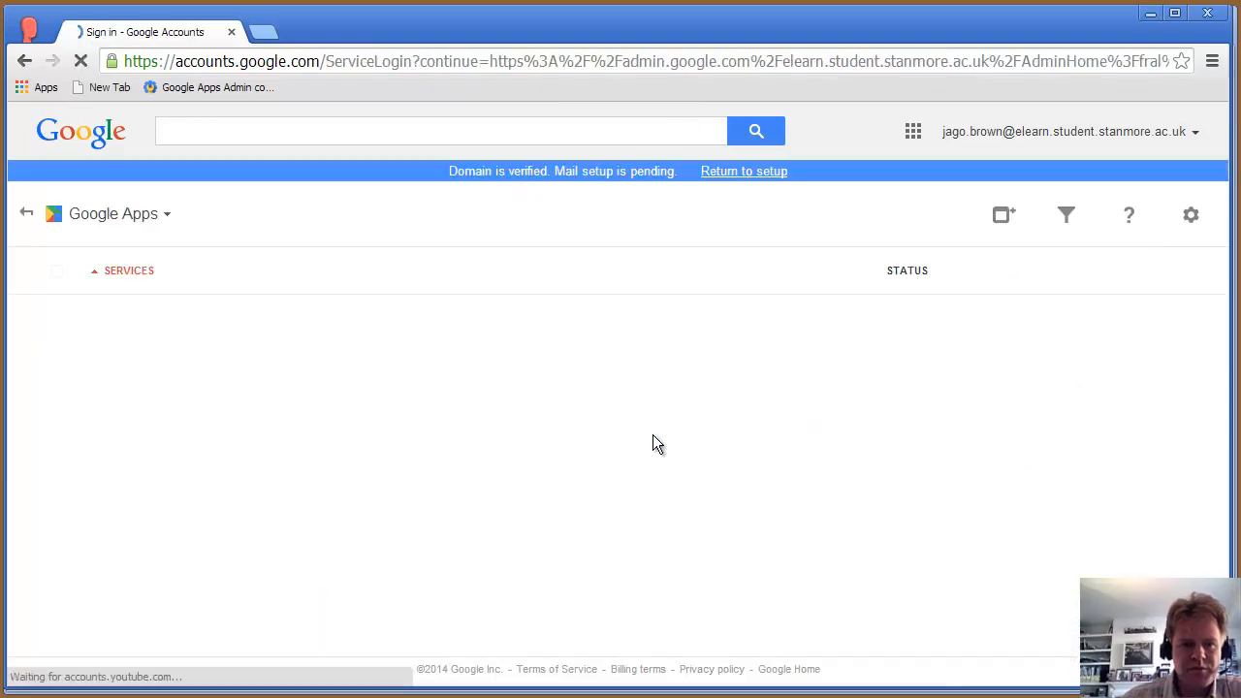
{"action": "type", "text": "password"}
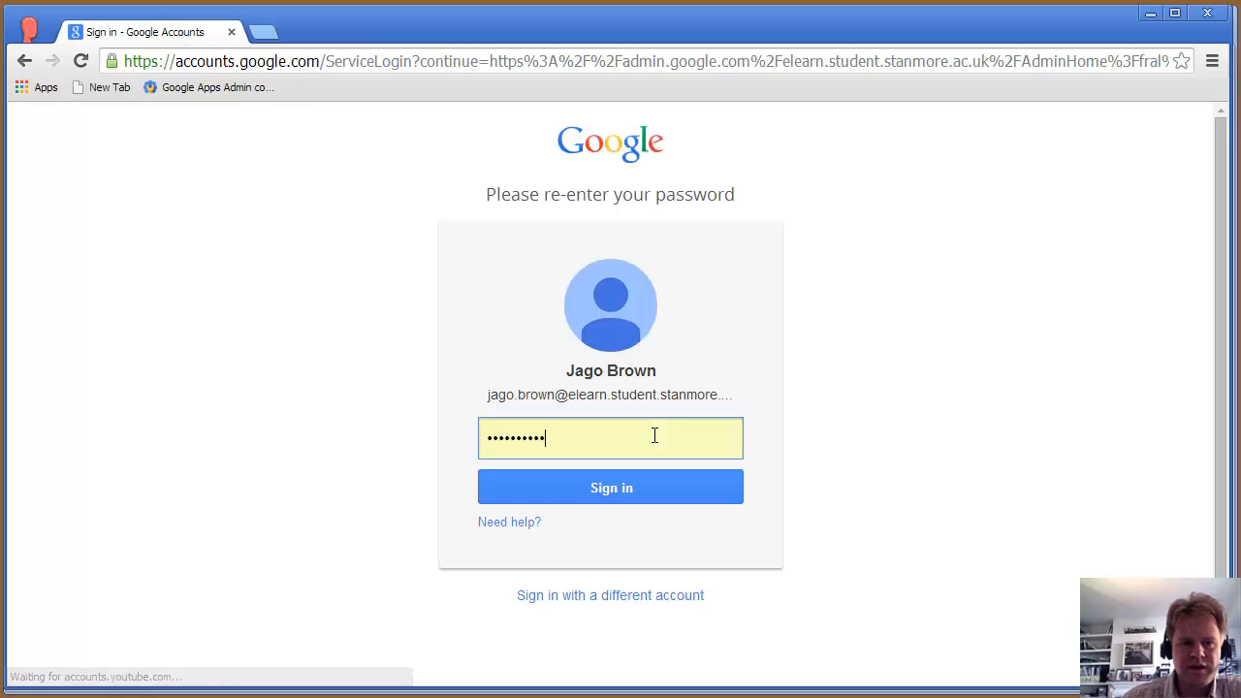
{"action": "left_click", "coordinate": [609, 487]}
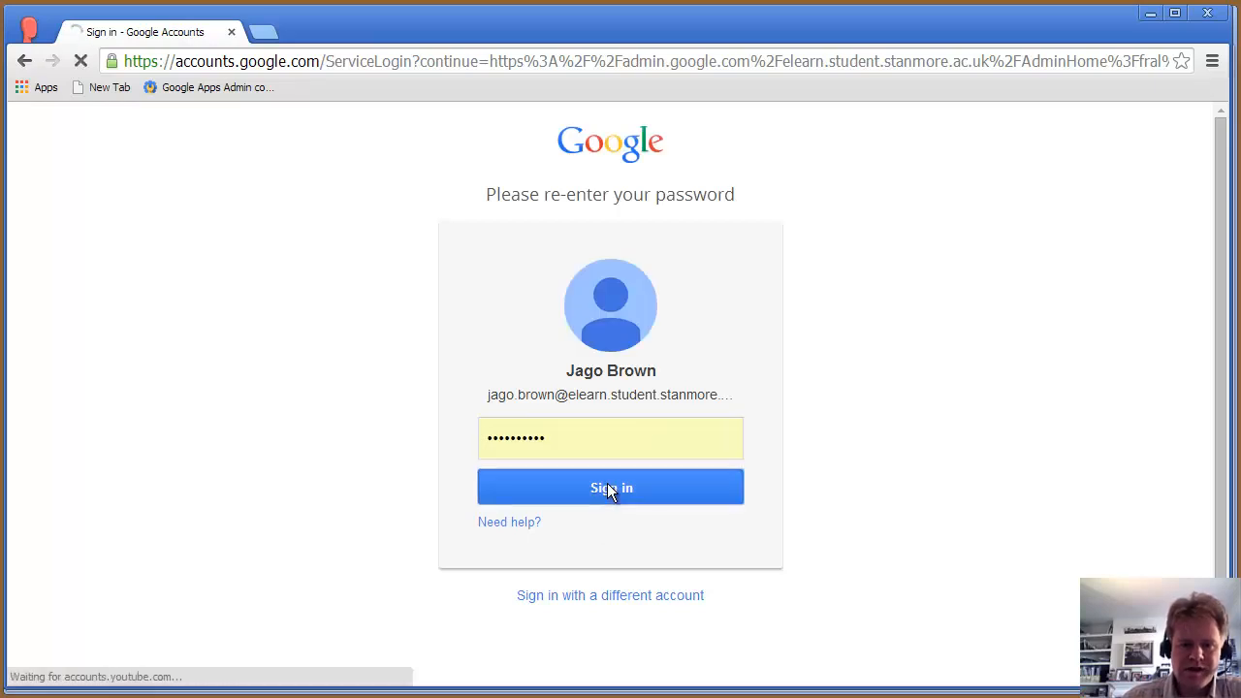
{"action": "left_click", "coordinate": [609, 489]}
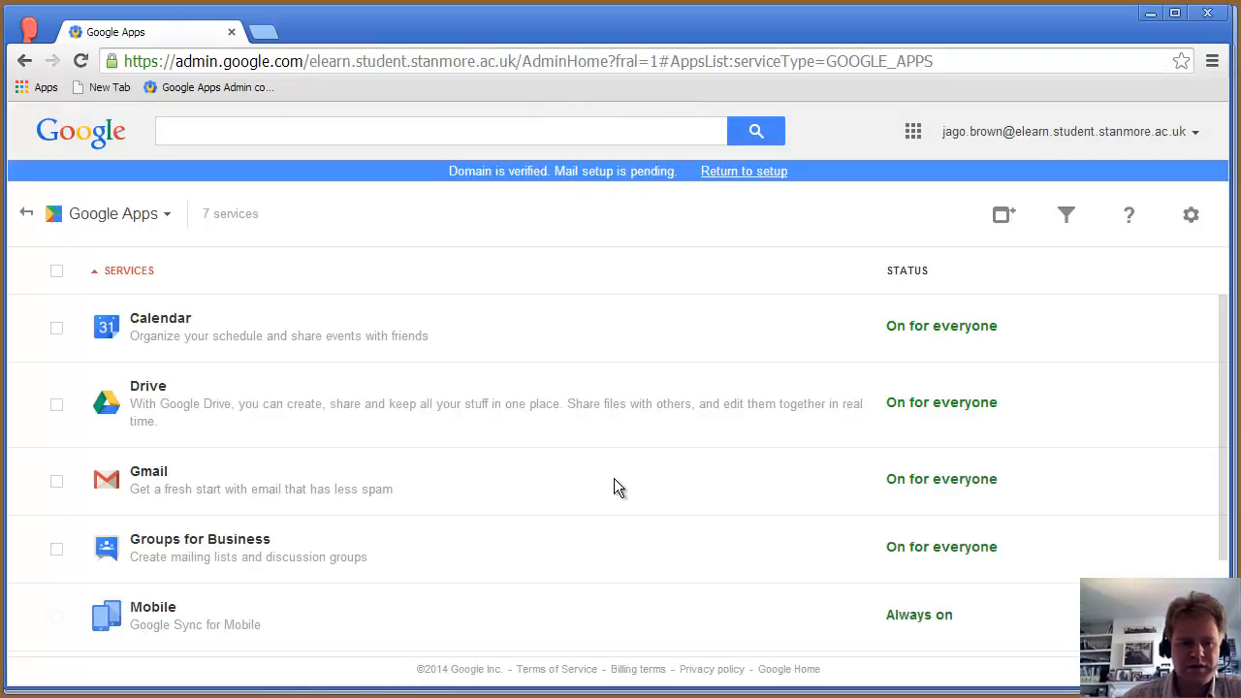
{"action": "scroll", "scroll_direction": "down", "scroll_amount": 3}
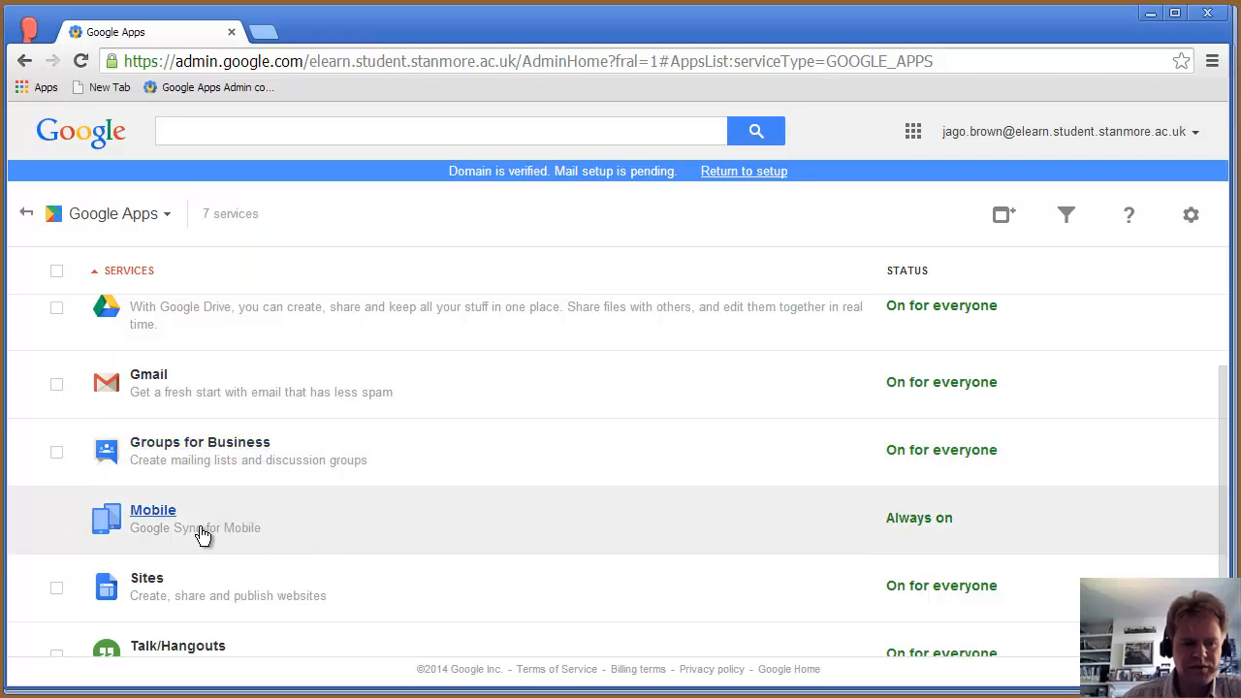
{"action": "mouse_move", "coordinate": [213, 528]}
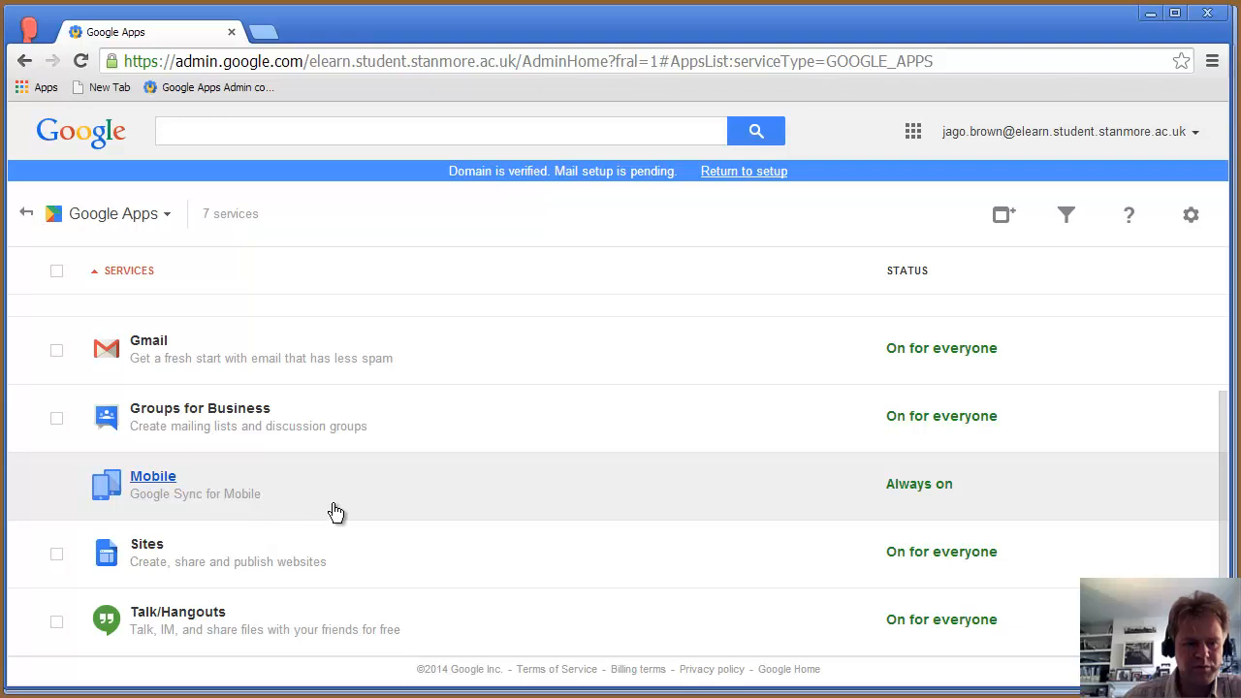
{"action": "mouse_move", "coordinate": [322, 628]}
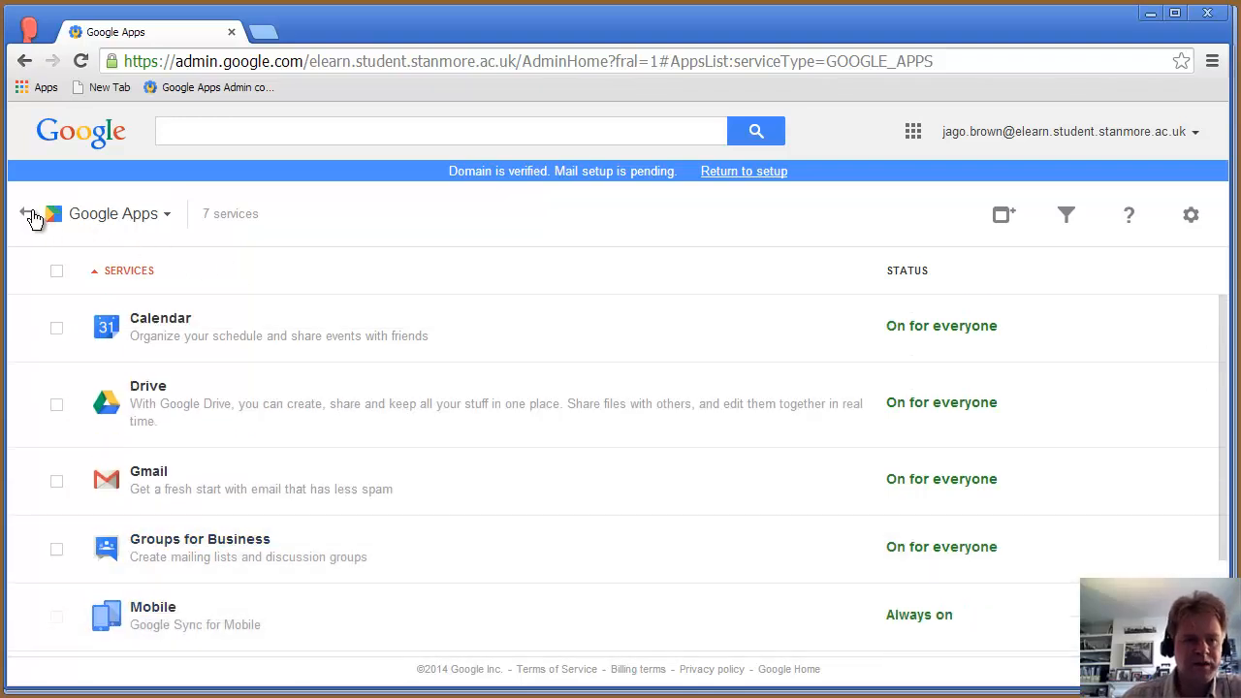
Return to the Admin console home, reveal more controls and go into Marketplace Apps.
{"action": "left_click", "coordinate": [24, 213]}
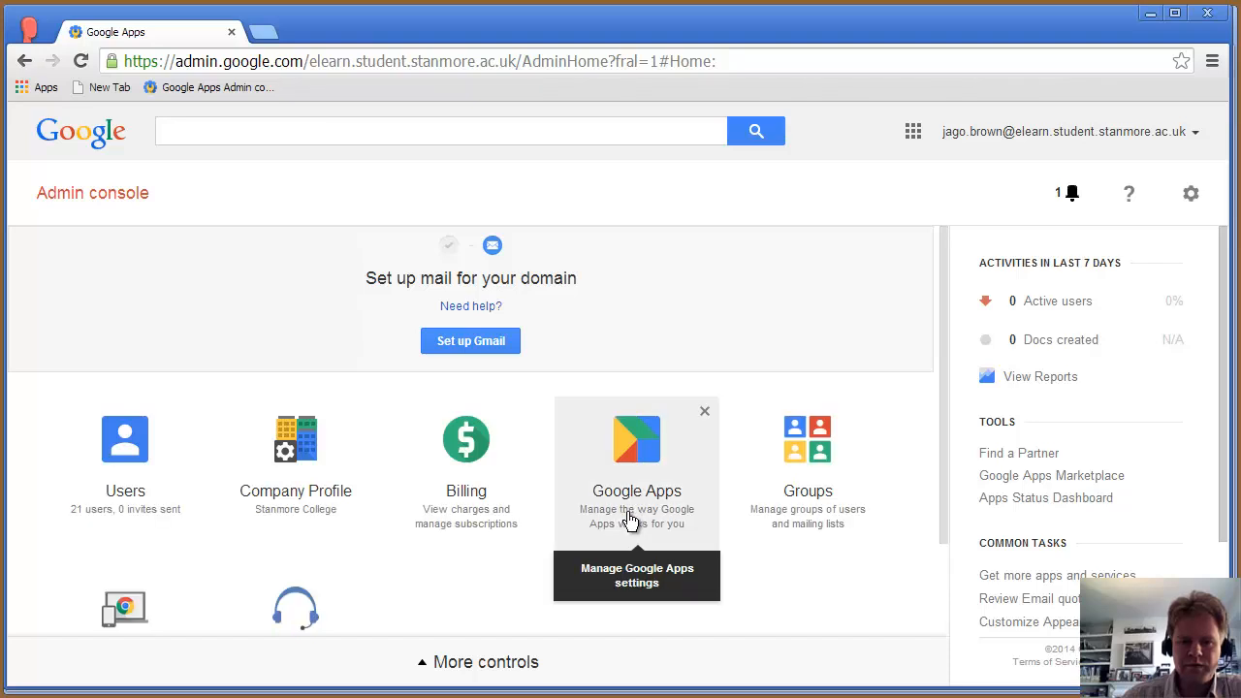
{"action": "scroll", "scroll_direction": "down", "scroll_amount": 3}
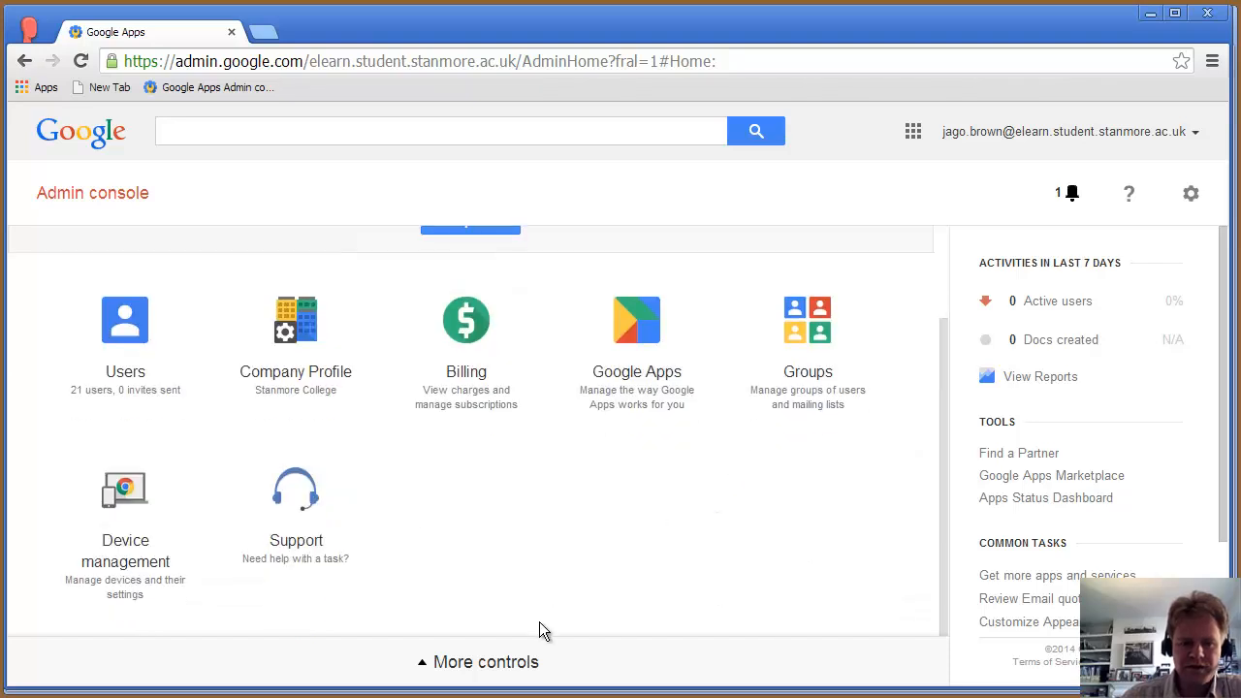
{"action": "left_click", "coordinate": [485, 662]}
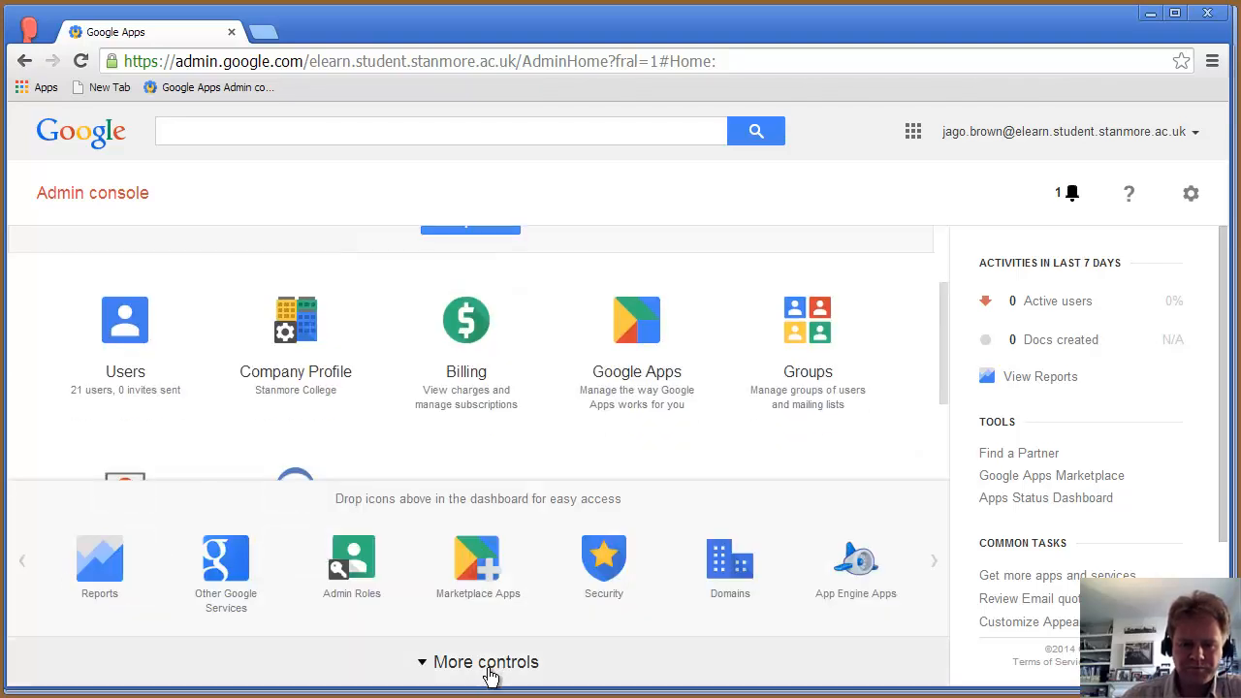
{"action": "mouse_move", "coordinate": [477, 562]}
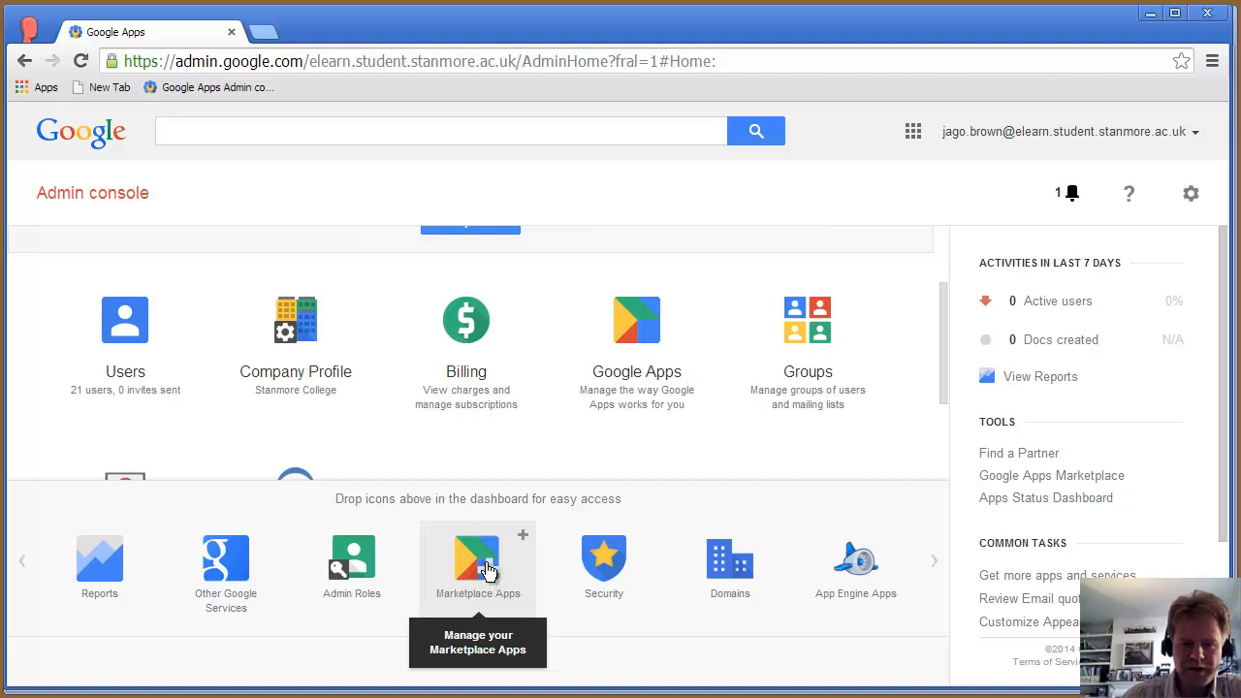
{"action": "left_click", "coordinate": [477, 562]}
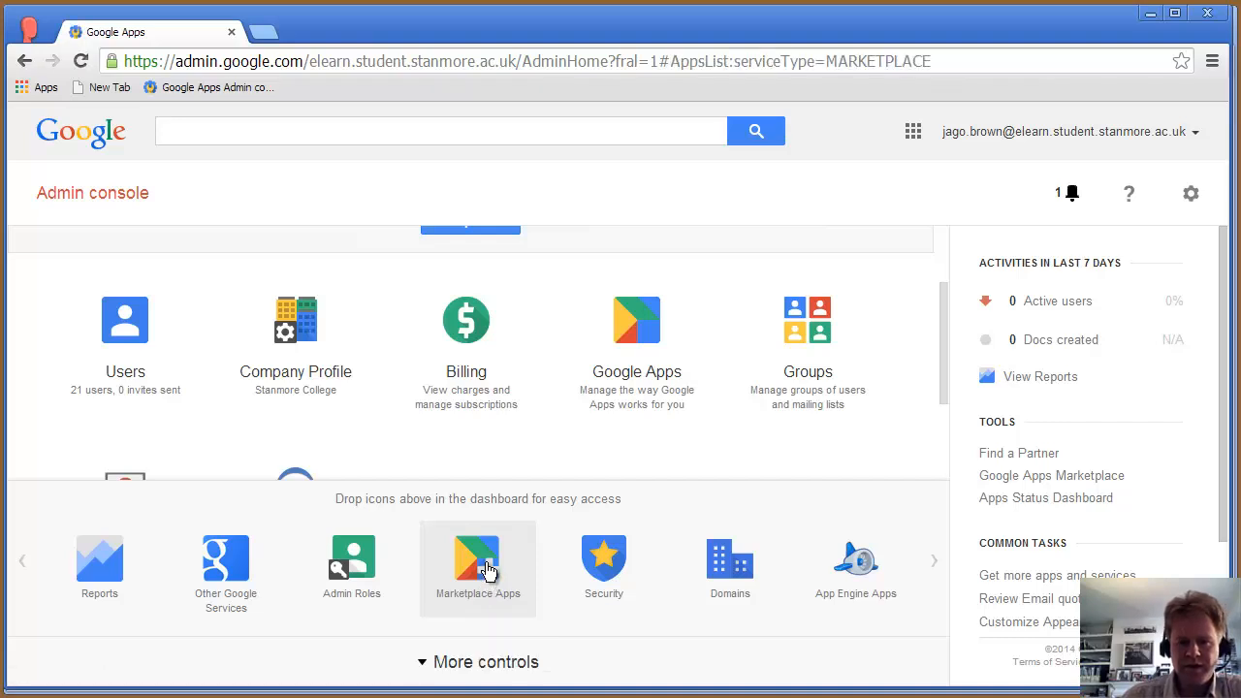
{"action": "left_click", "coordinate": [477, 566]}
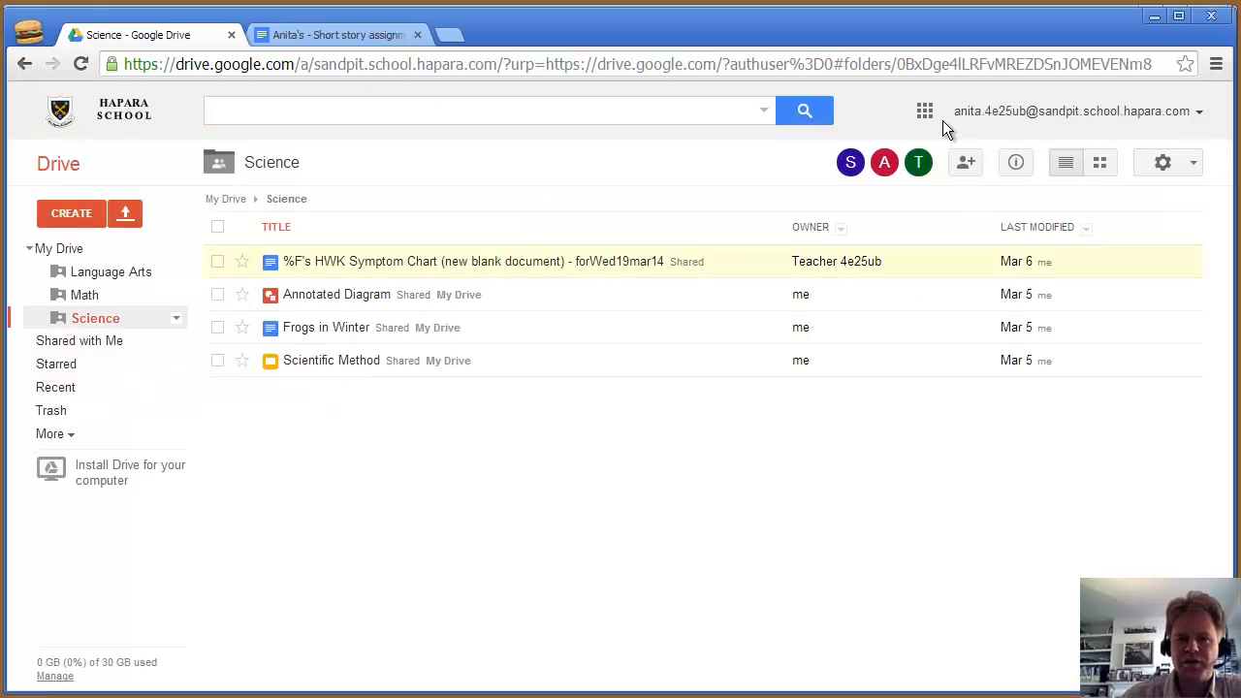
Show the Google apps launcher listing Mail, Drive, Calendar, Sites, Groups and Contacts.
{"action": "left_click", "coordinate": [922, 110]}
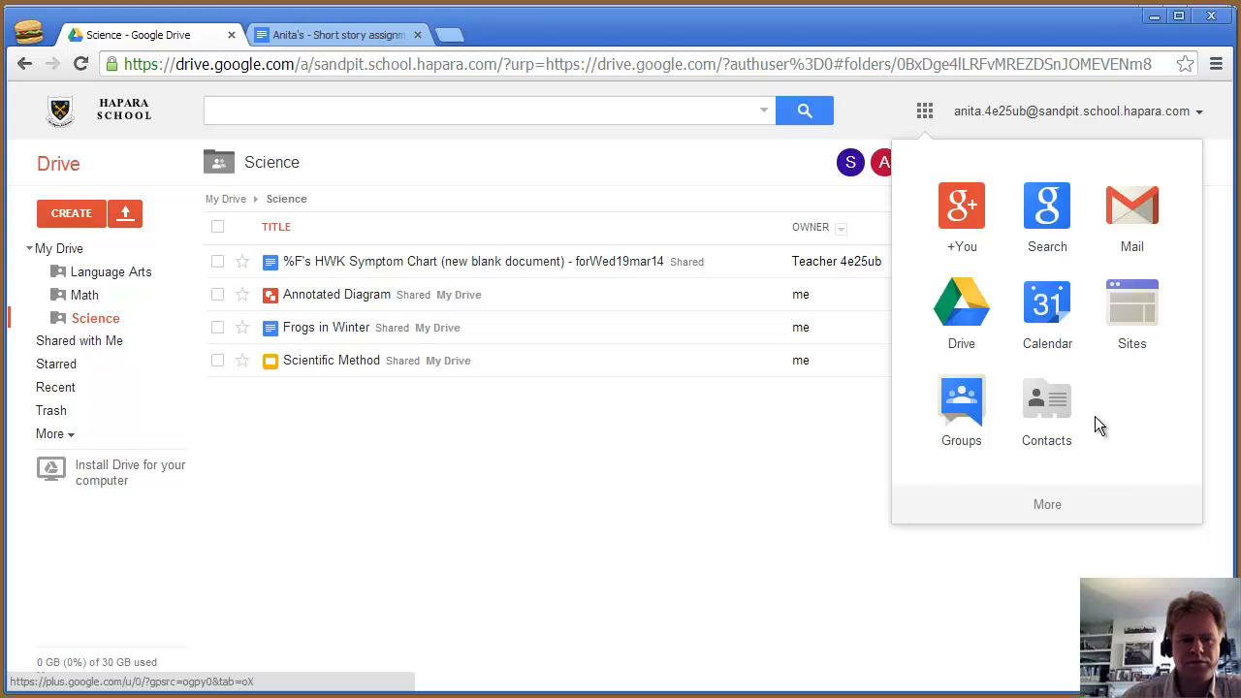
{"action": "mouse_move", "coordinate": [1076, 477]}
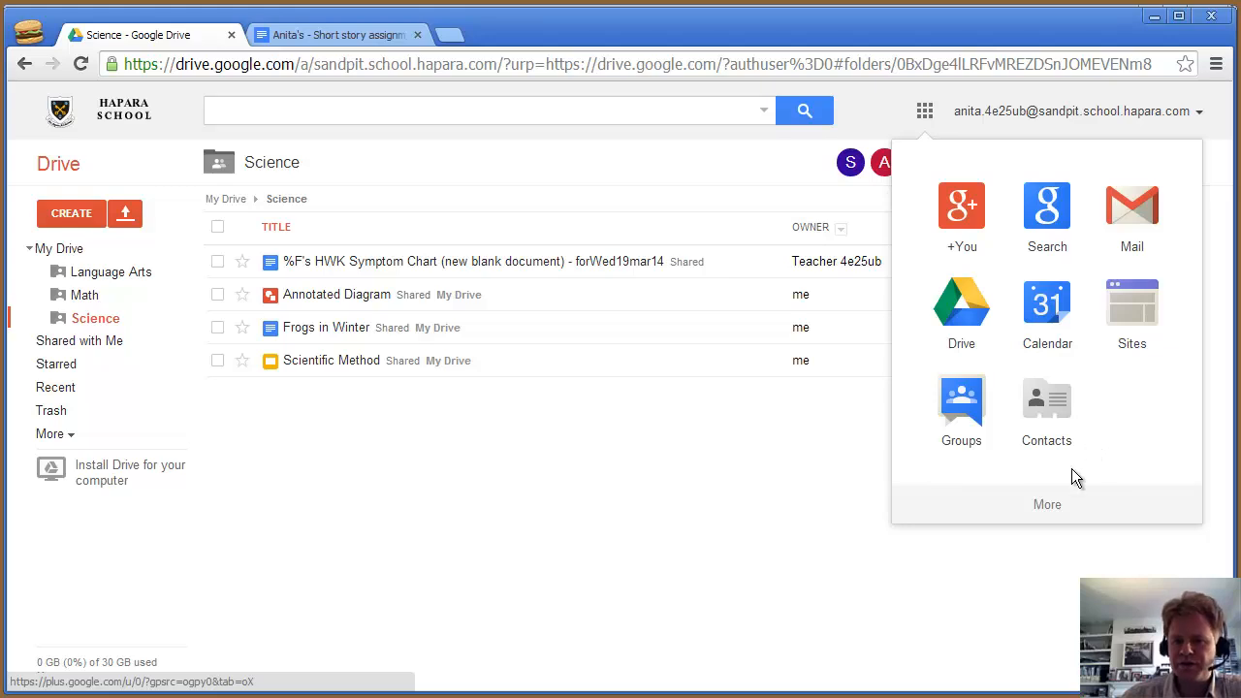
{"action": "mouse_move", "coordinate": [818, 512]}
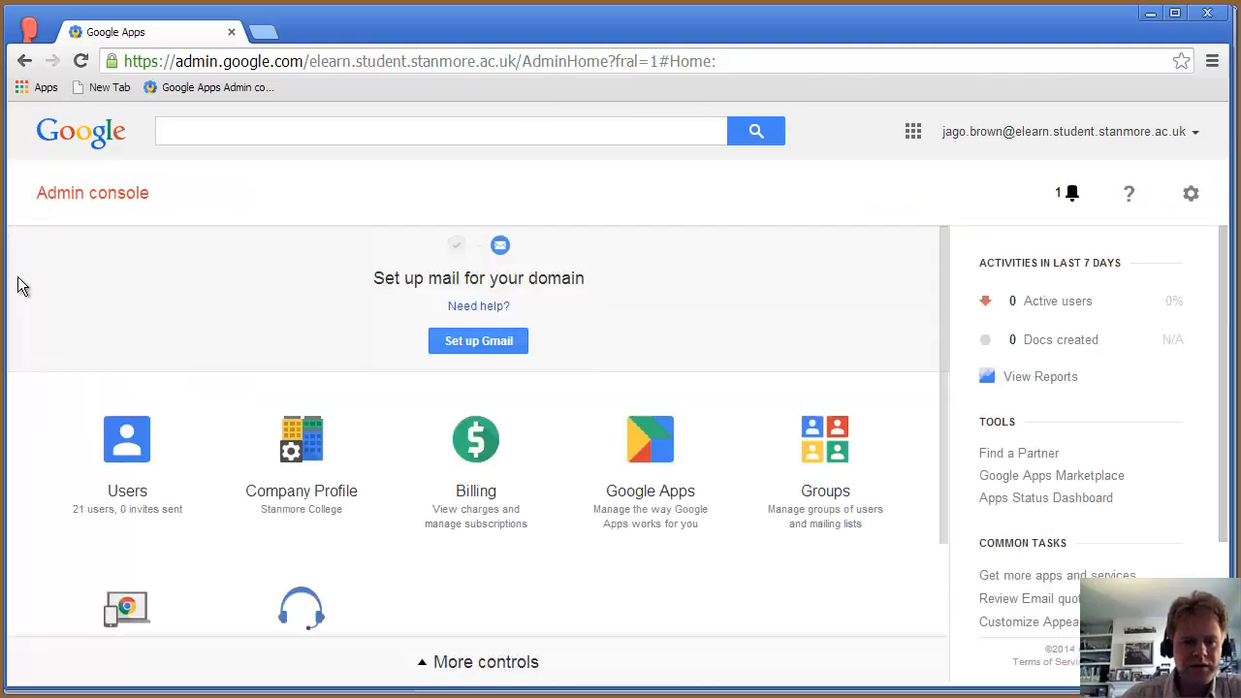
Open the Users section listing the domain's 21 user accounts.
{"action": "left_click", "coordinate": [128, 450]}
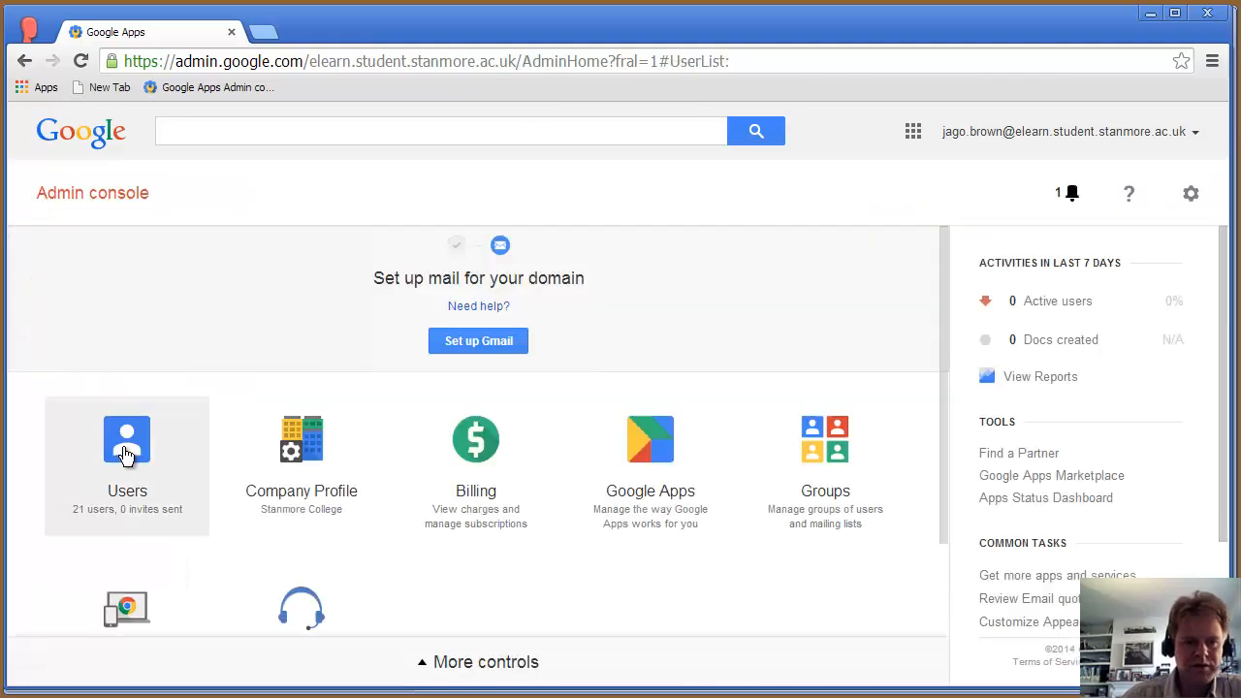
{"action": "left_click", "coordinate": [128, 450]}
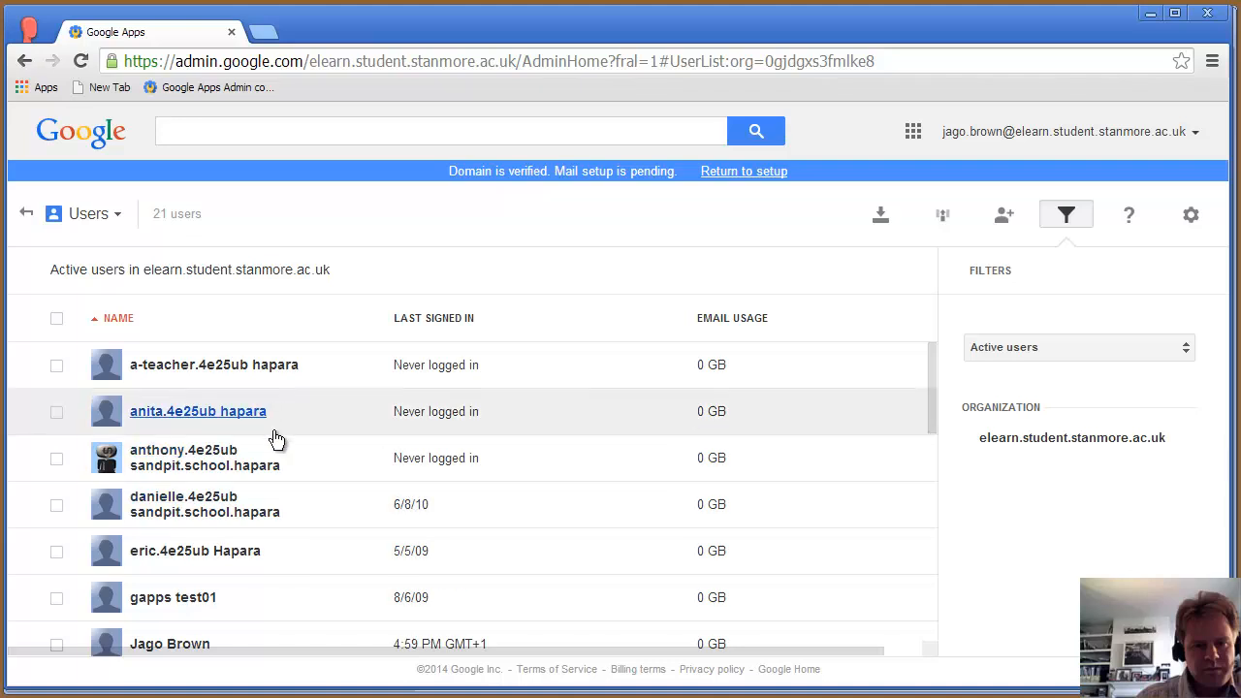
{"action": "mouse_move", "coordinate": [143, 555]}
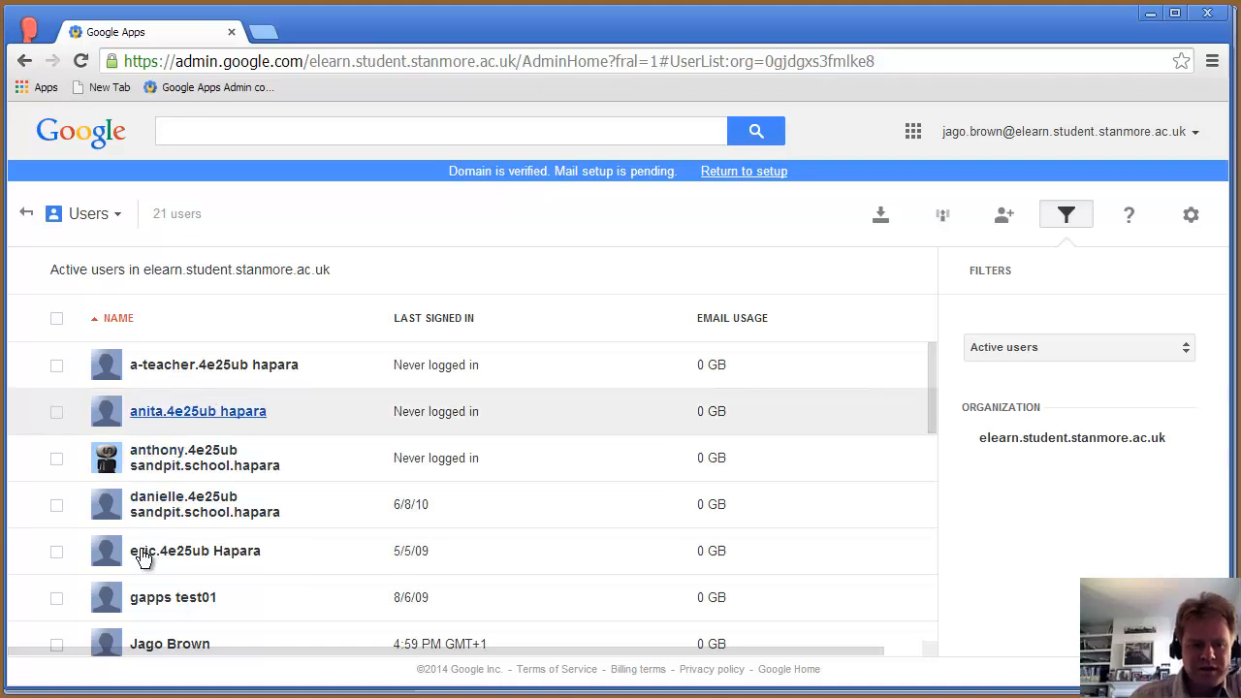
{"action": "mouse_move", "coordinate": [248, 407]}
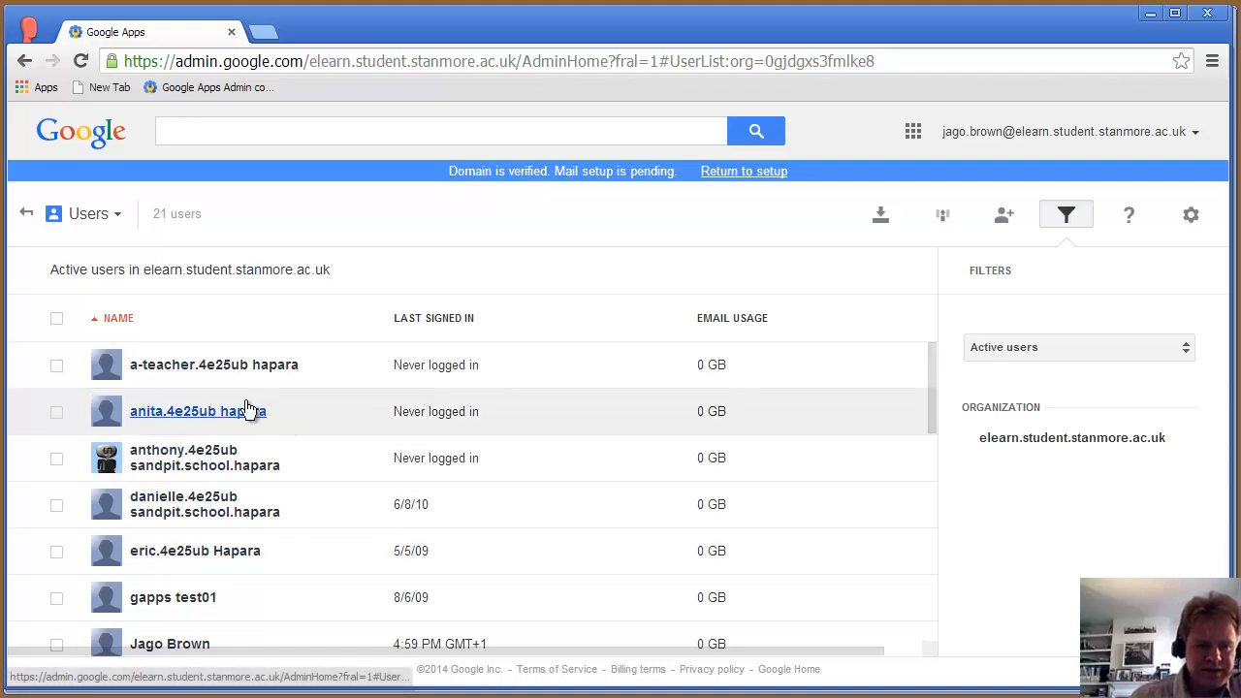
{"action": "left_click", "coordinate": [197, 411]}
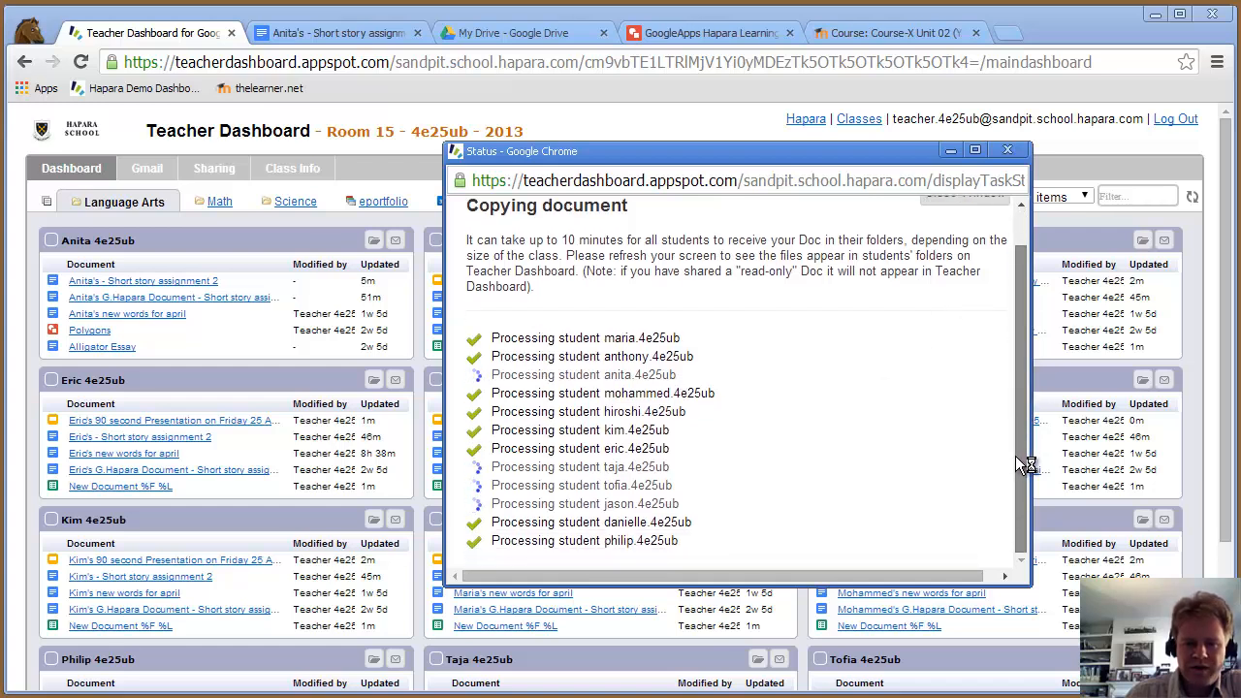
{"action": "mouse_move", "coordinate": [295, 570]}
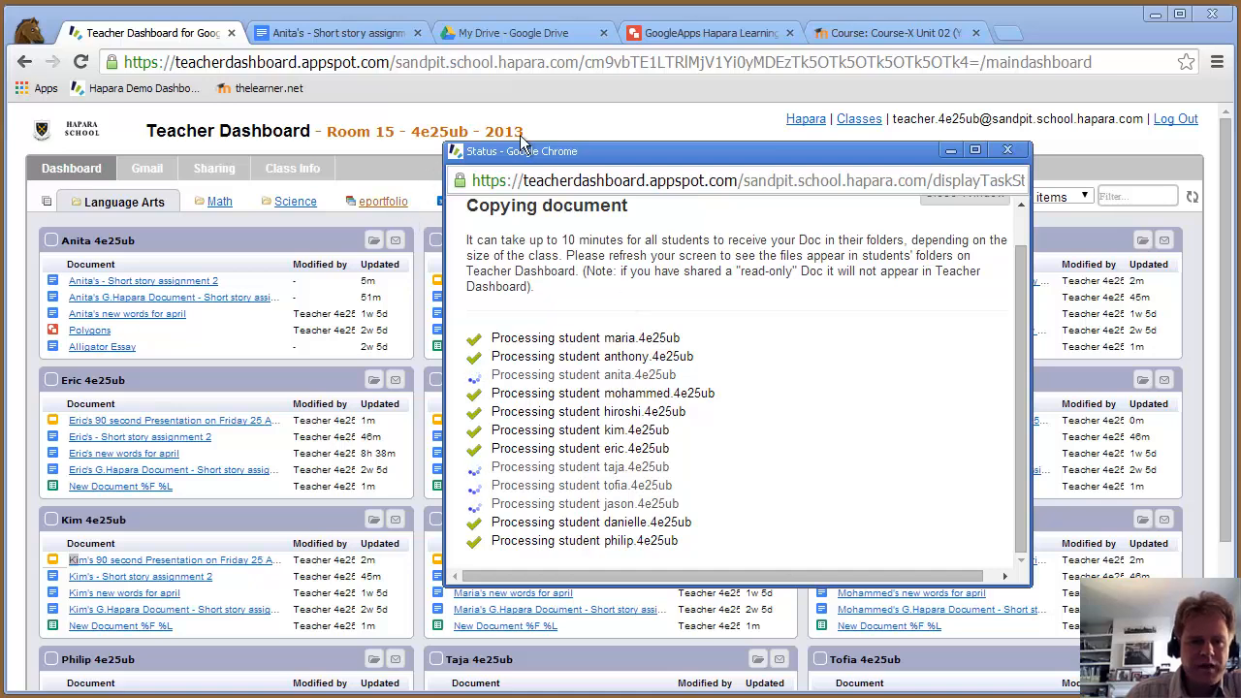
Close the Smart Copy status window, returning to the Room 15 Language Arts overview.
{"action": "left_click", "coordinate": [1008, 151]}
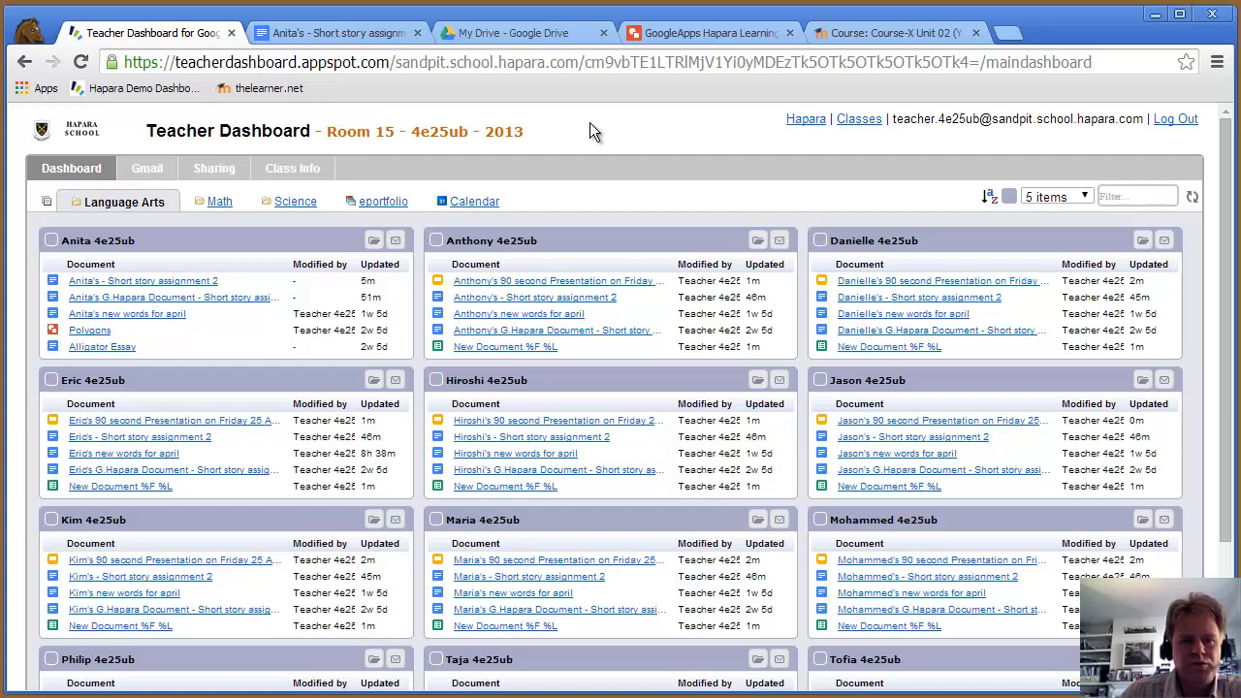
{"action": "mouse_move", "coordinate": [714, 128]}
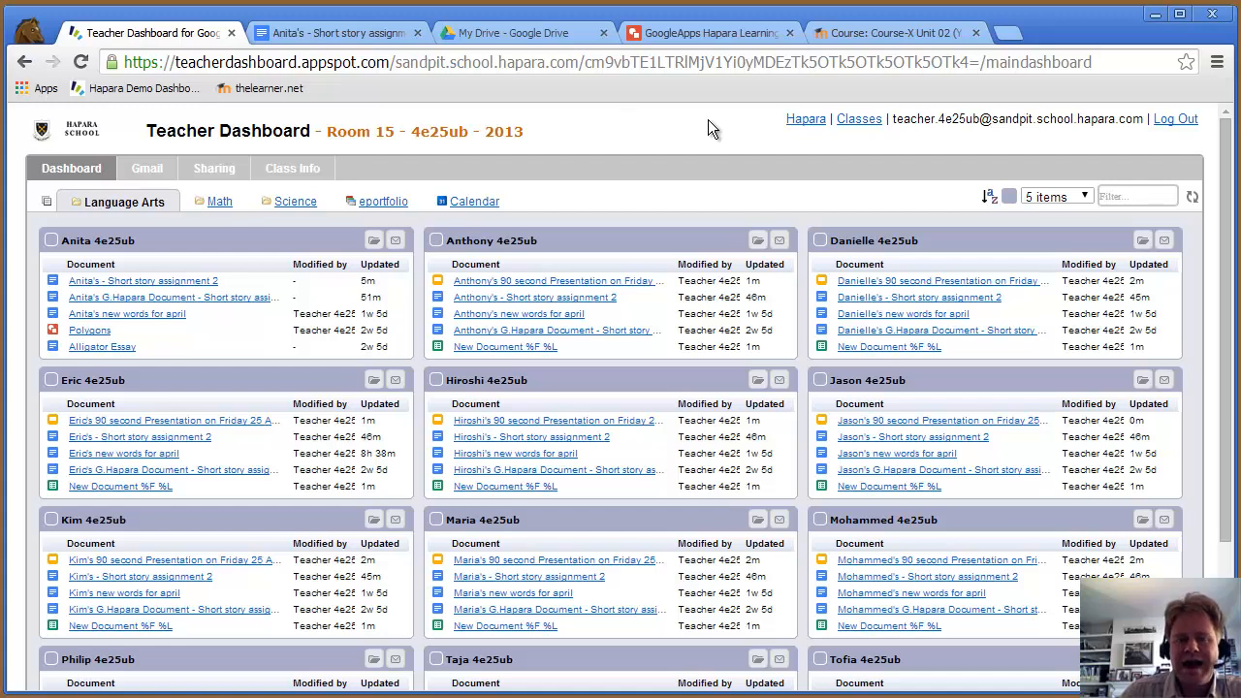
{"action": "mouse_move", "coordinate": [709, 128]}
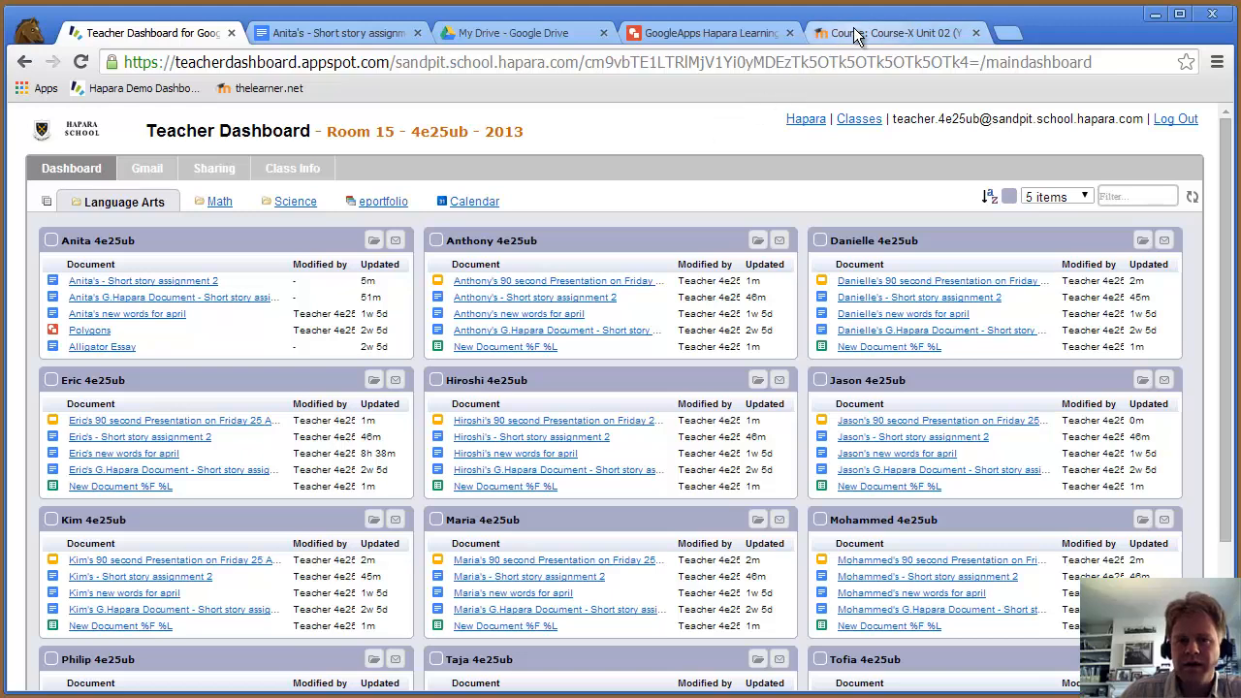
Switch to the Unit 02 Moodle course and scroll down to the LO2 embedded presentation.
{"action": "left_click", "coordinate": [891, 31]}
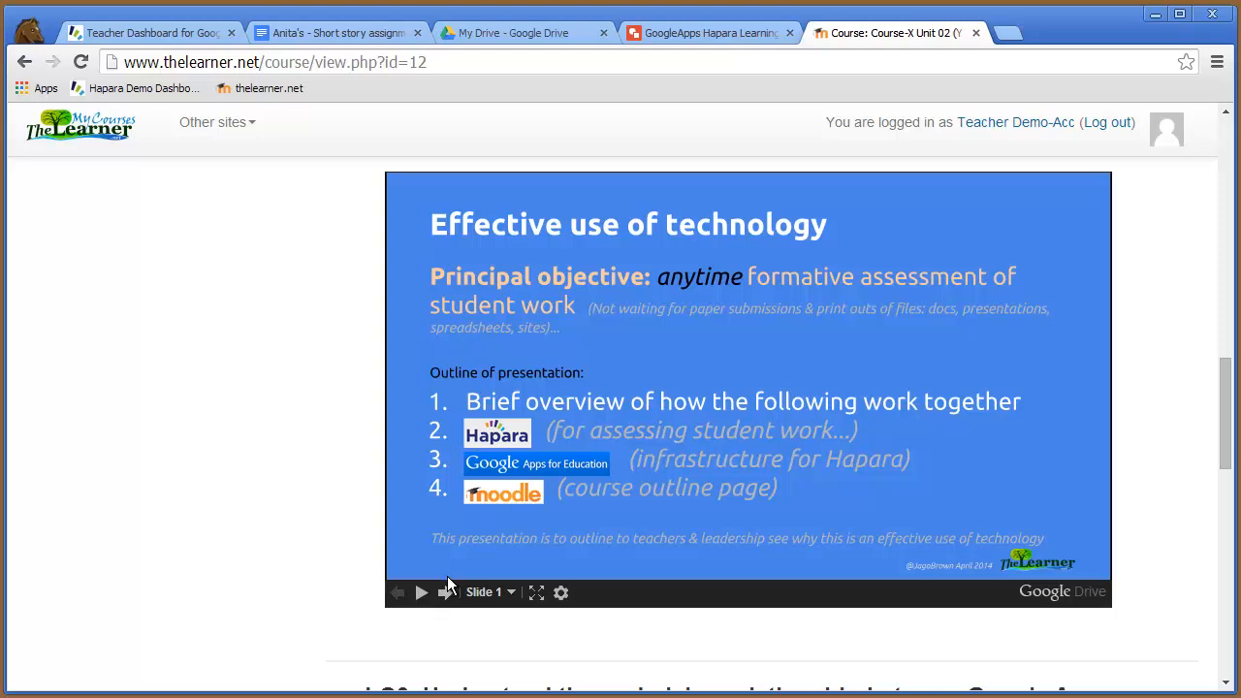
{"action": "mouse_move", "coordinate": [1086, 419]}
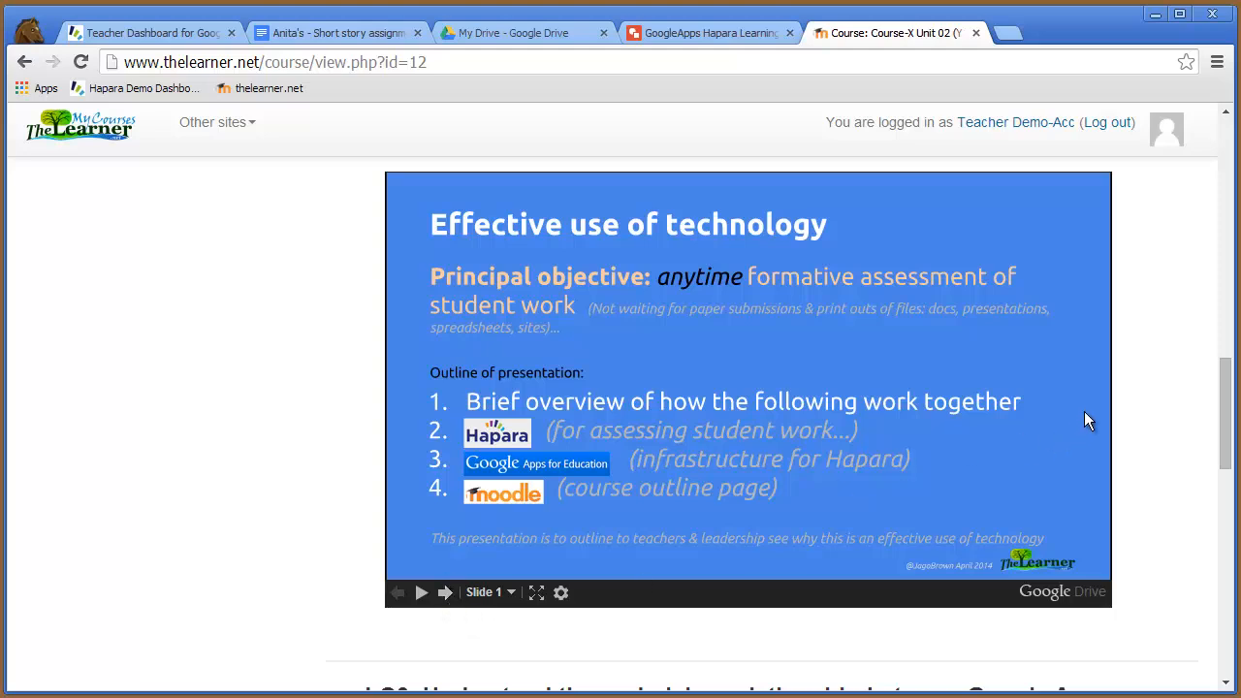
{"action": "scroll", "scroll_direction": "up", "scroll_amount": 3}
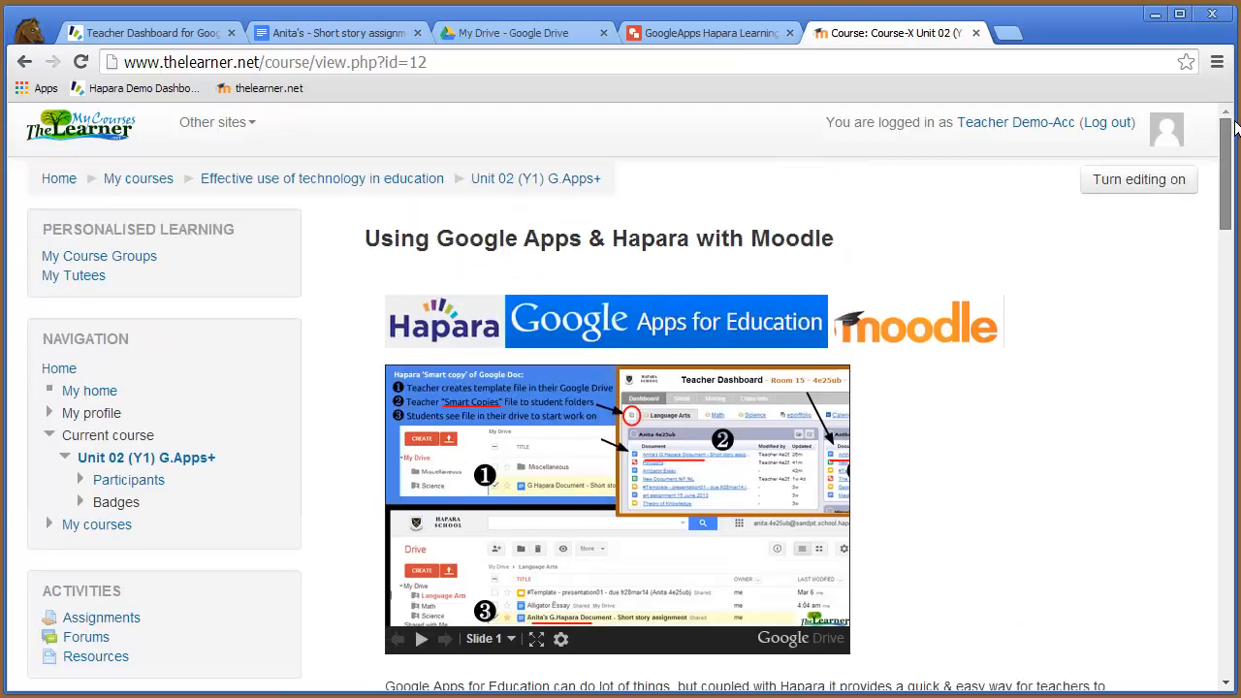
{"action": "scroll", "scroll_direction": "down", "scroll_amount": 3}
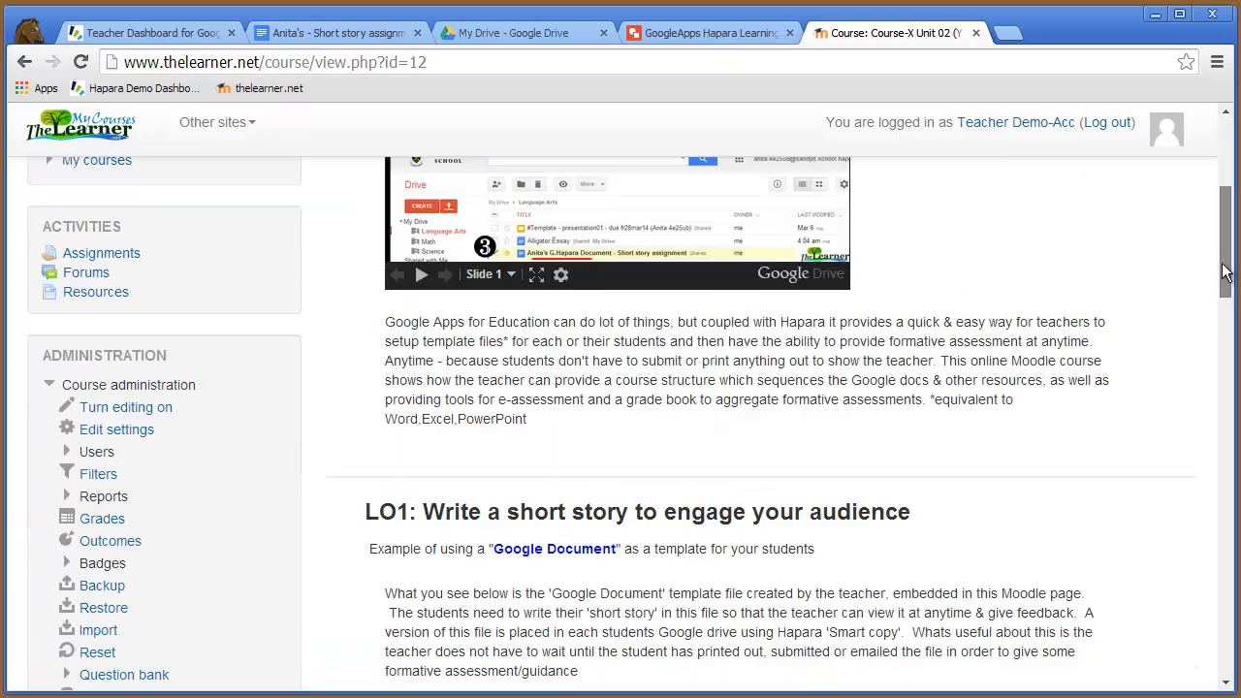
{"action": "scroll", "scroll_direction": "down", "scroll_amount": 3}
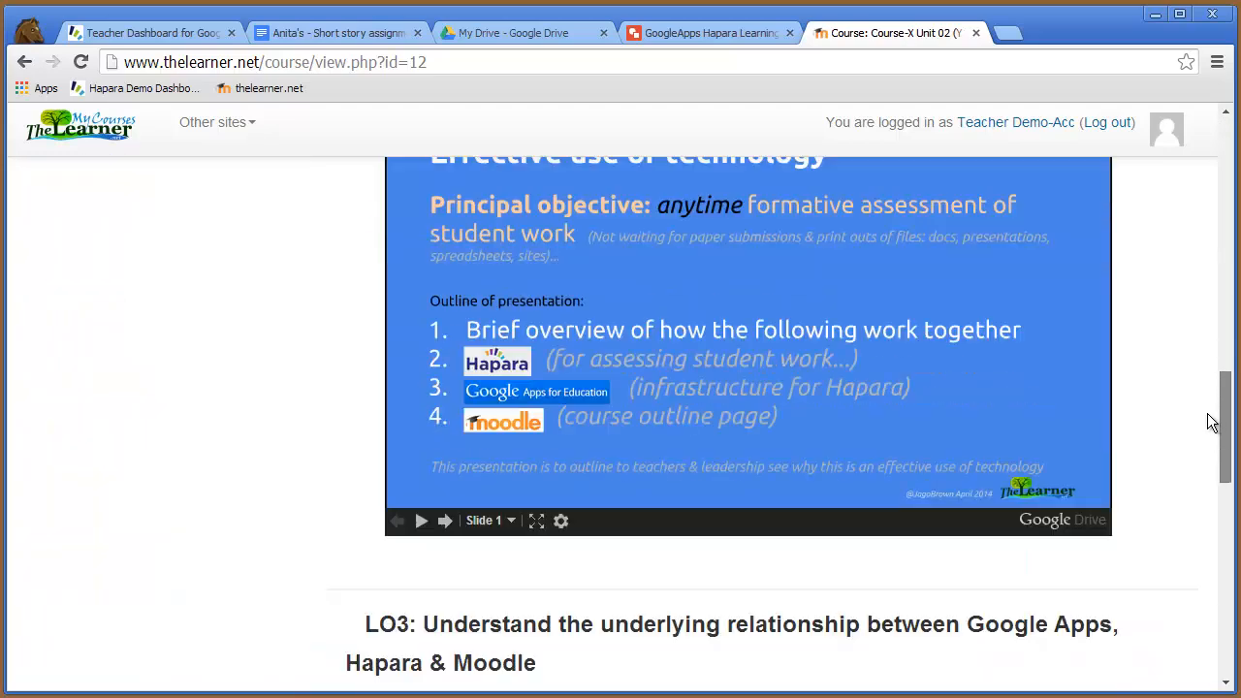
{"action": "scroll", "scroll_direction": "down", "scroll_amount": 3}
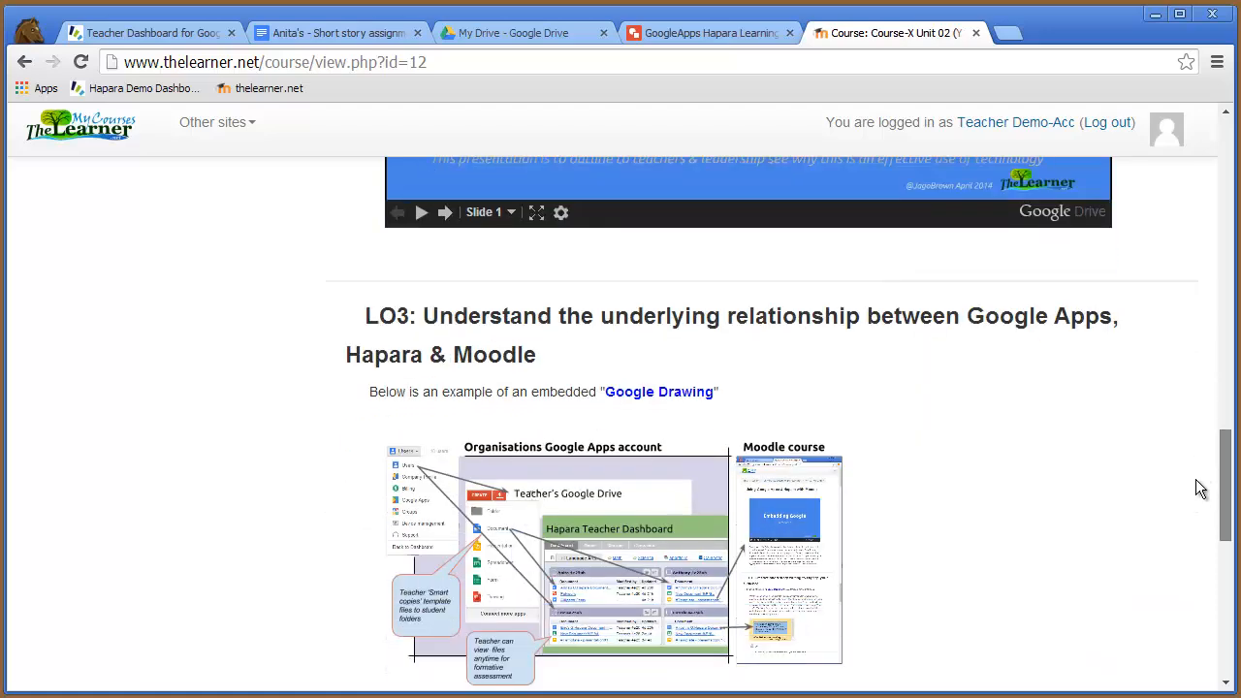
{"action": "scroll", "scroll_direction": "down", "scroll_amount": 3}
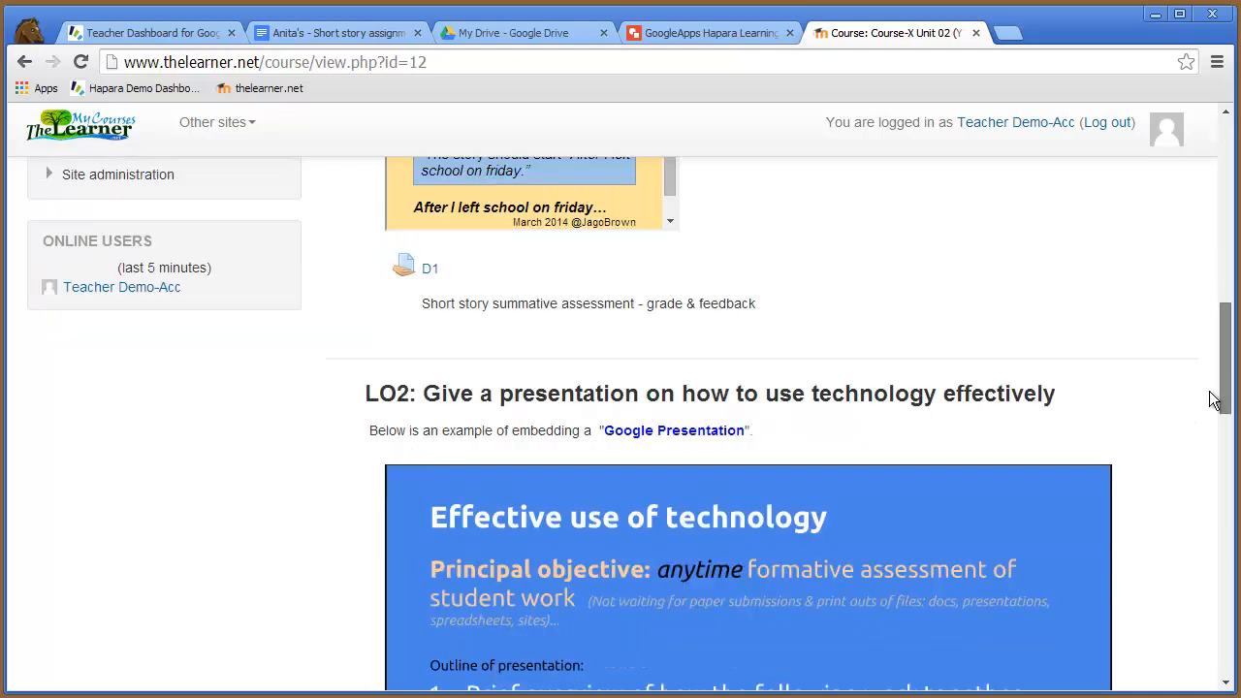
{"action": "scroll", "scroll_direction": "down", "scroll_amount": 3}
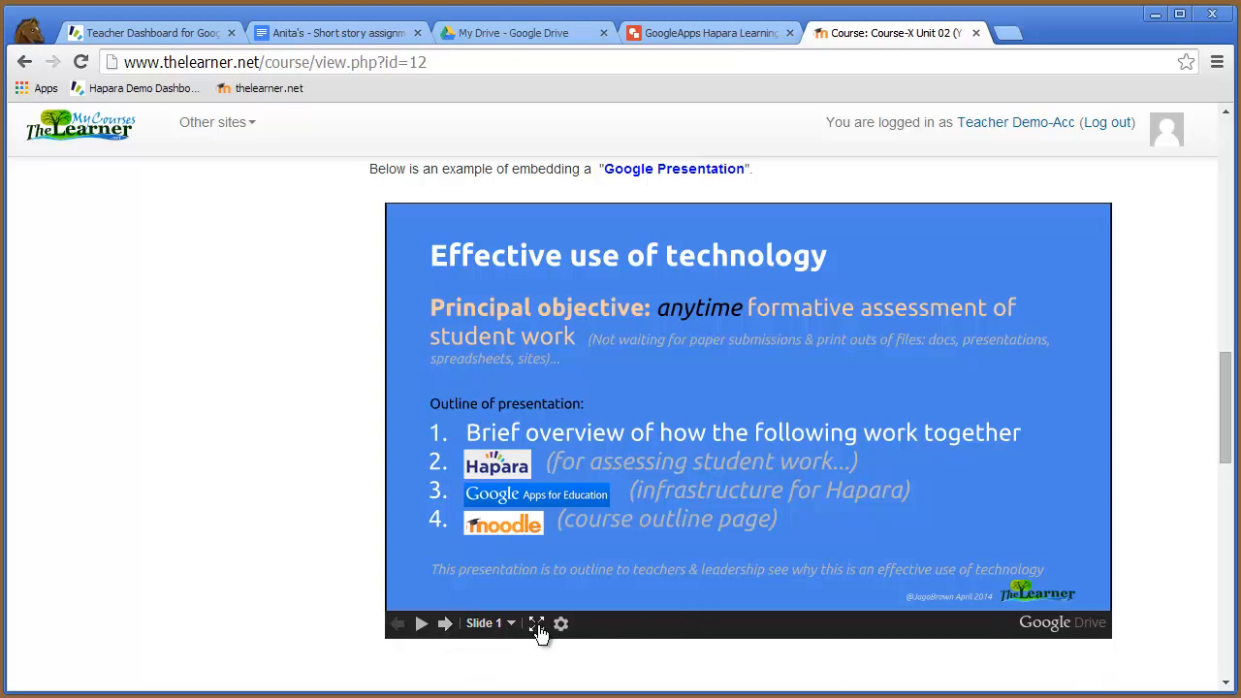
Play the embedded deck full screen and advance through slides 2-5 to 'End notes'.
{"action": "left_click", "coordinate": [535, 624]}
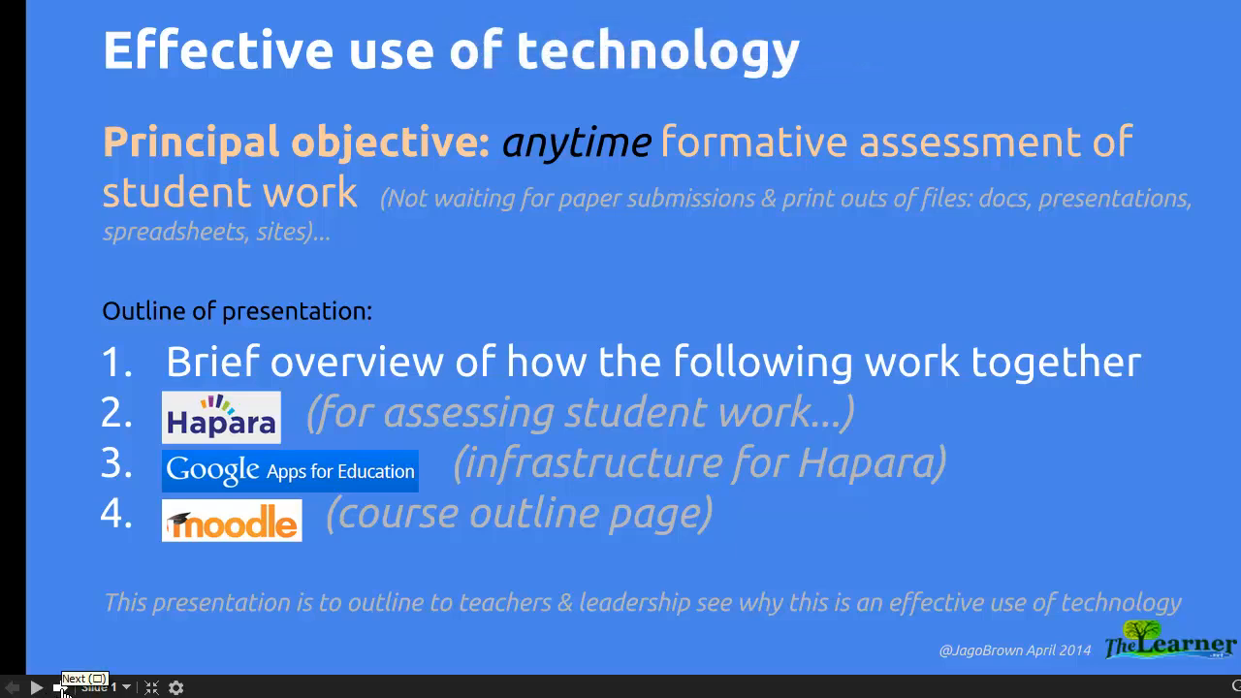
{"action": "left_click", "coordinate": [60, 686]}
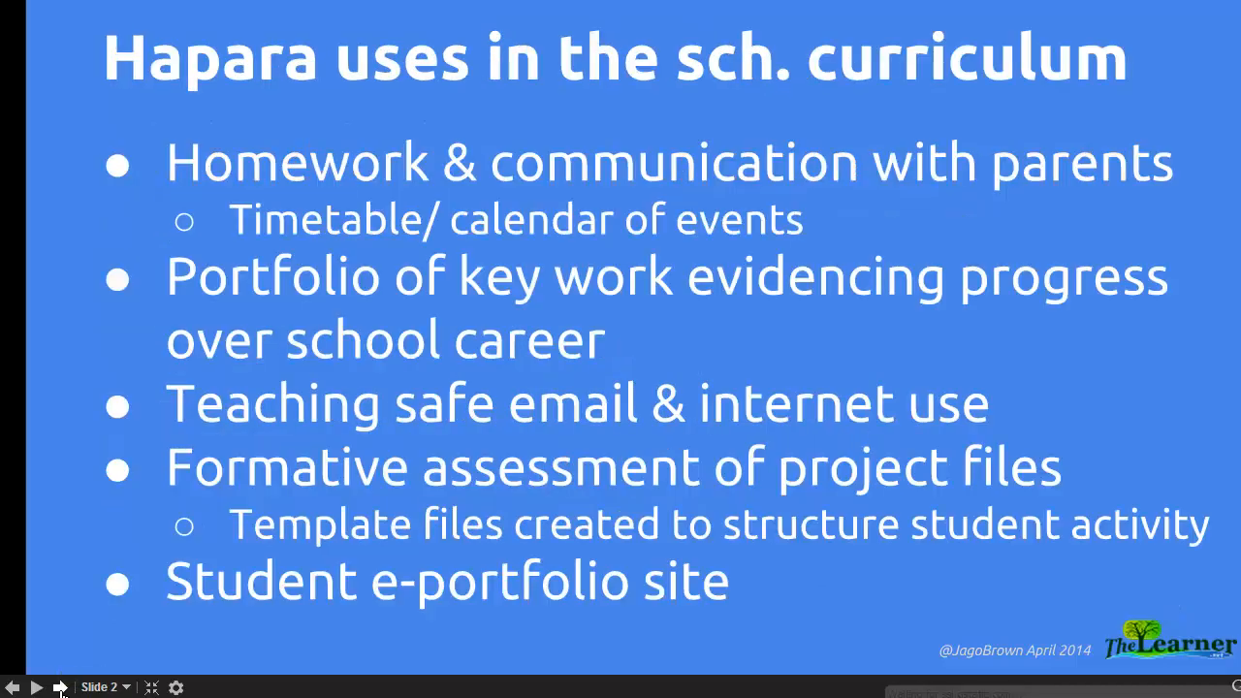
{"action": "left_click", "coordinate": [60, 686]}
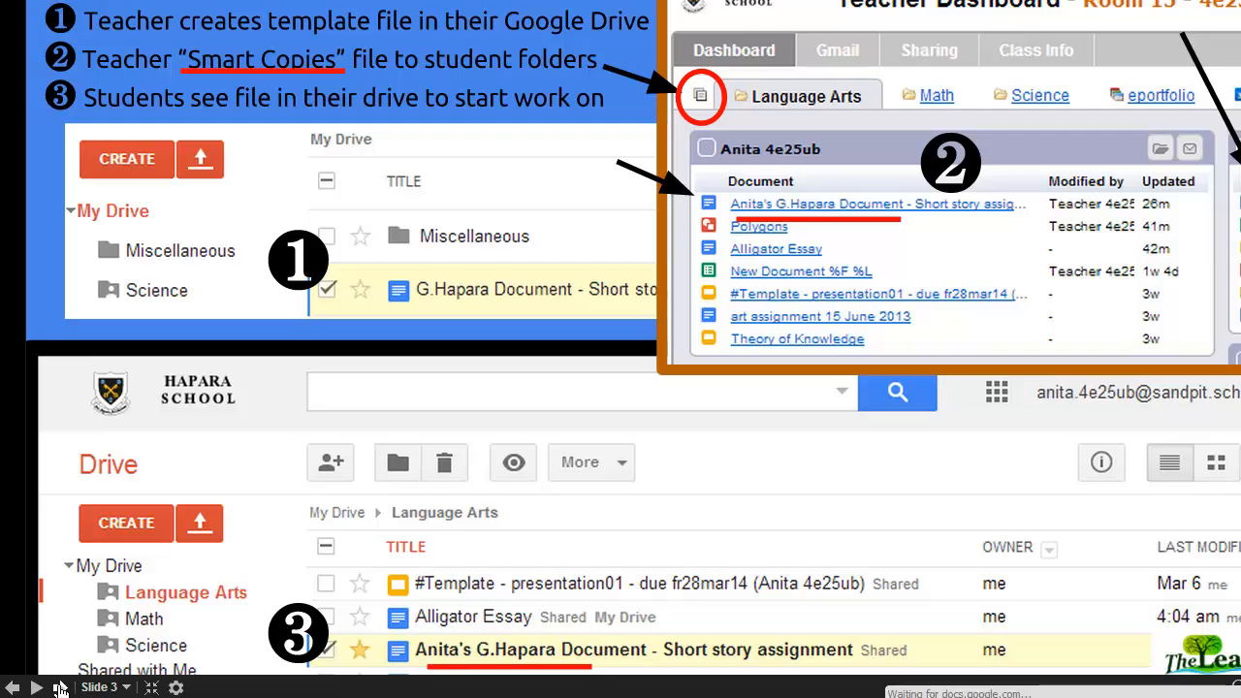
{"action": "left_click", "coordinate": [60, 686]}
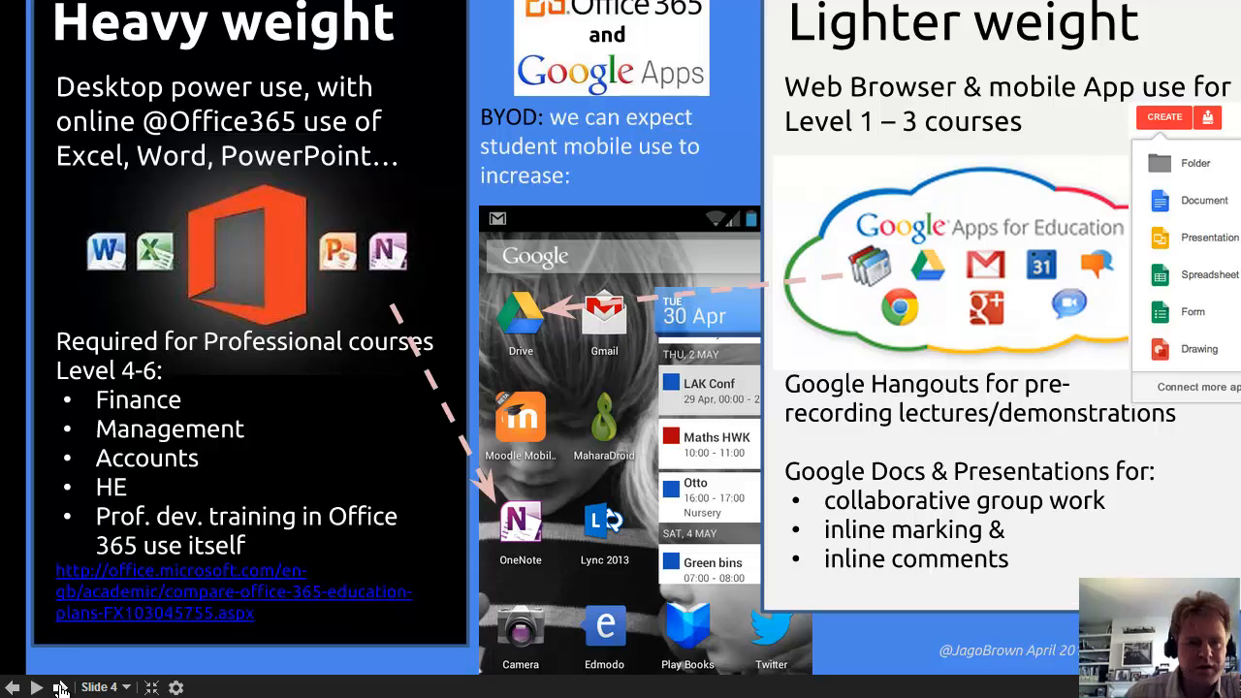
{"action": "left_click", "coordinate": [60, 686]}
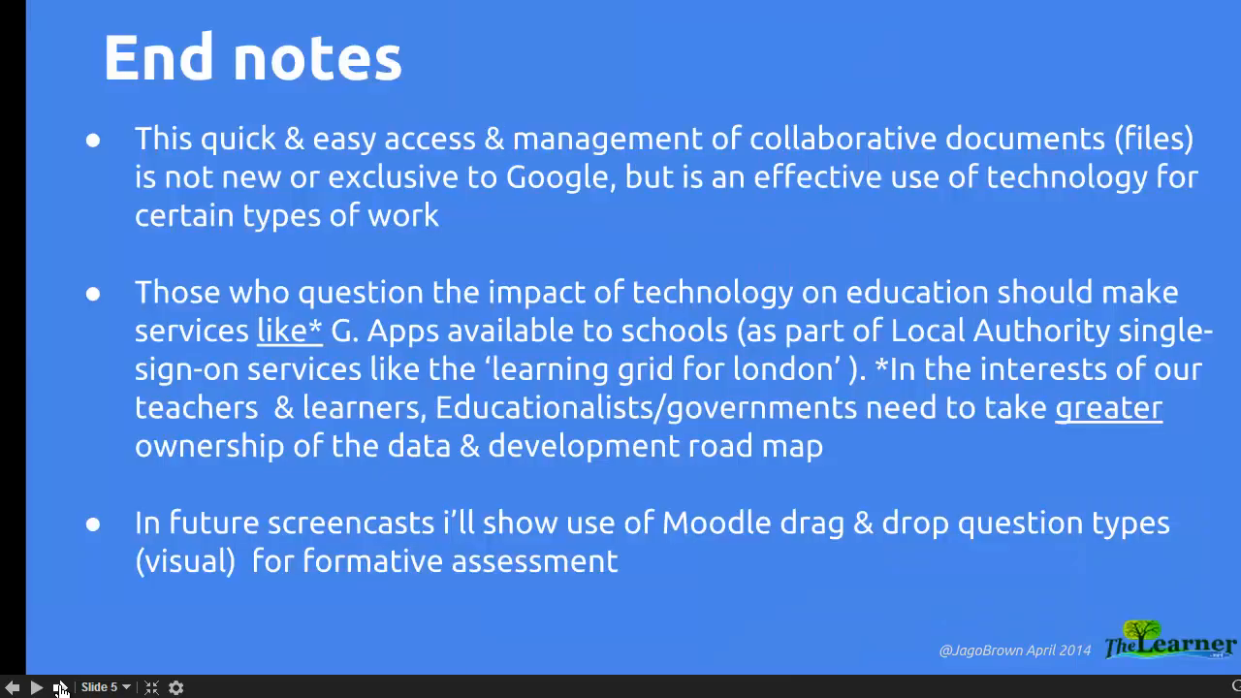